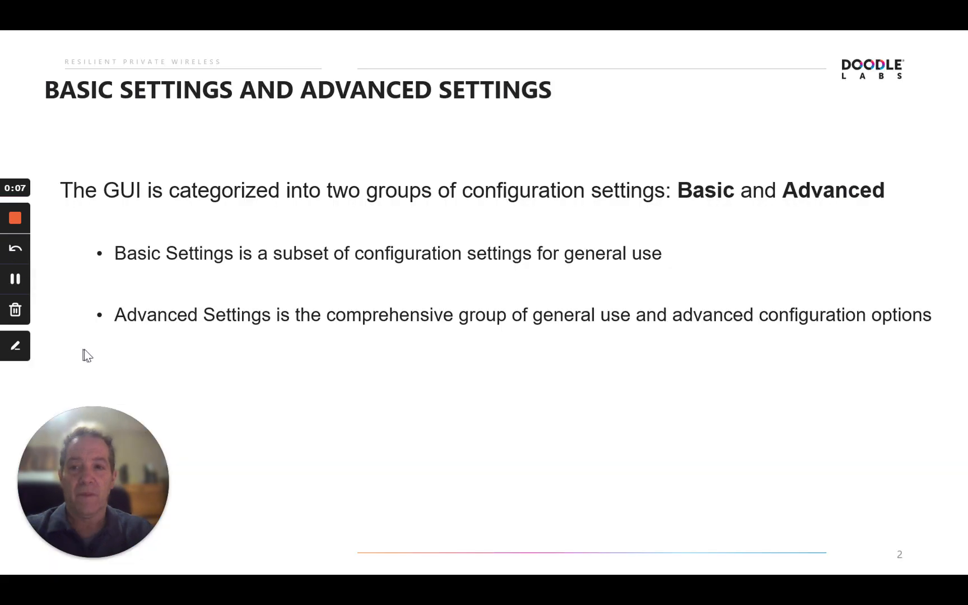
mouse_move(108, 350)
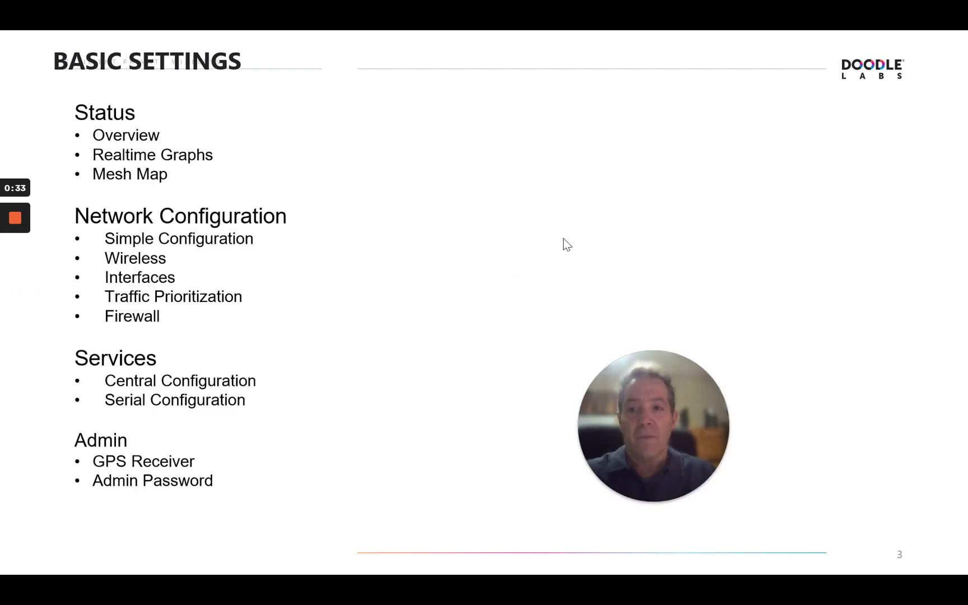
mouse_move(585, 196)
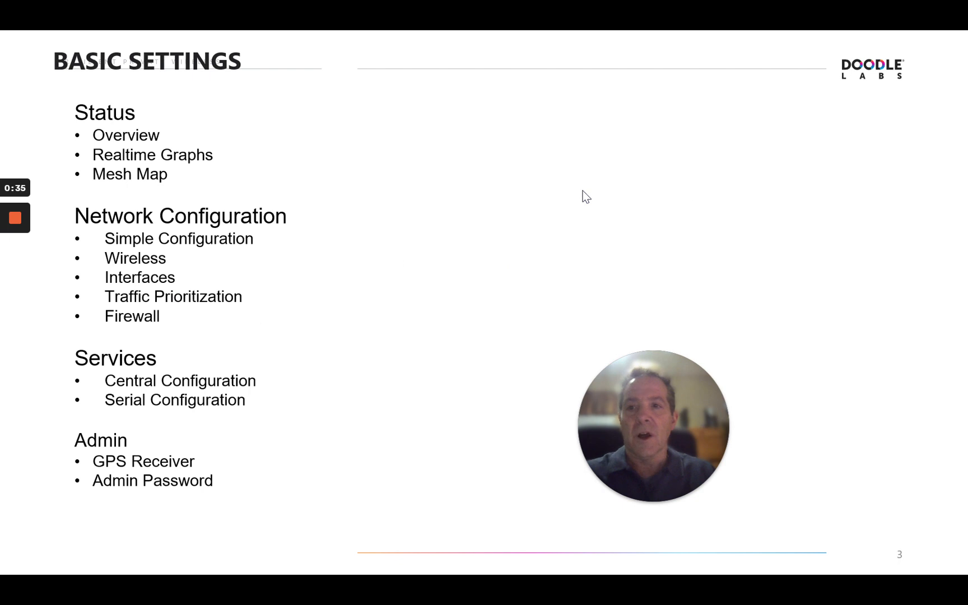
mouse_move(524, 179)
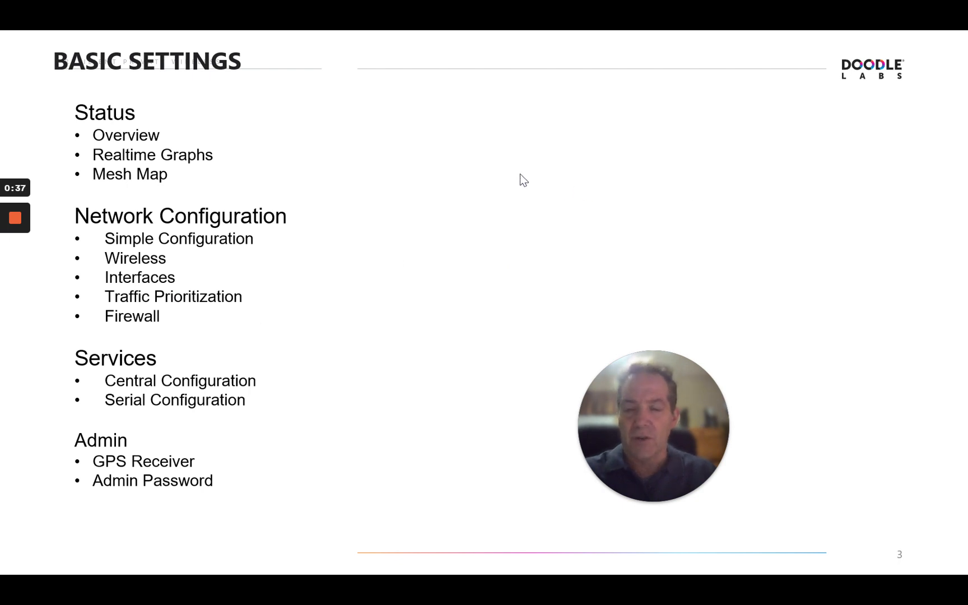
mouse_move(500, 204)
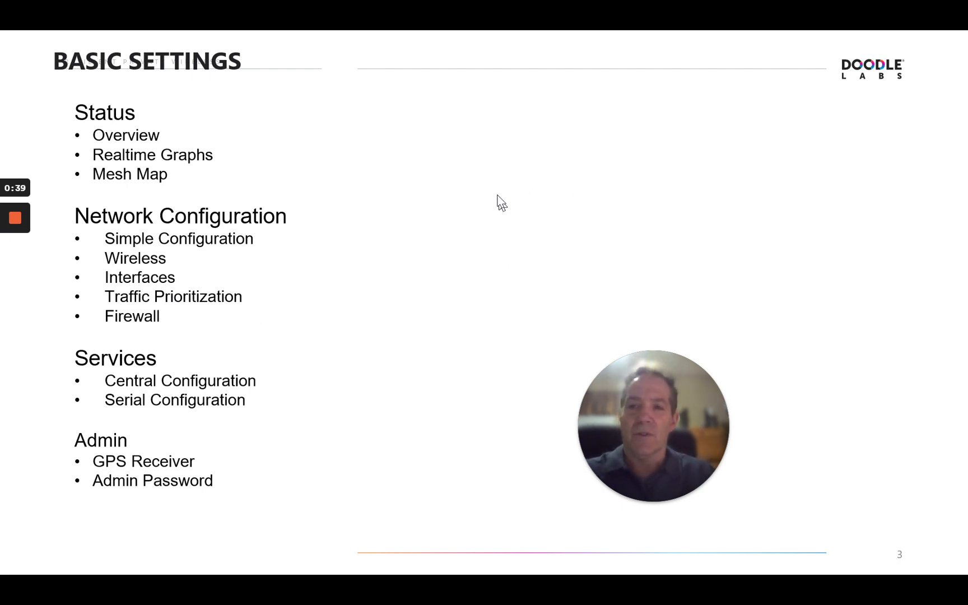
mouse_move(316, 233)
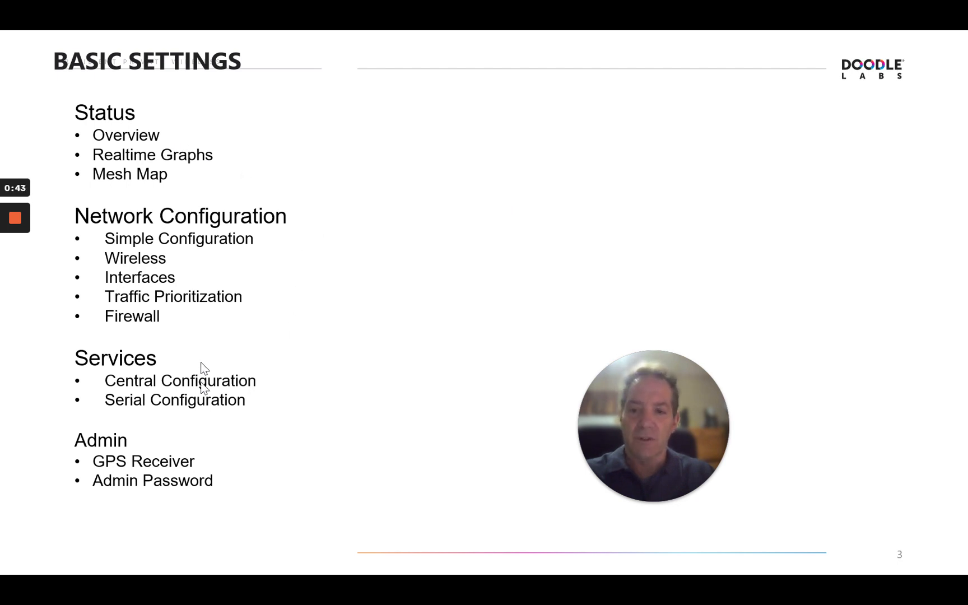
mouse_move(301, 439)
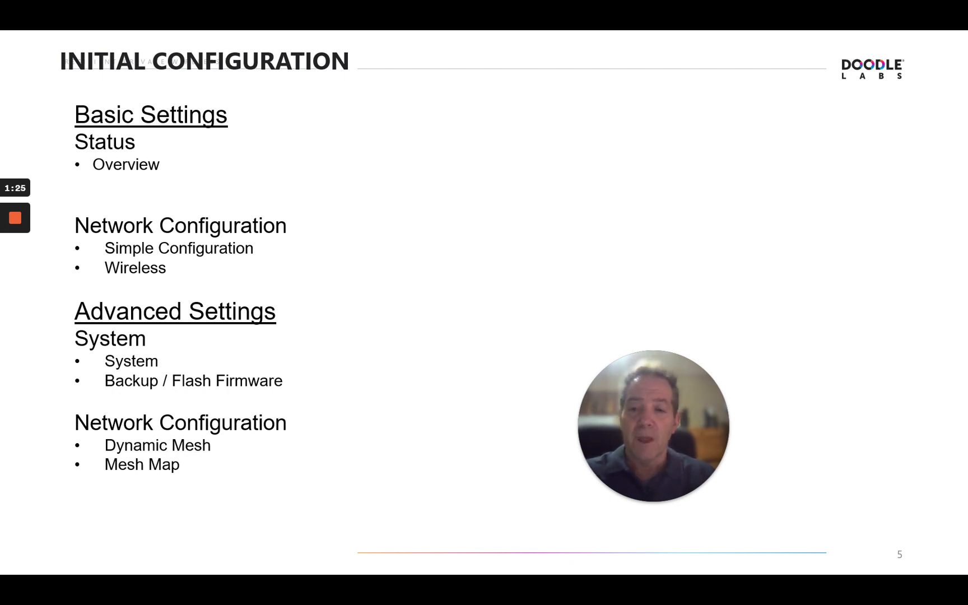
mouse_move(263, 194)
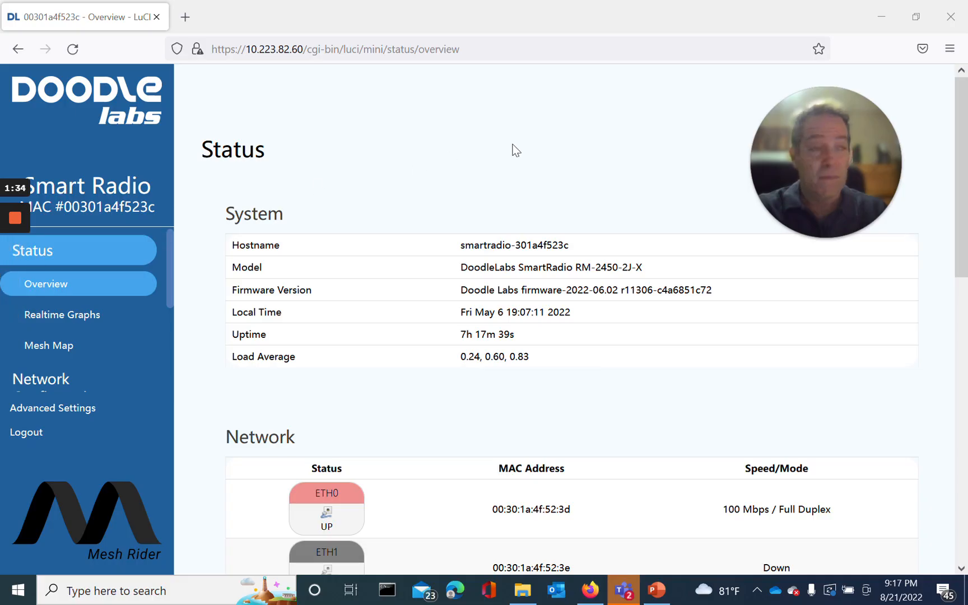
mouse_move(584, 152)
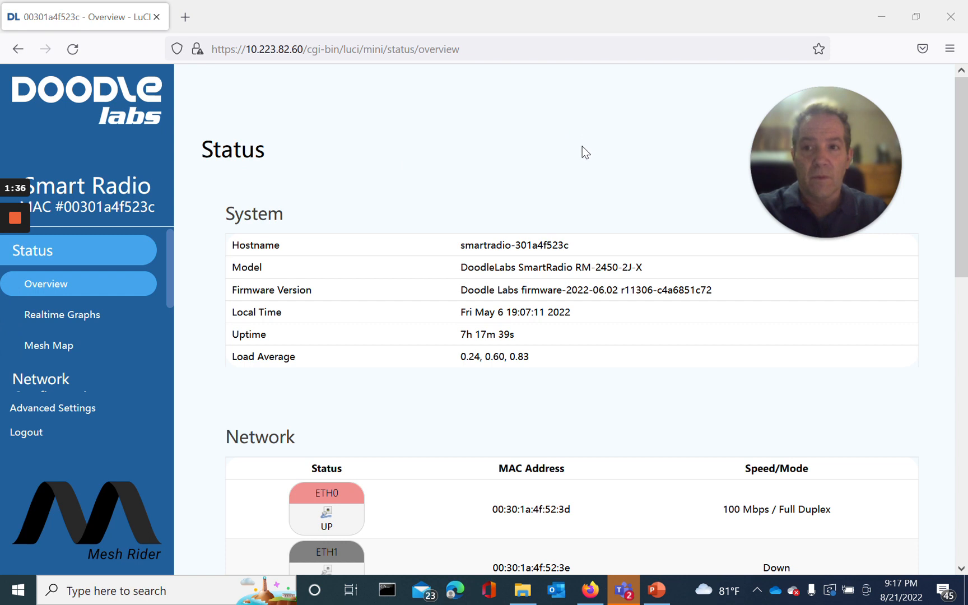
mouse_move(570, 150)
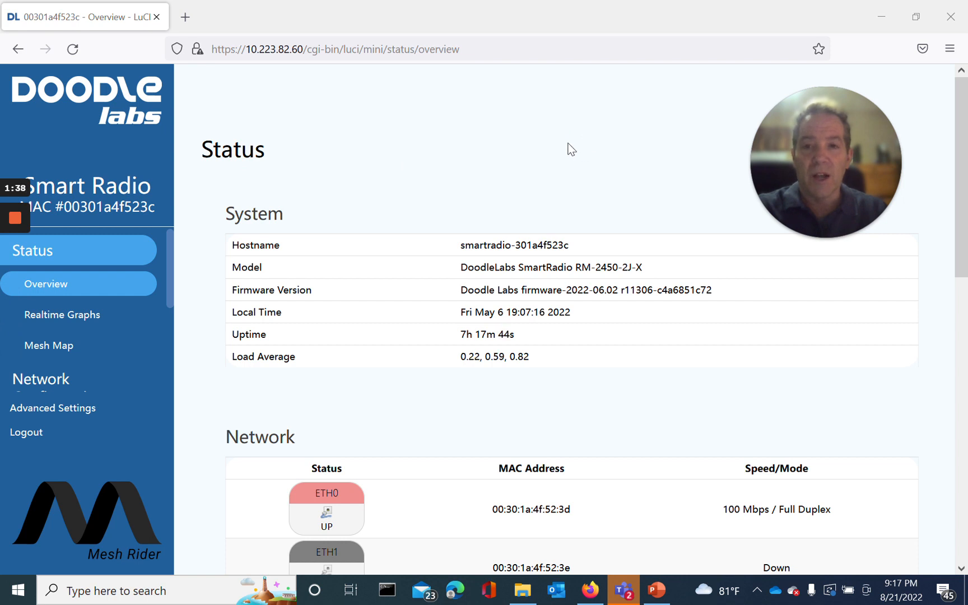
mouse_move(541, 127)
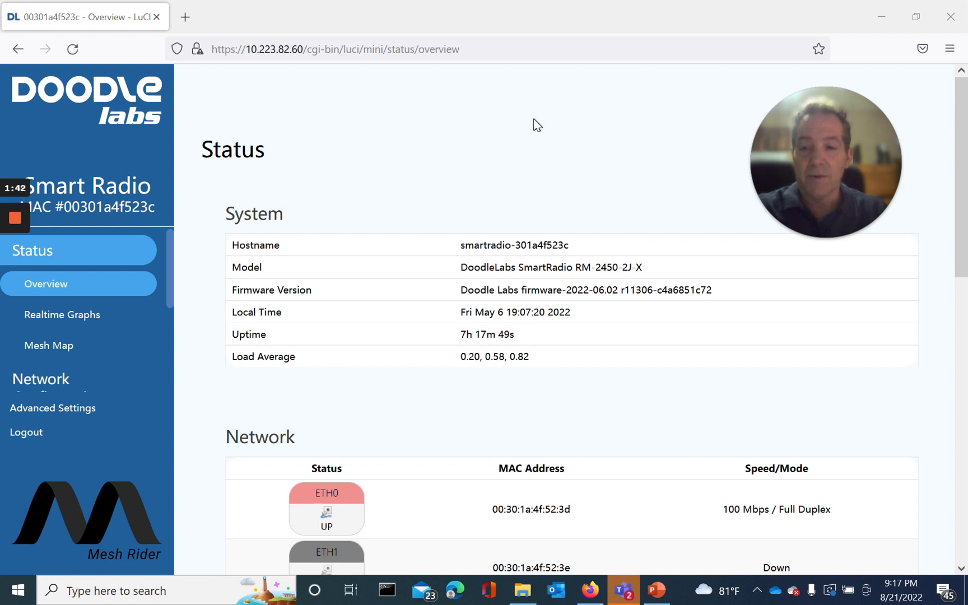
mouse_move(543, 134)
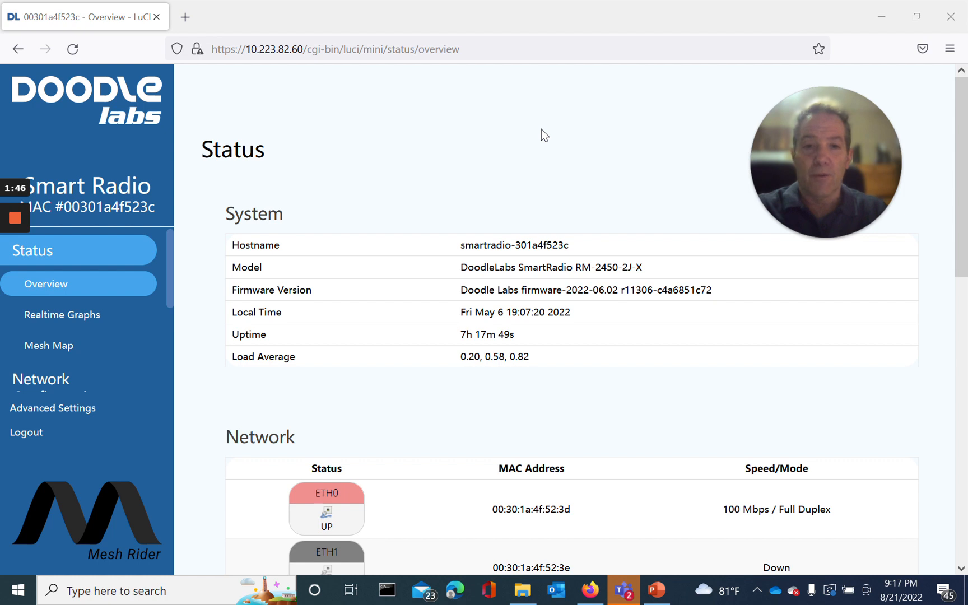
mouse_move(540, 135)
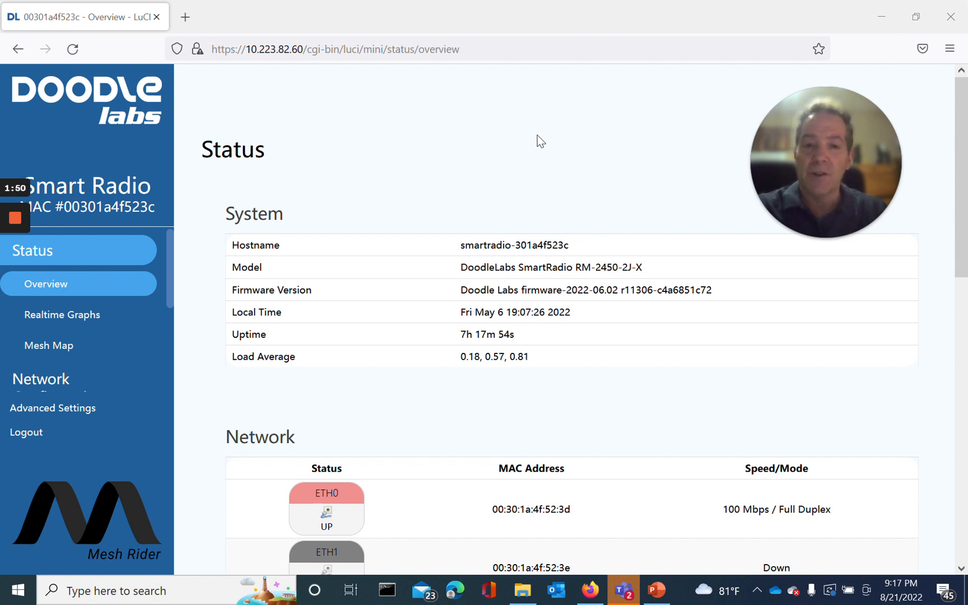
mouse_move(475, 152)
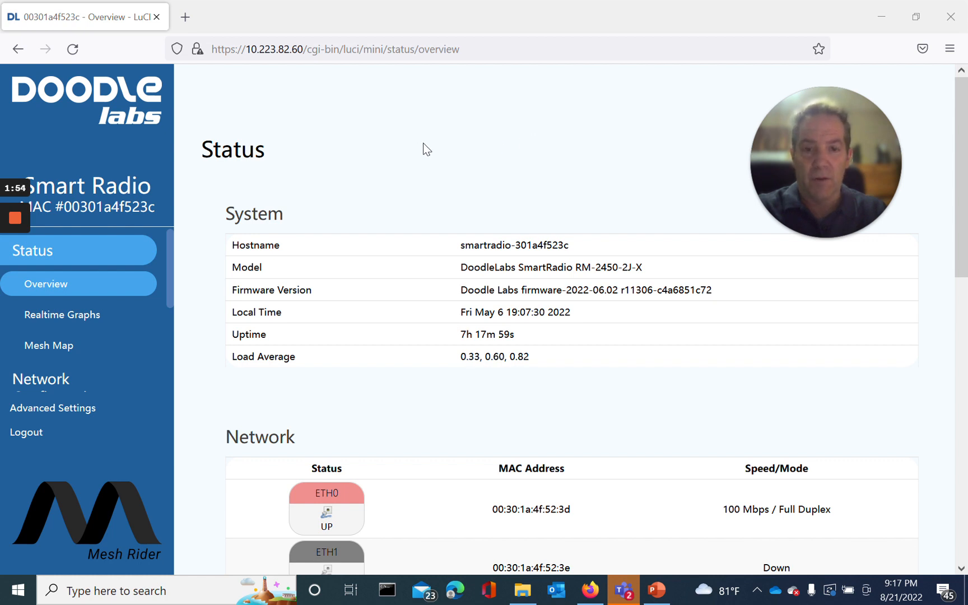
mouse_move(435, 128)
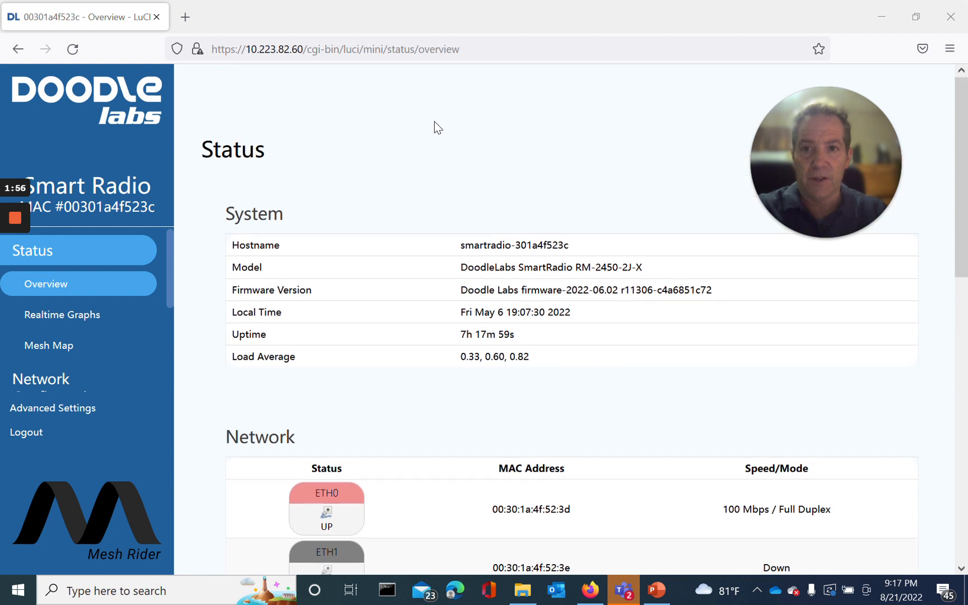
mouse_move(329, 227)
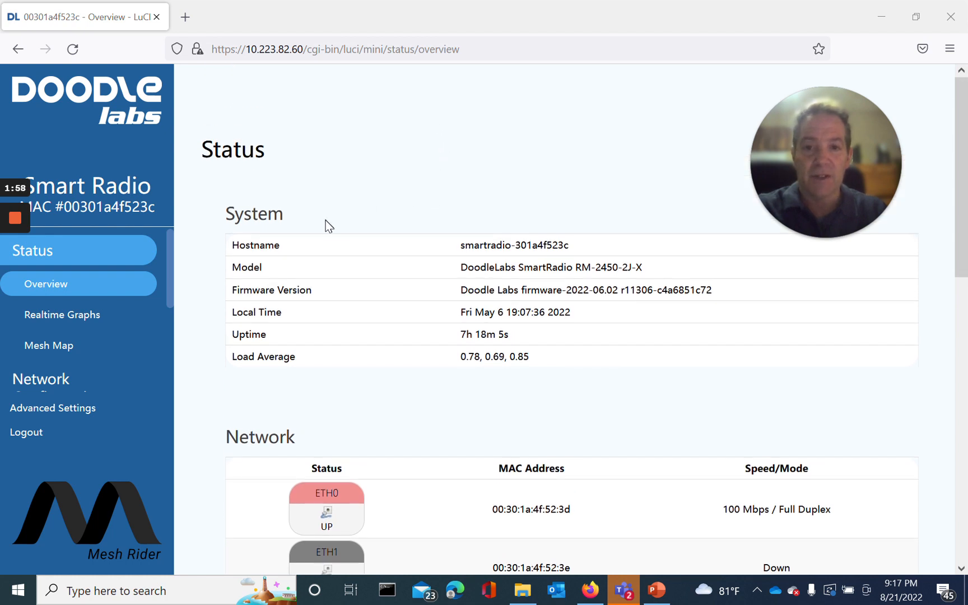
mouse_move(401, 258)
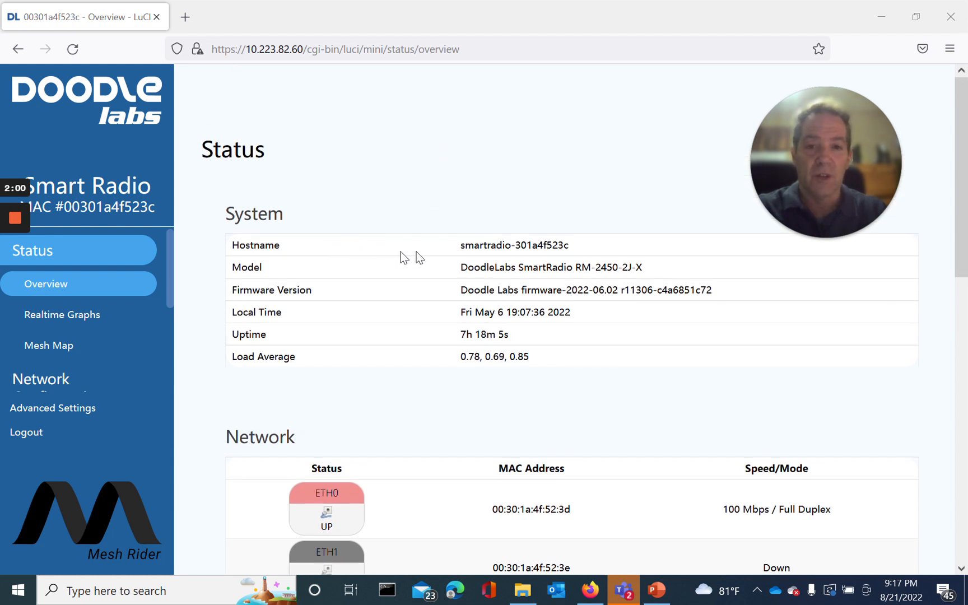
mouse_move(407, 275)
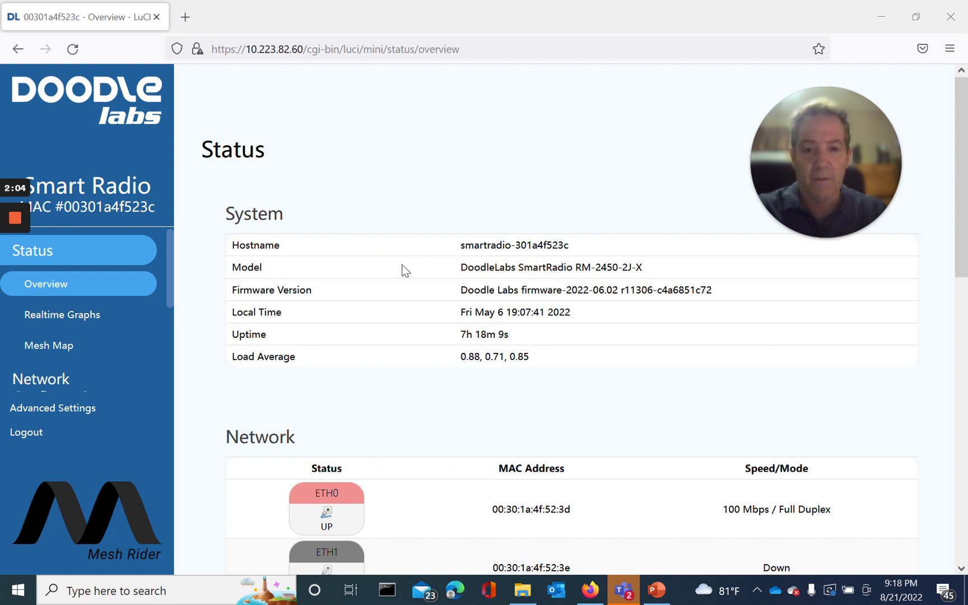
mouse_move(405, 290)
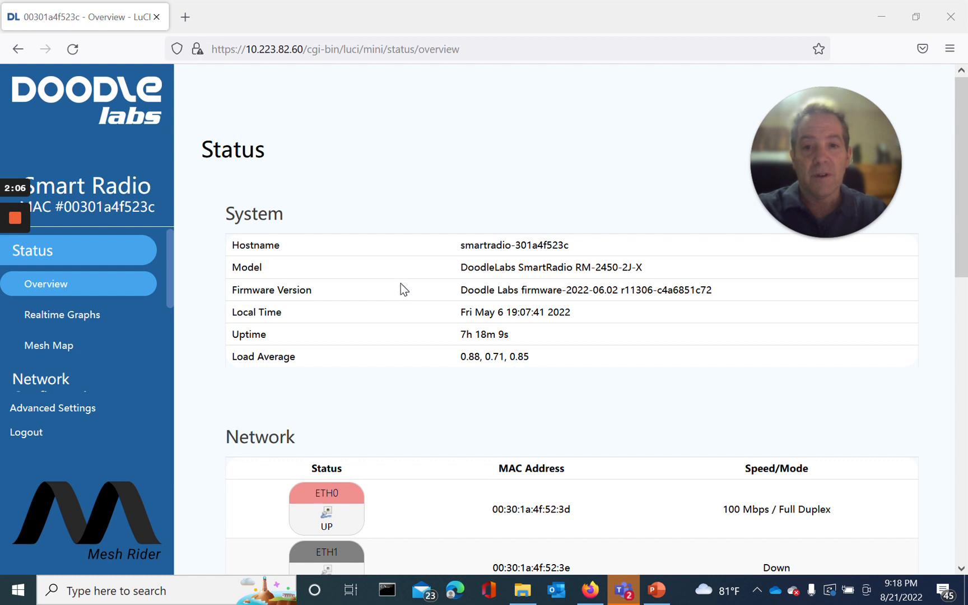
scroll(down, 3)
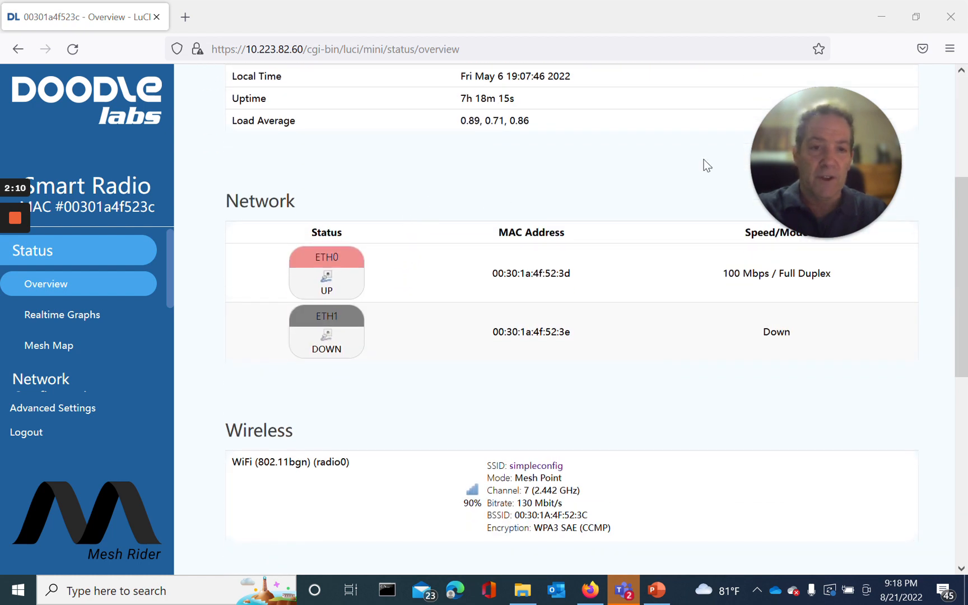
mouse_move(414, 210)
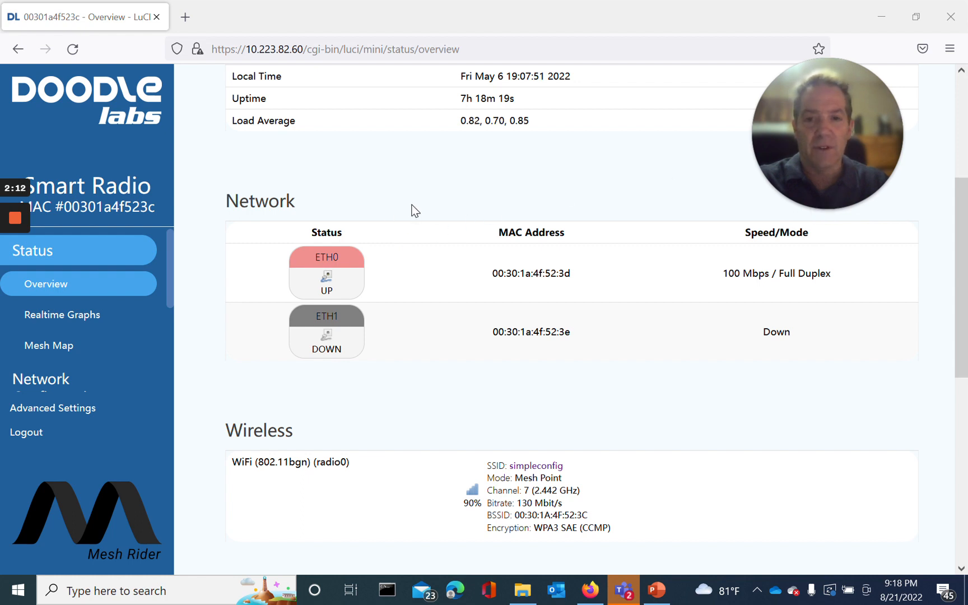
mouse_move(353, 280)
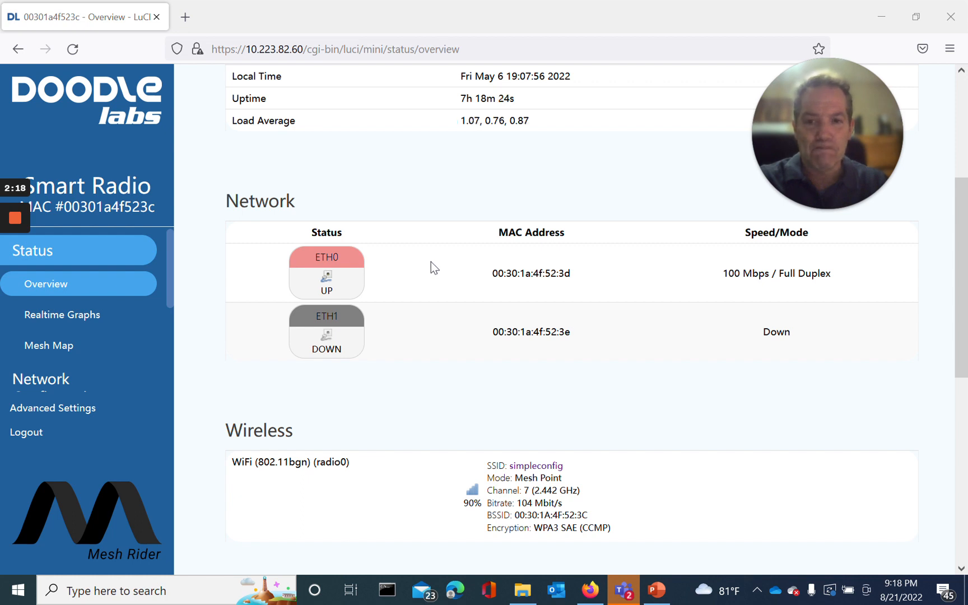
scroll(down, 3)
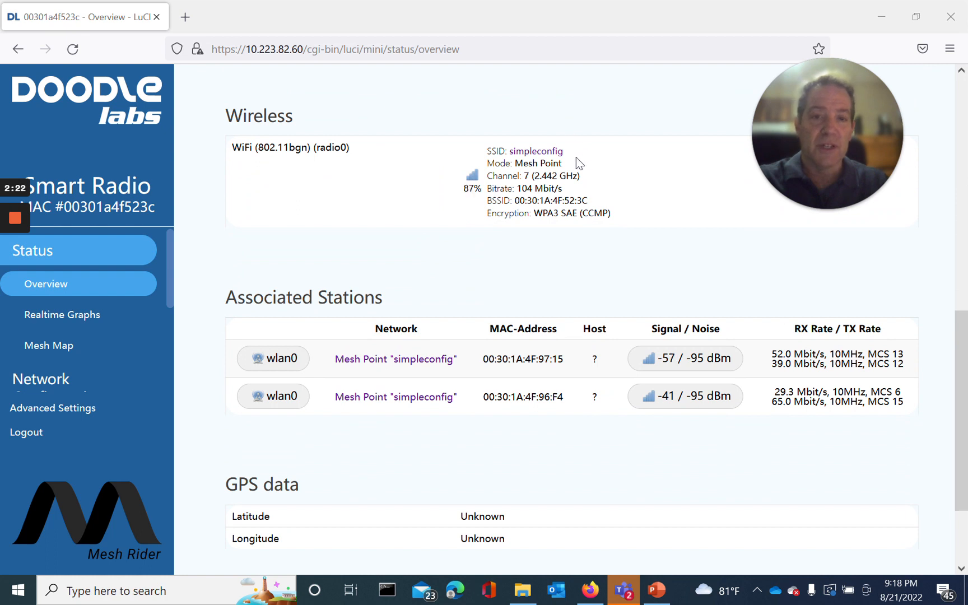
mouse_move(571, 172)
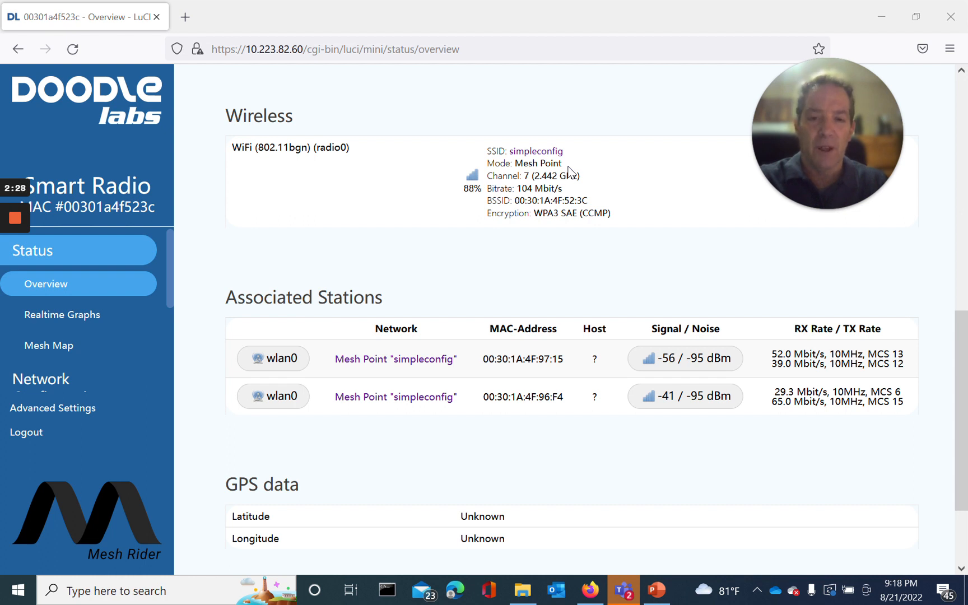
mouse_move(585, 184)
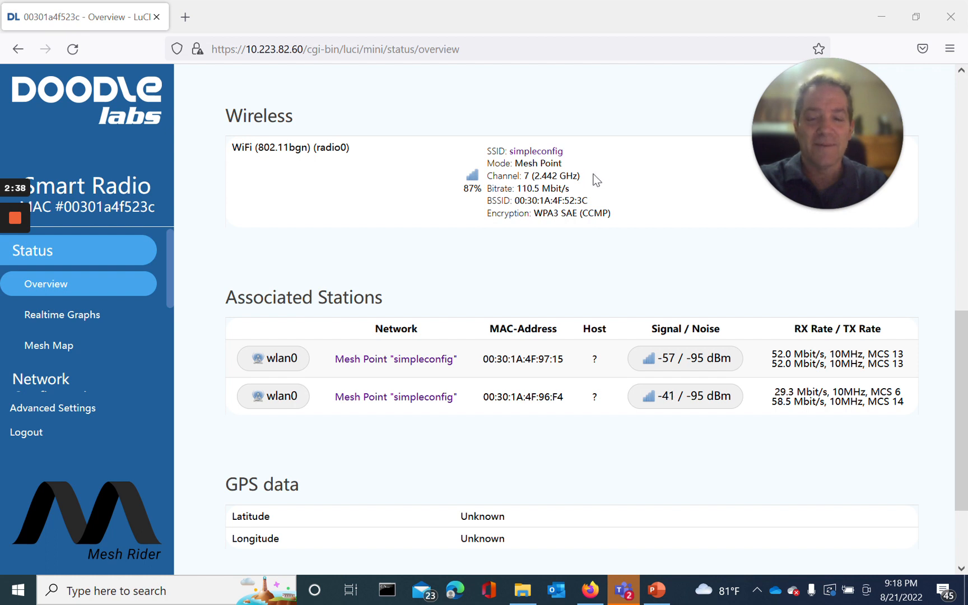
scroll(down, 3)
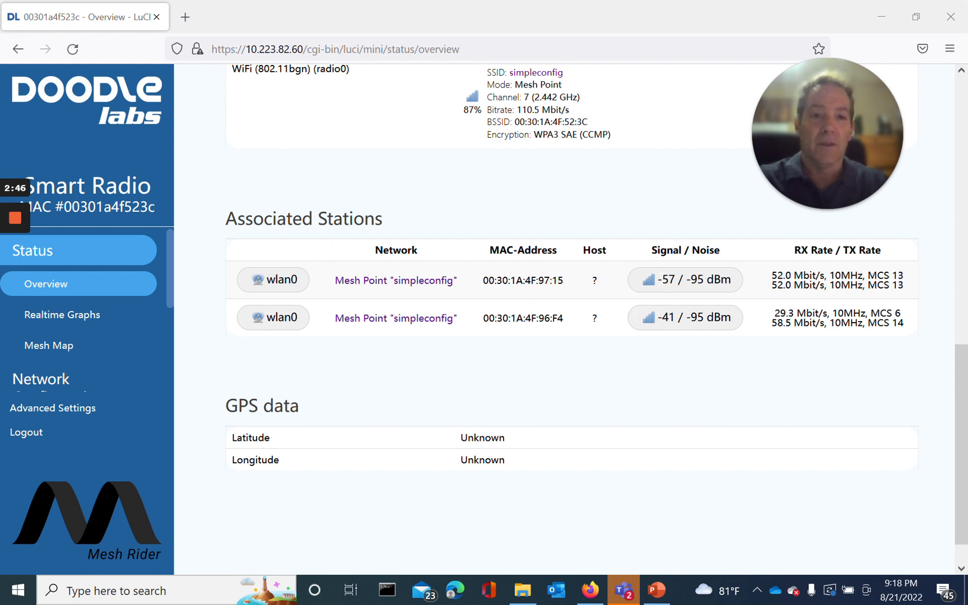
mouse_move(685, 280)
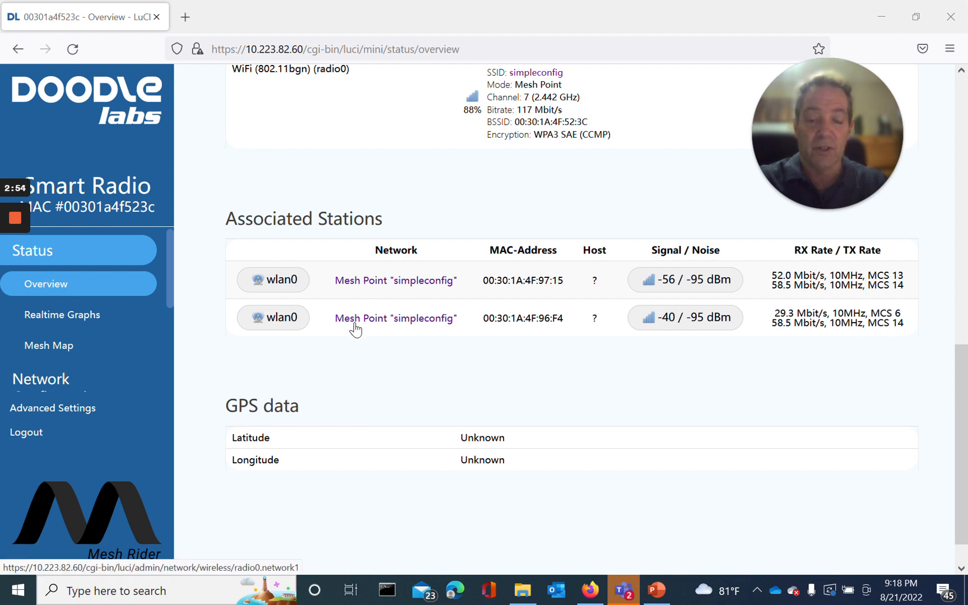
mouse_move(370, 303)
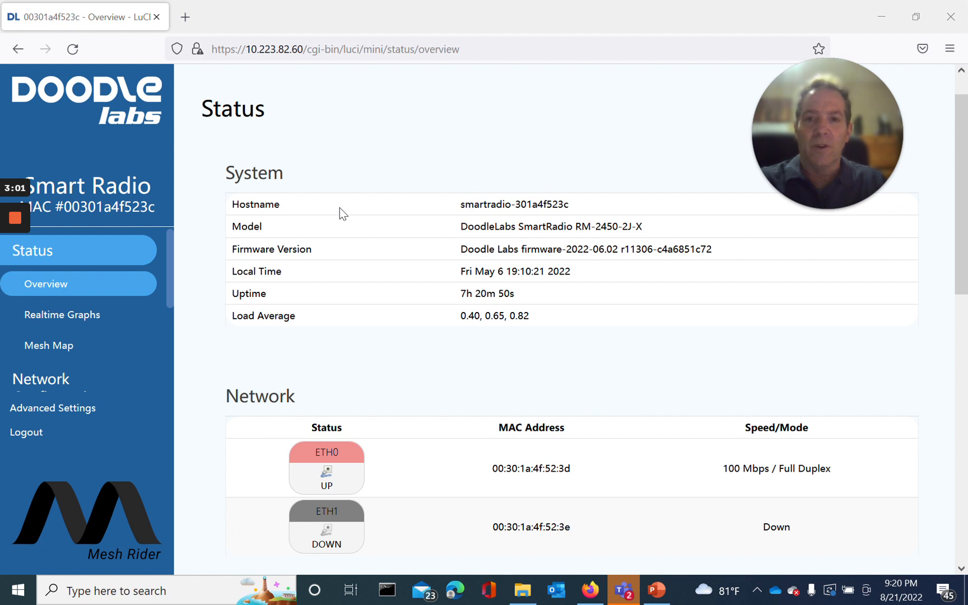
mouse_move(462, 215)
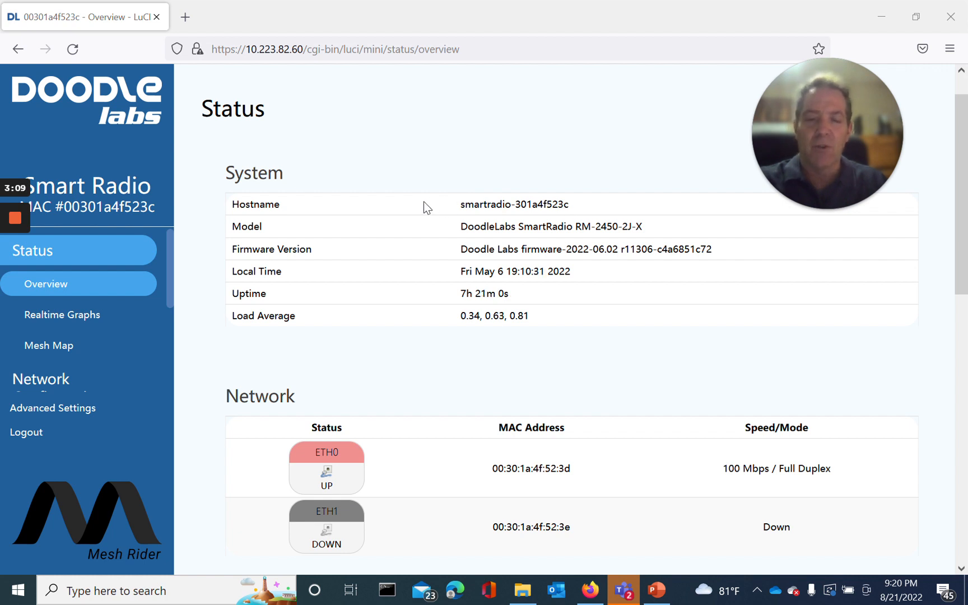
mouse_move(432, 206)
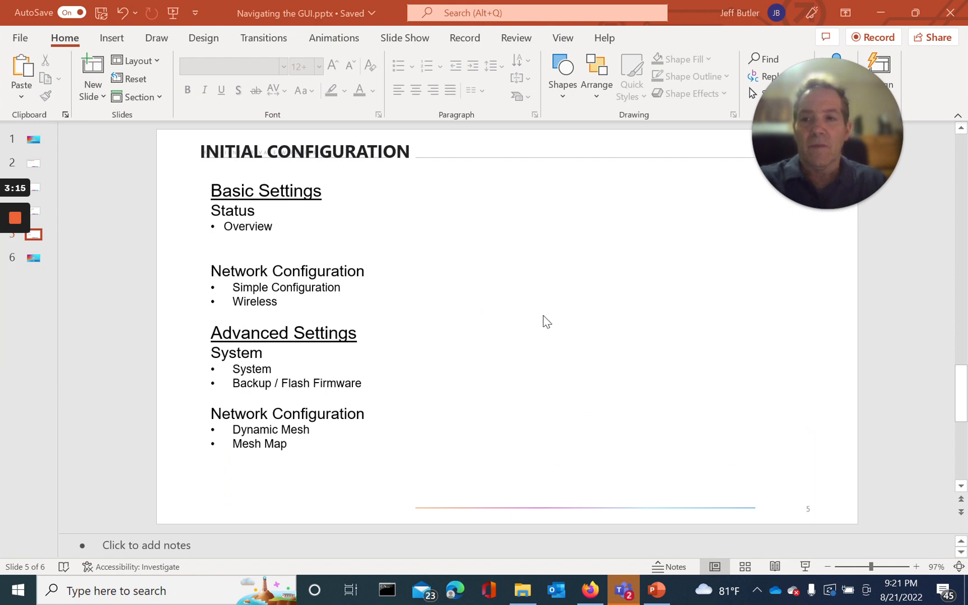
mouse_move(334, 280)
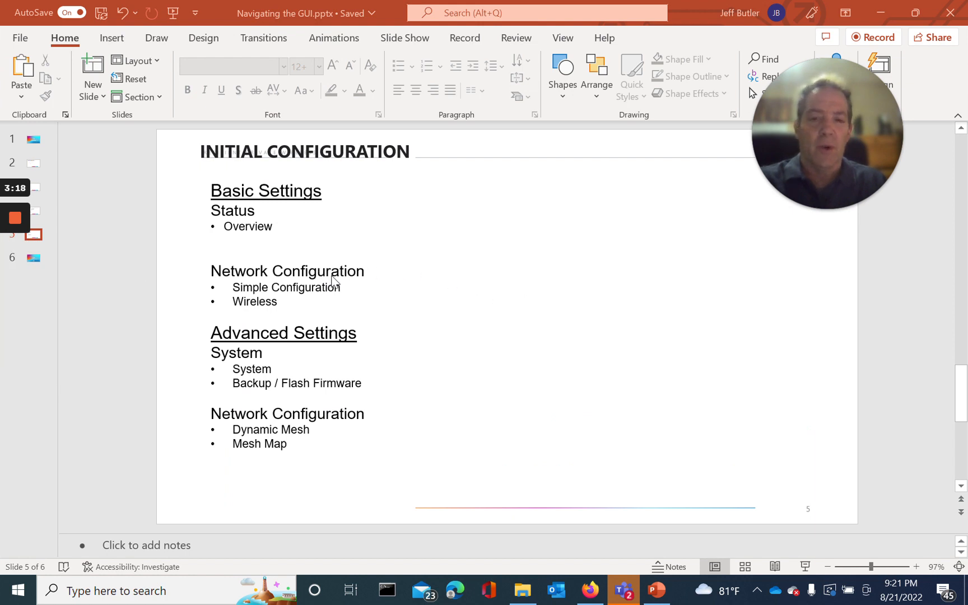
mouse_move(321, 294)
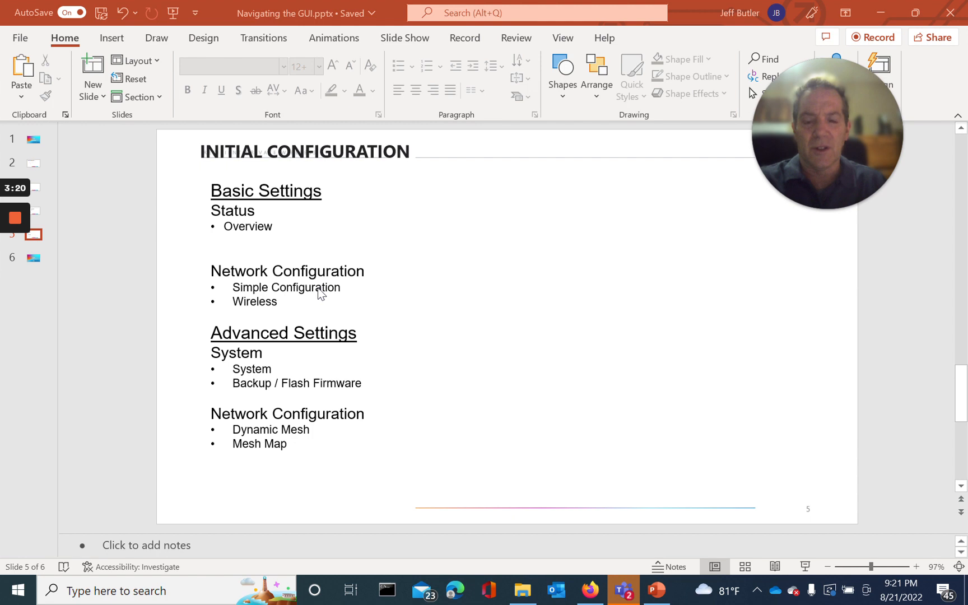
mouse_move(332, 294)
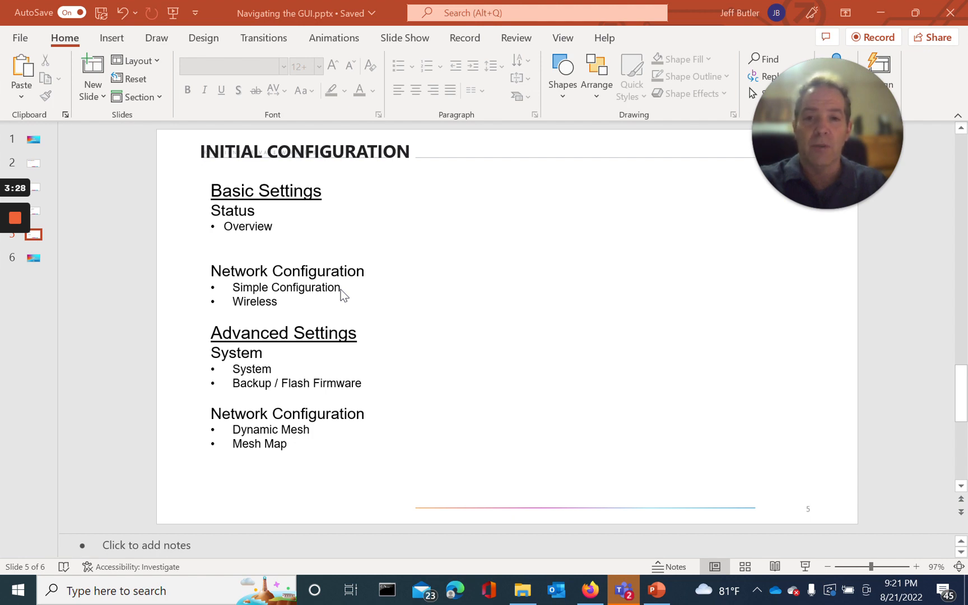
mouse_move(310, 298)
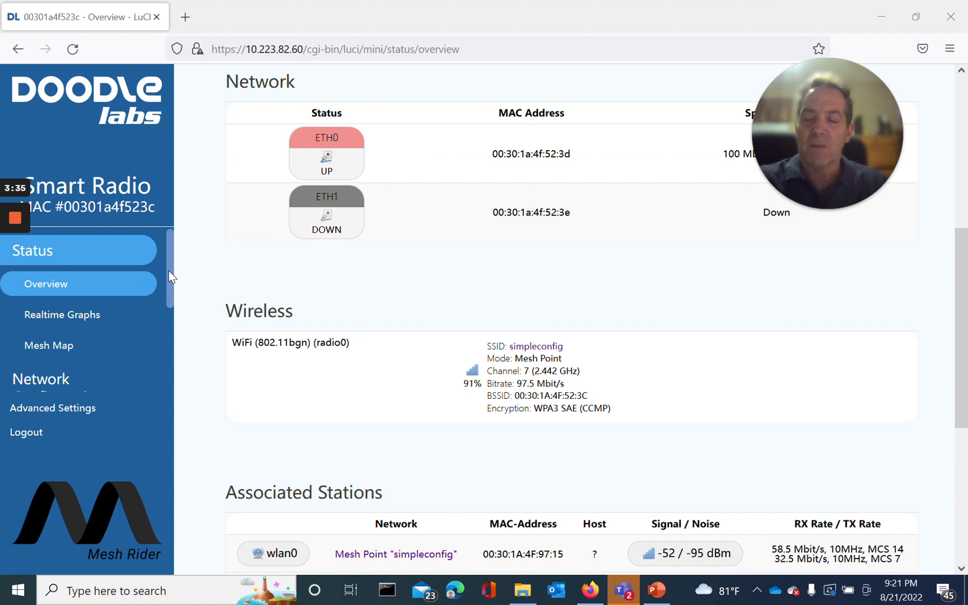
Expand Network Configuration in the sidebar and navigate to the Simple Configuration page
scroll(down, 3)
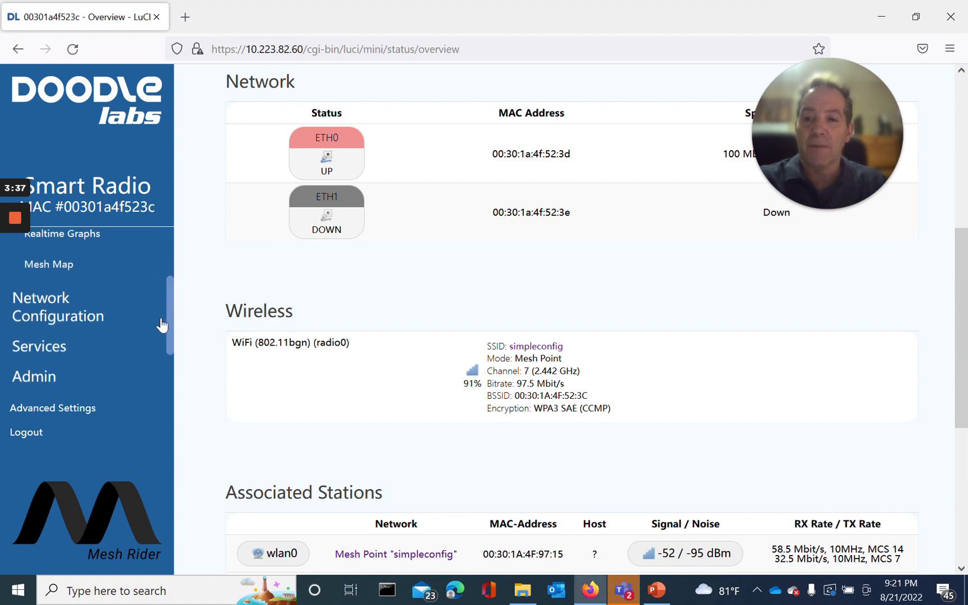
click(58, 307)
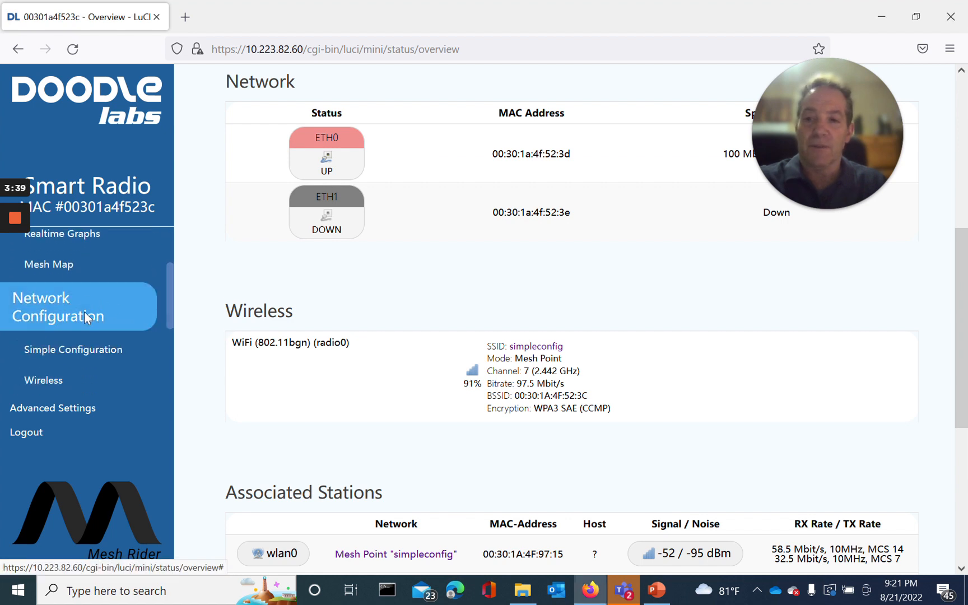
click(72, 349)
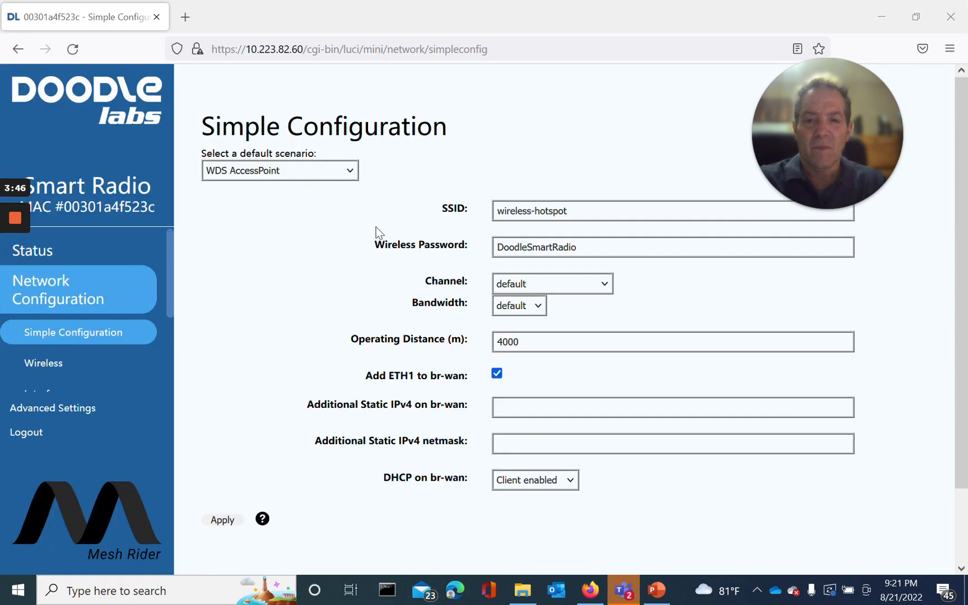
mouse_move(430, 170)
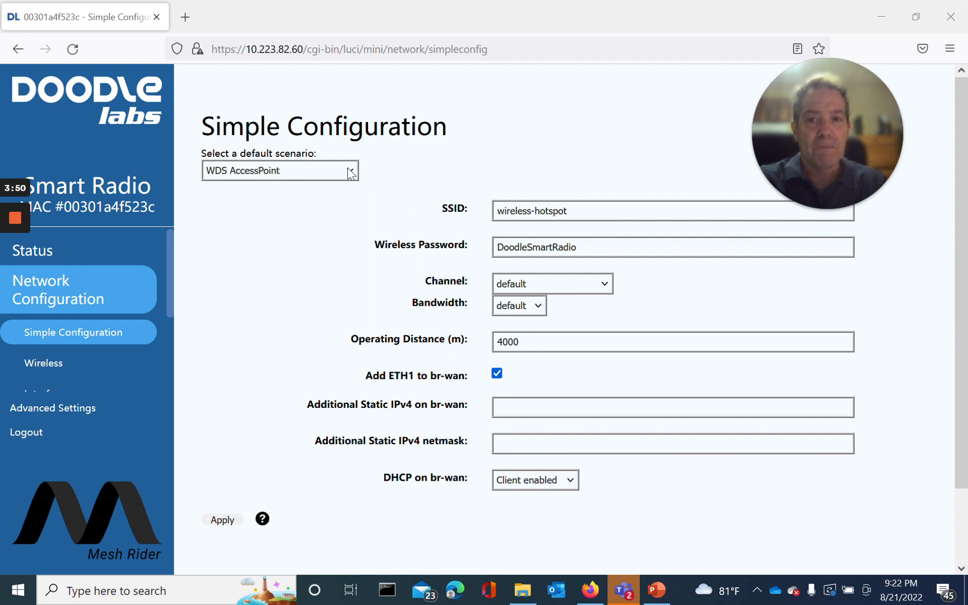
Select the Mesh default scenario and keep the radio channel at its default value
click(279, 170)
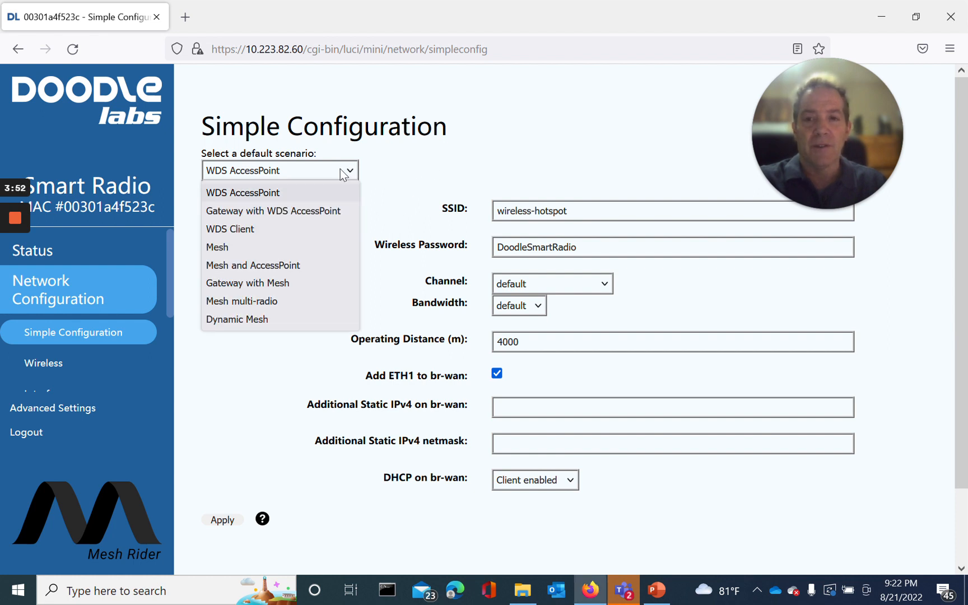
mouse_move(312, 283)
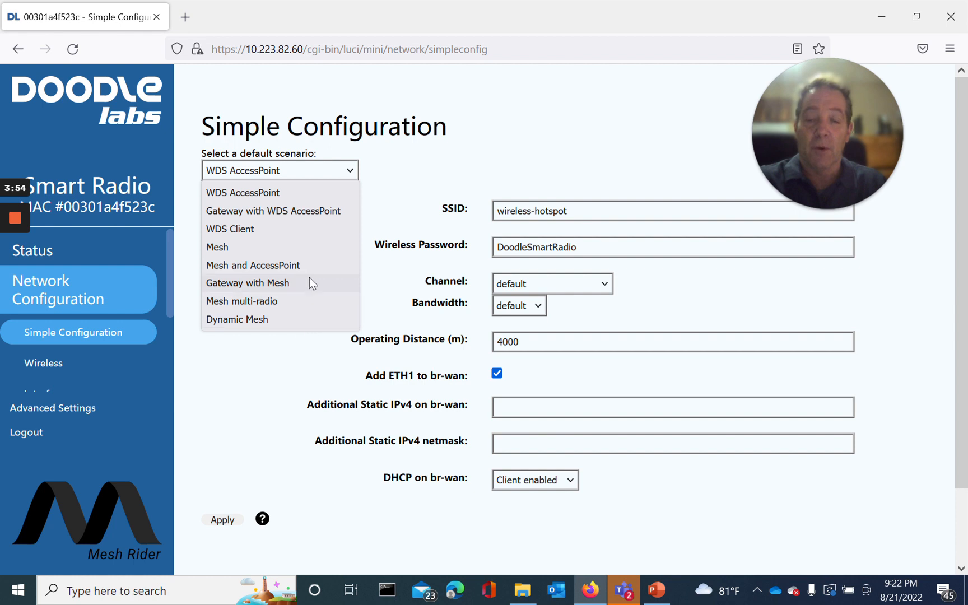
mouse_move(343, 183)
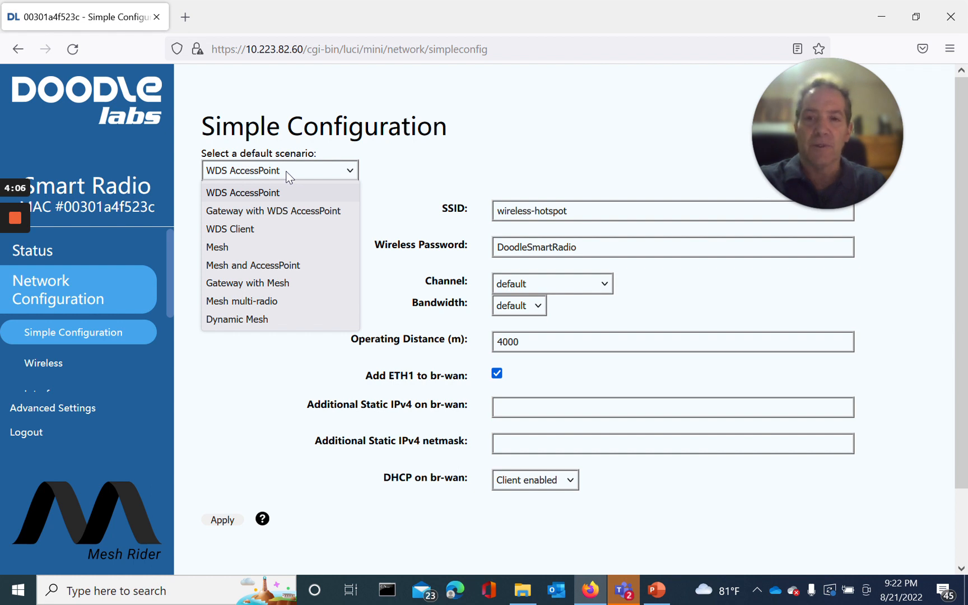
mouse_move(281, 204)
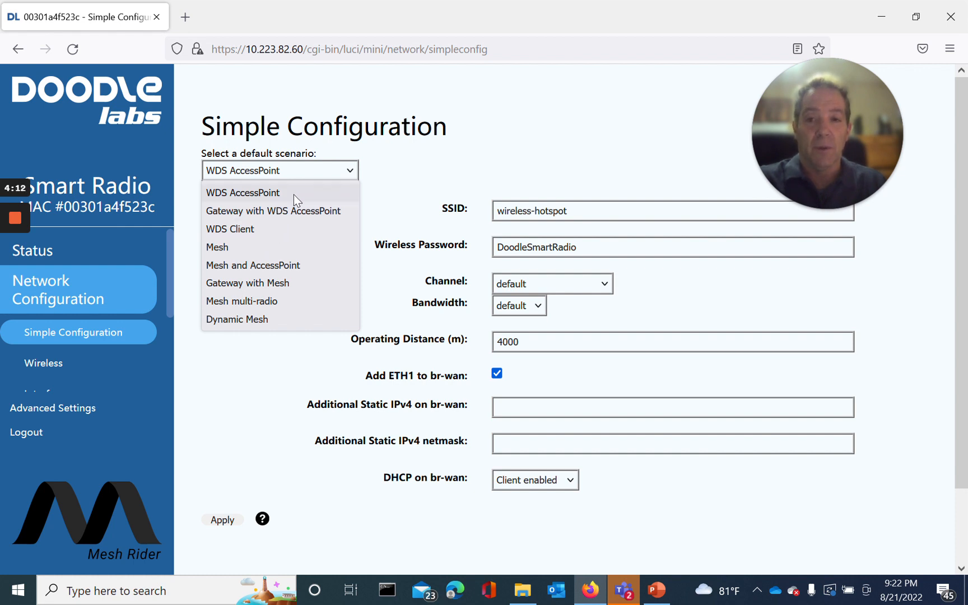
mouse_move(269, 237)
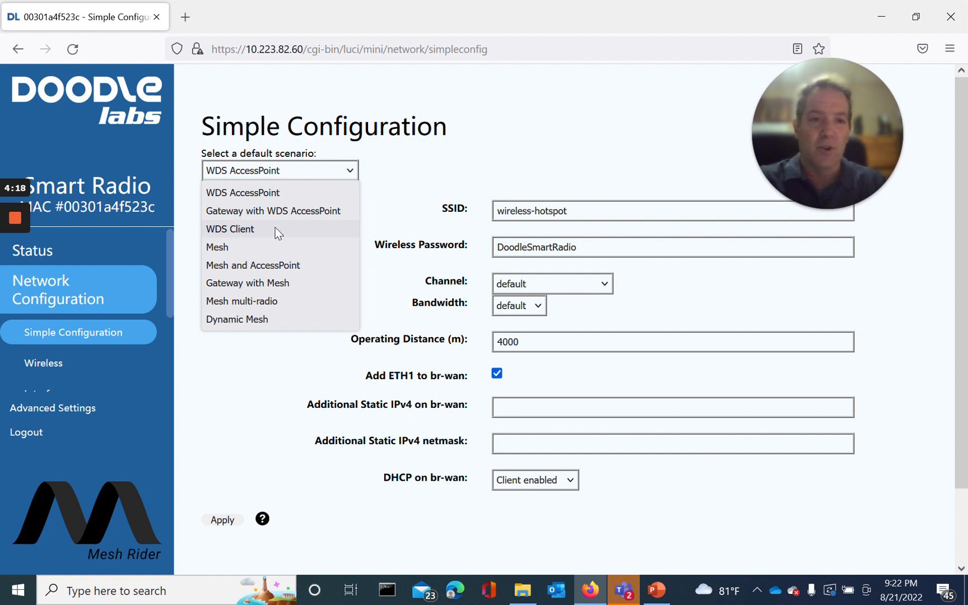
mouse_move(288, 192)
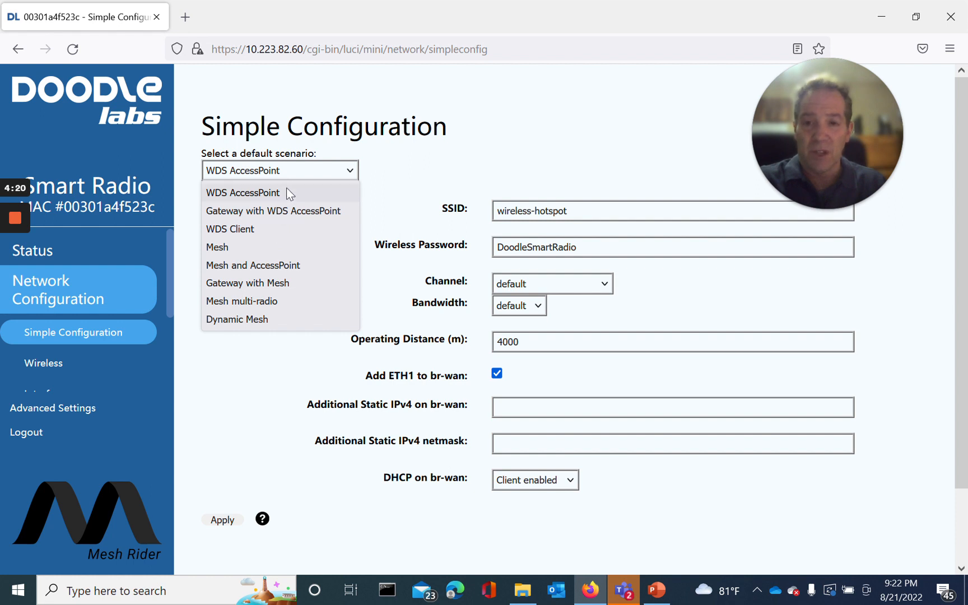
mouse_move(294, 187)
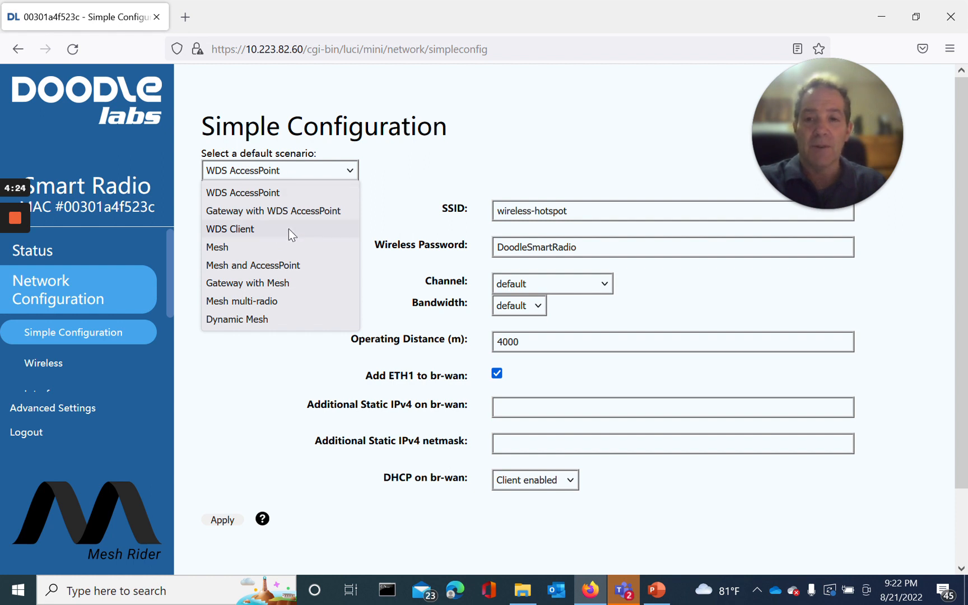
click(217, 246)
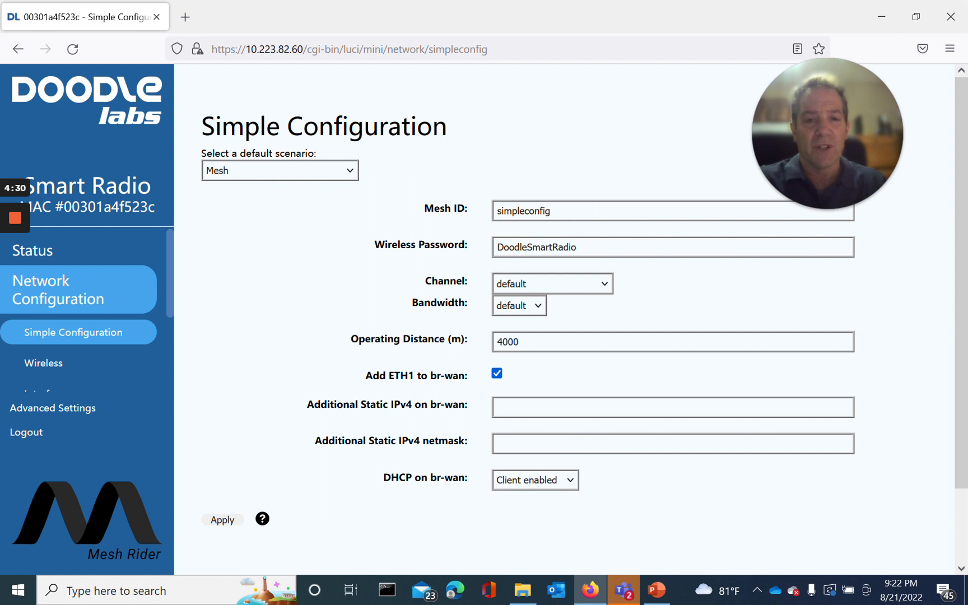
mouse_move(598, 297)
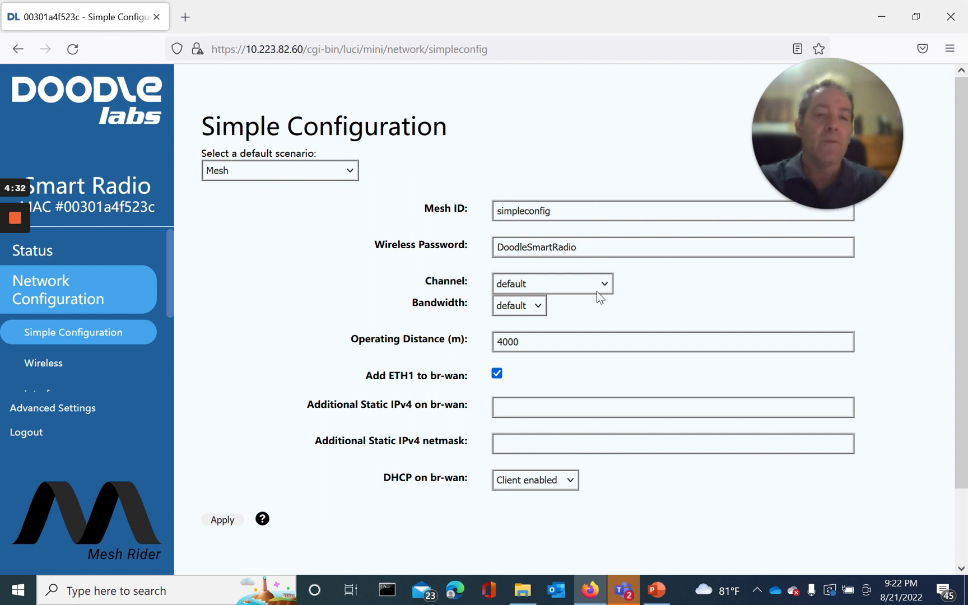
click(552, 284)
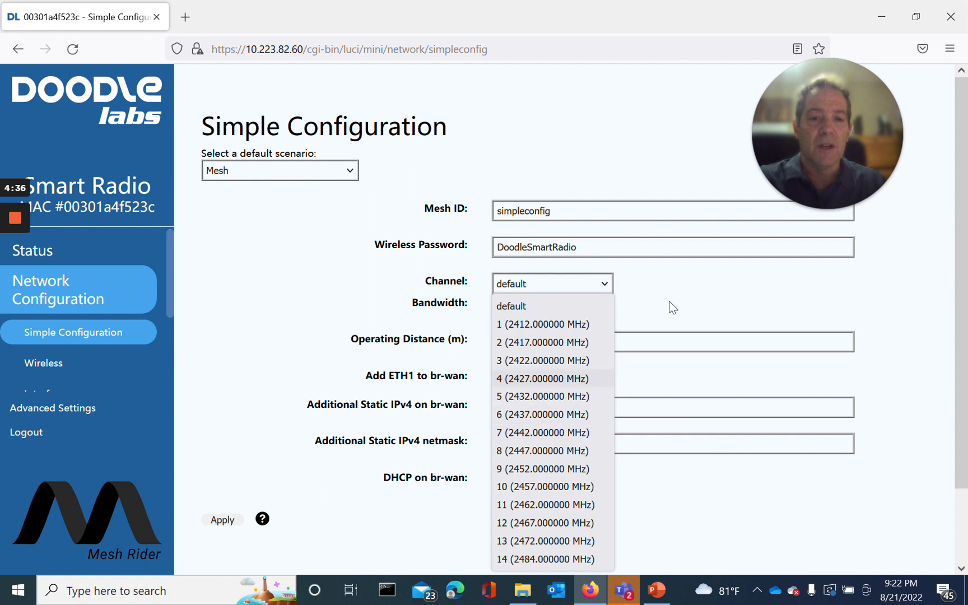
click(519, 305)
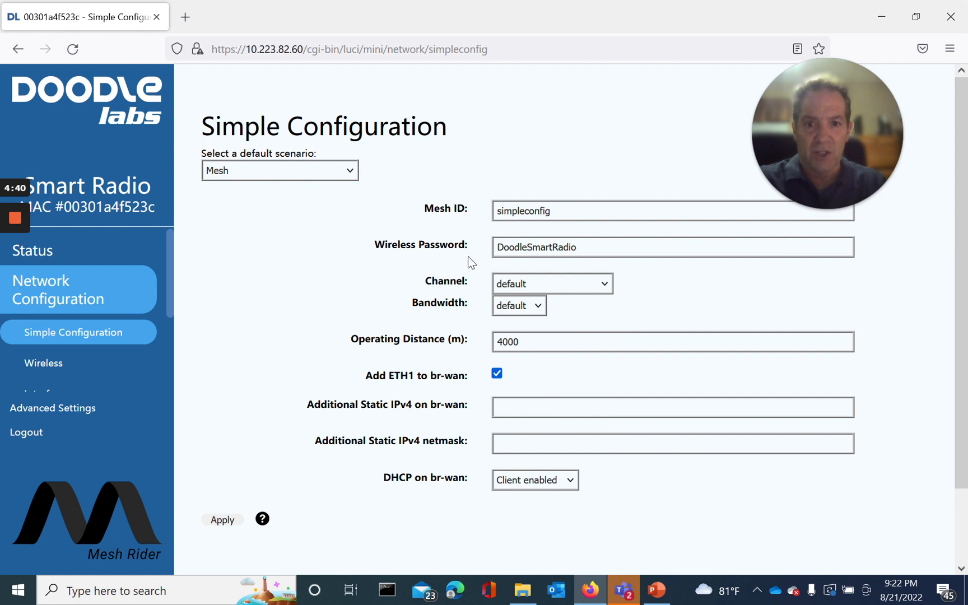
mouse_move(610, 286)
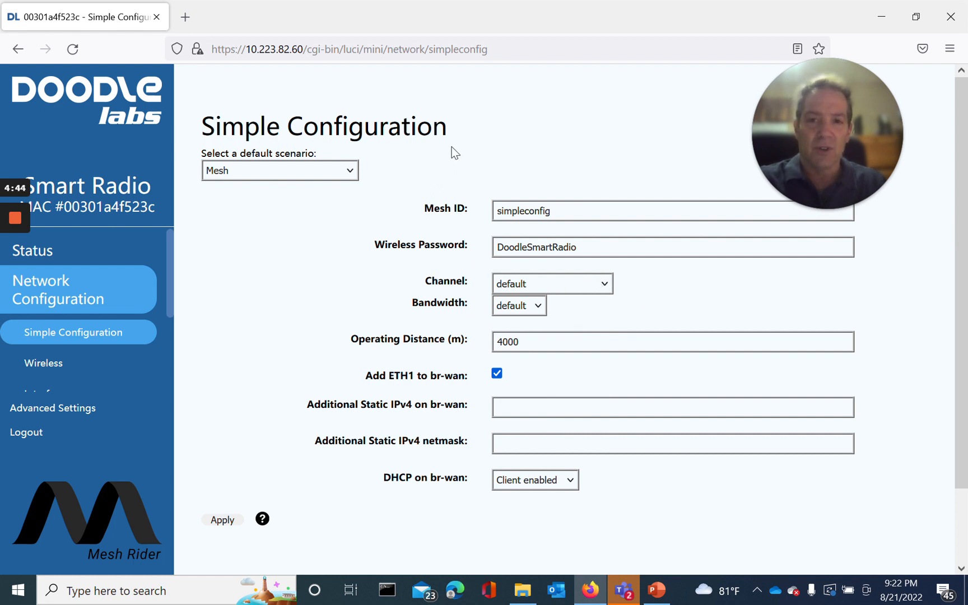
mouse_move(309, 233)
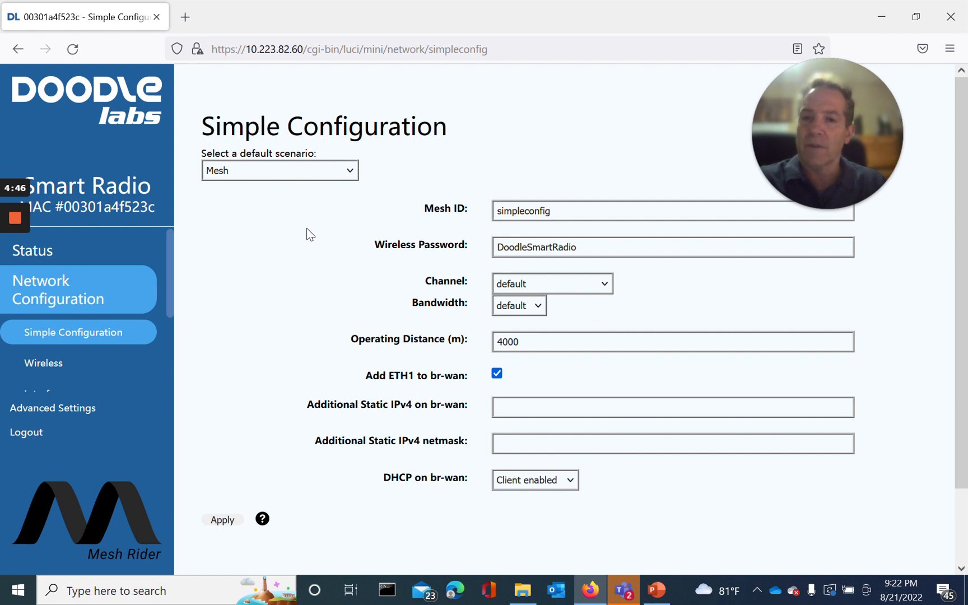
mouse_move(66, 263)
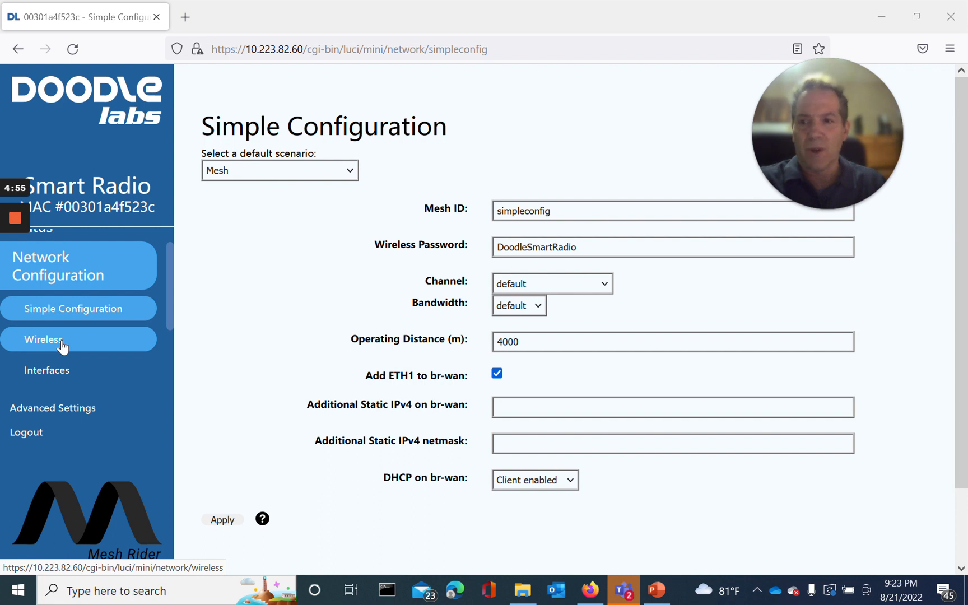
Show the Wireless Overview and begin editing the simpleconfig mesh point network
click(44, 340)
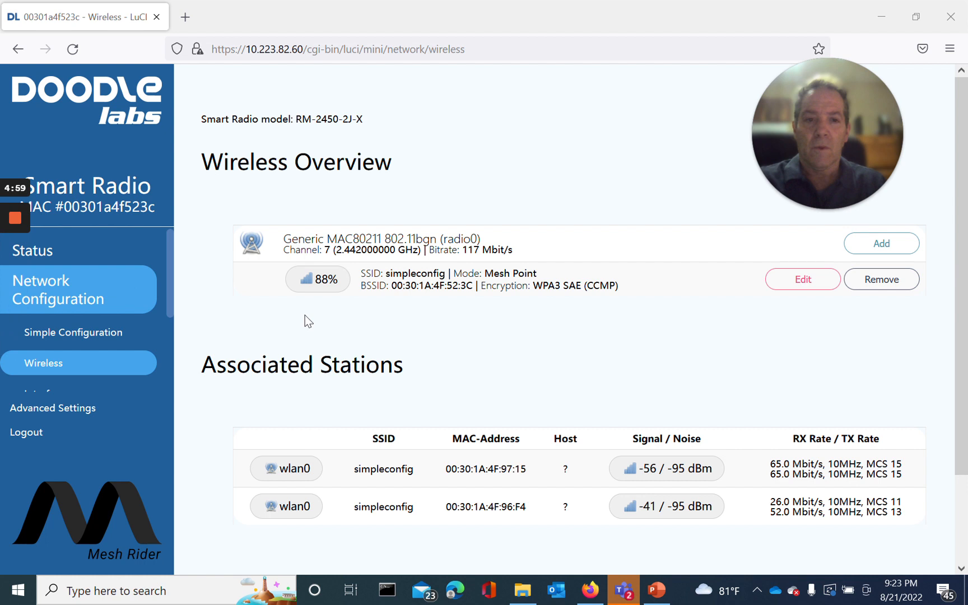
mouse_move(760, 270)
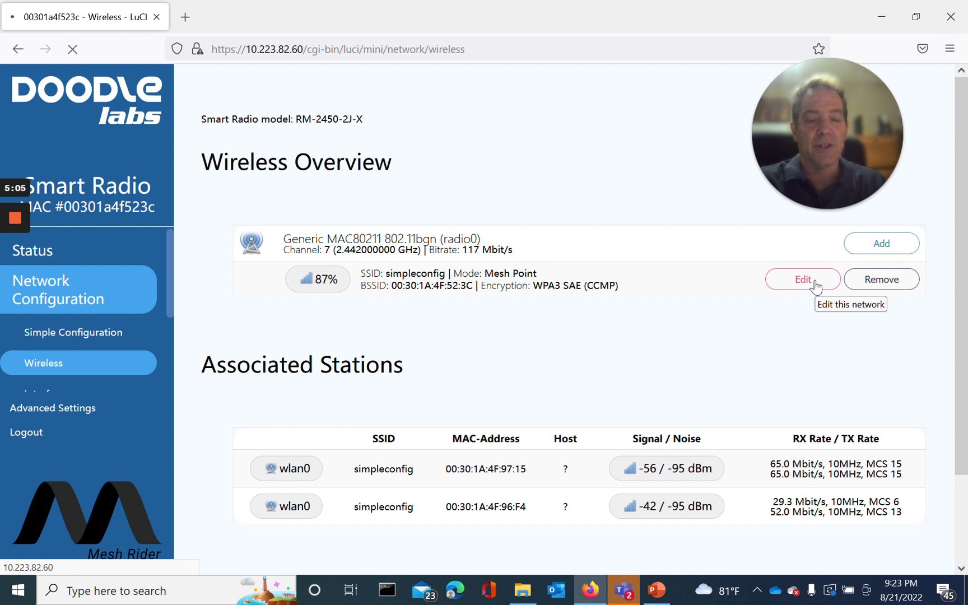
click(803, 280)
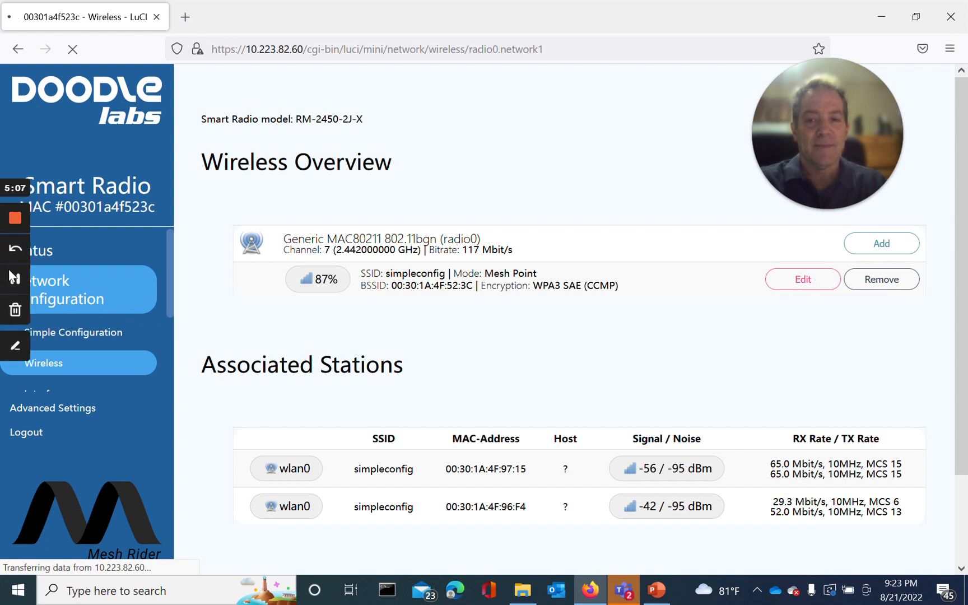
click(802, 279)
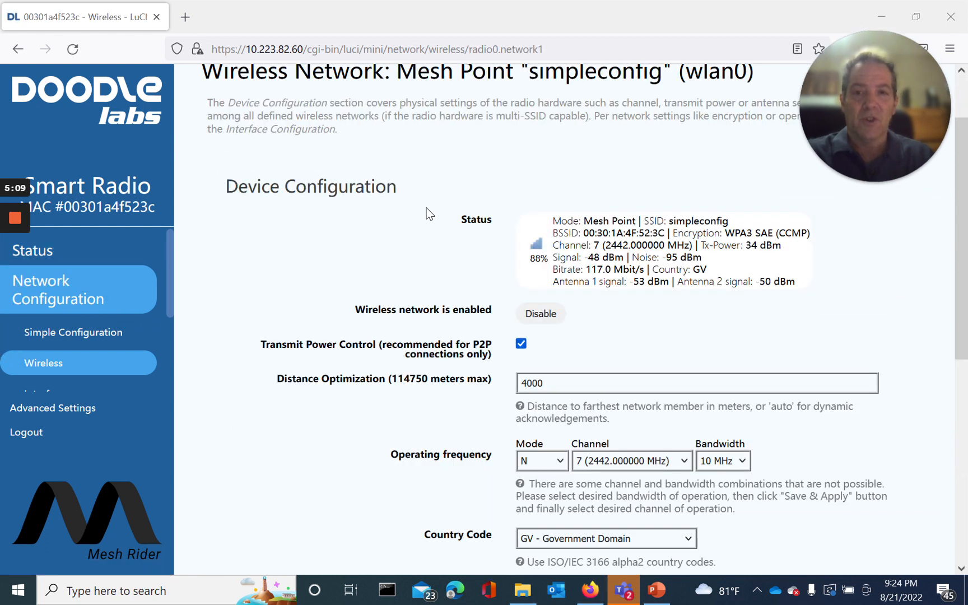
mouse_move(502, 177)
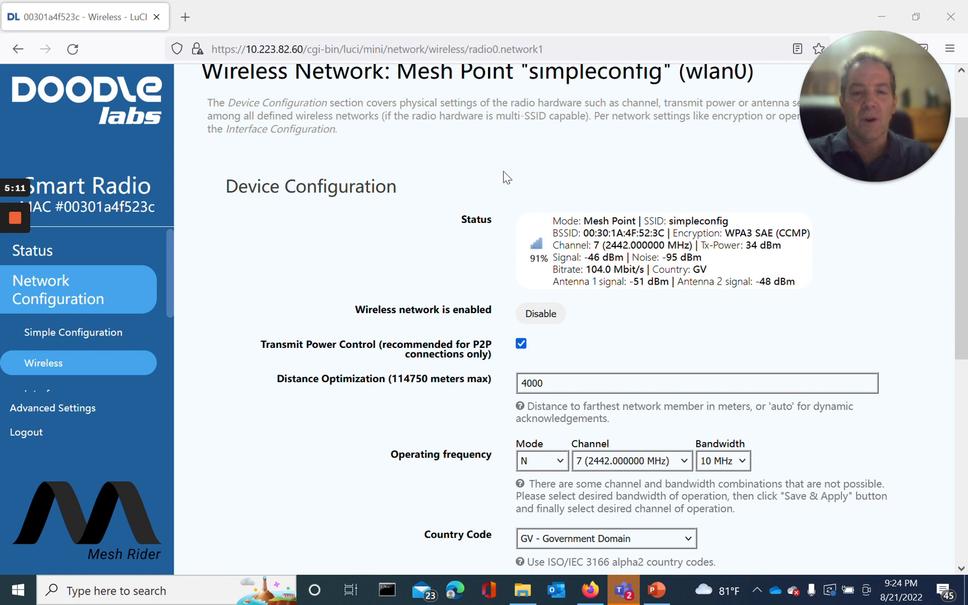
mouse_move(575, 174)
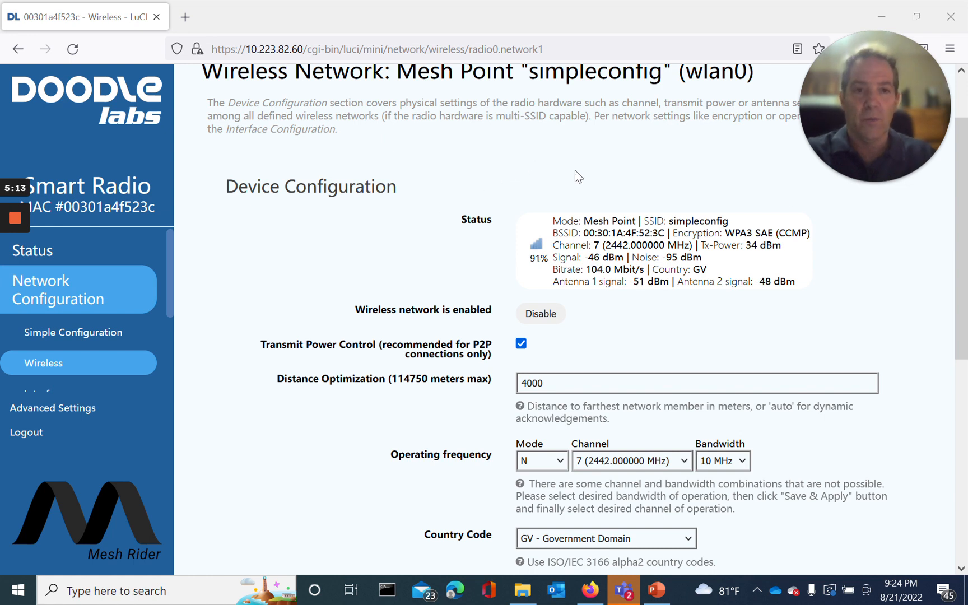
mouse_move(552, 172)
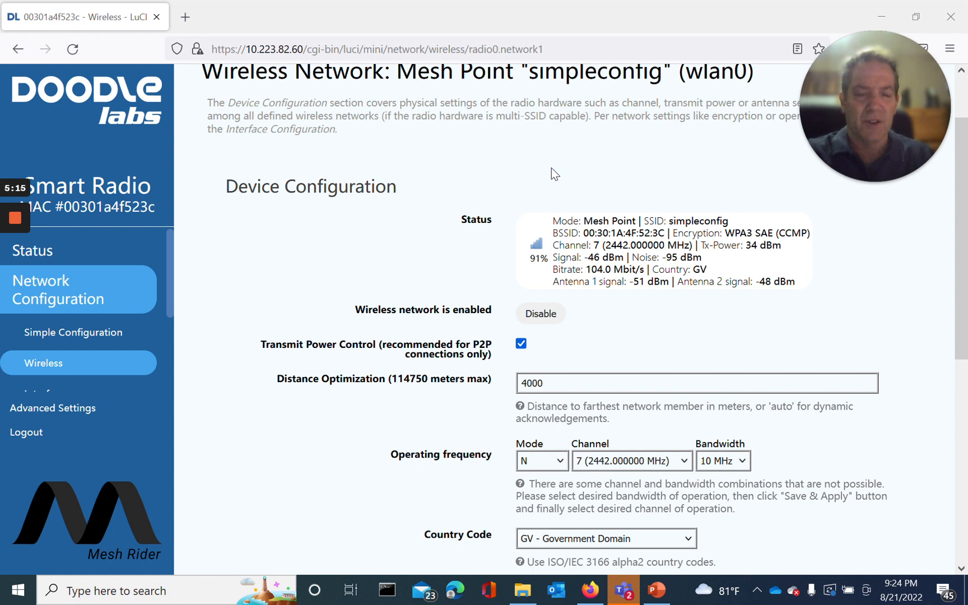
mouse_move(437, 321)
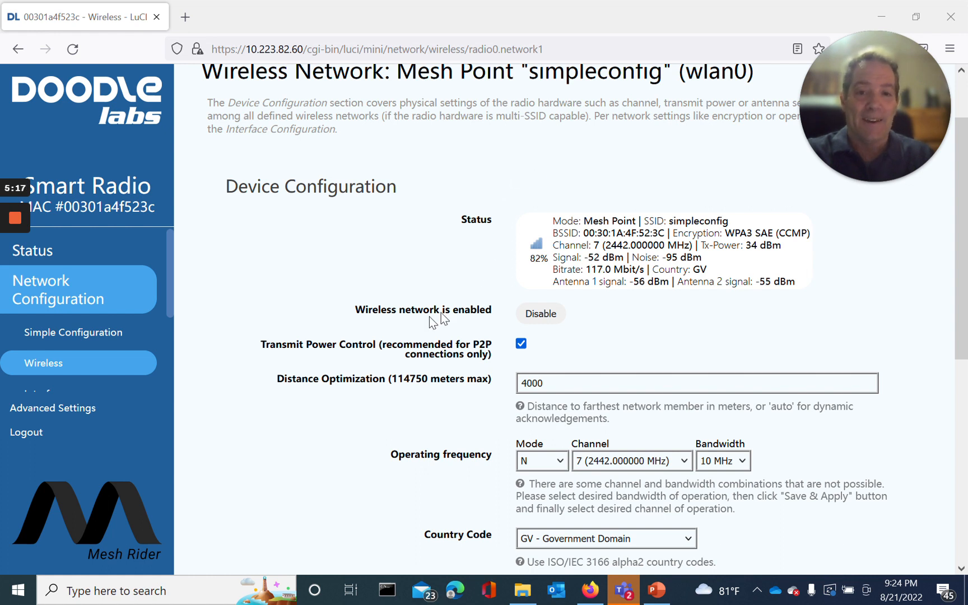
mouse_move(482, 269)
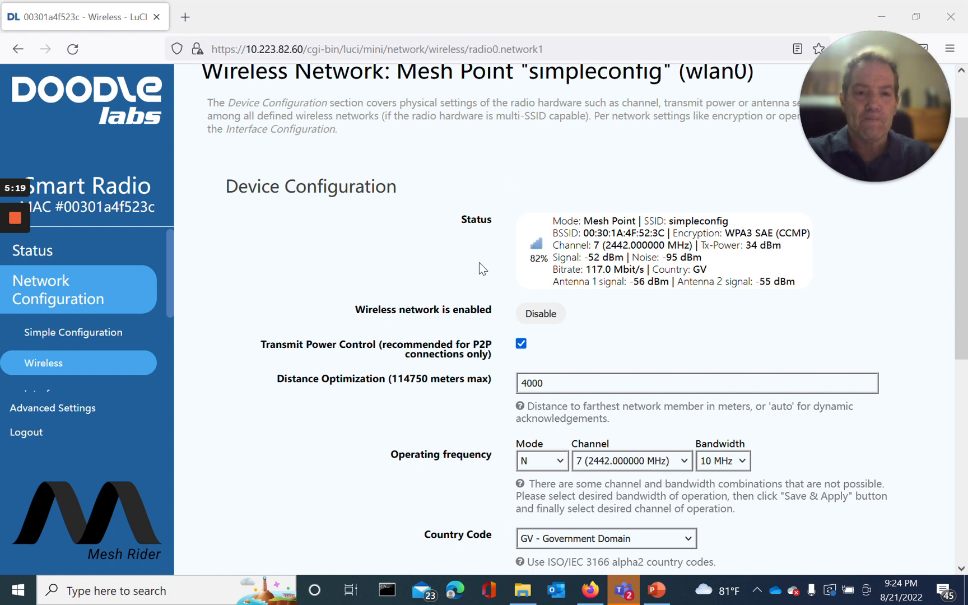
mouse_move(599, 340)
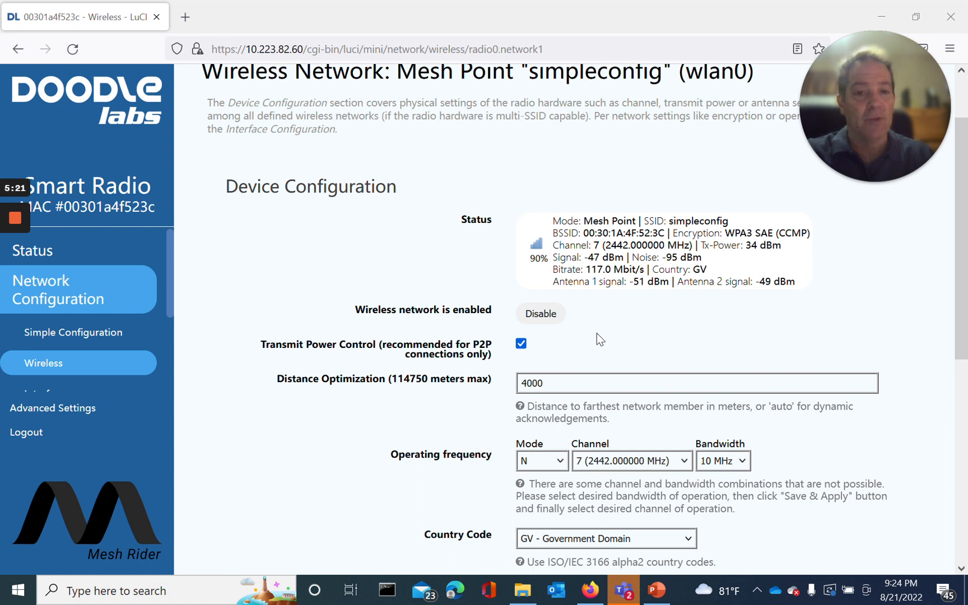
mouse_move(313, 361)
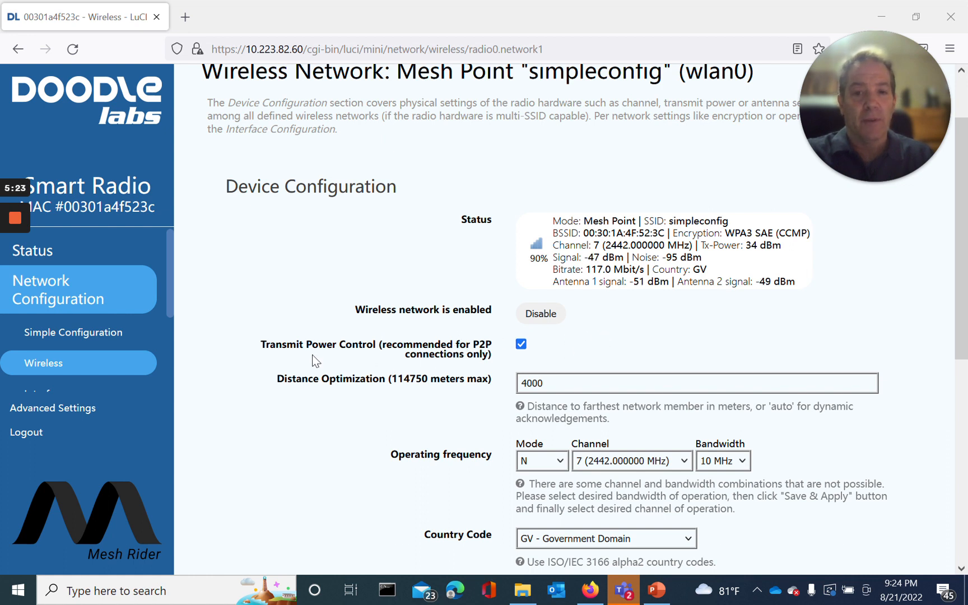
mouse_move(579, 361)
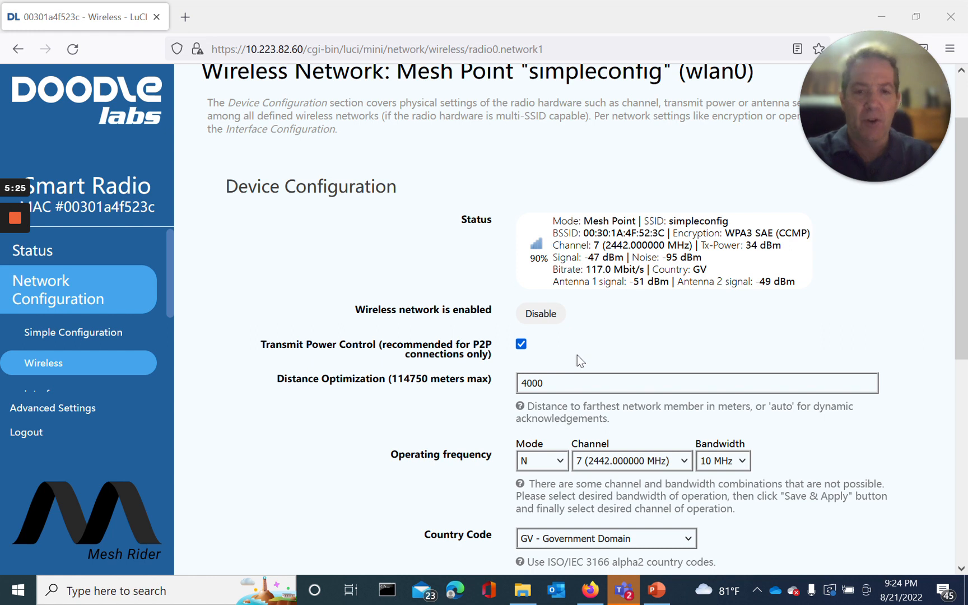
mouse_move(595, 330)
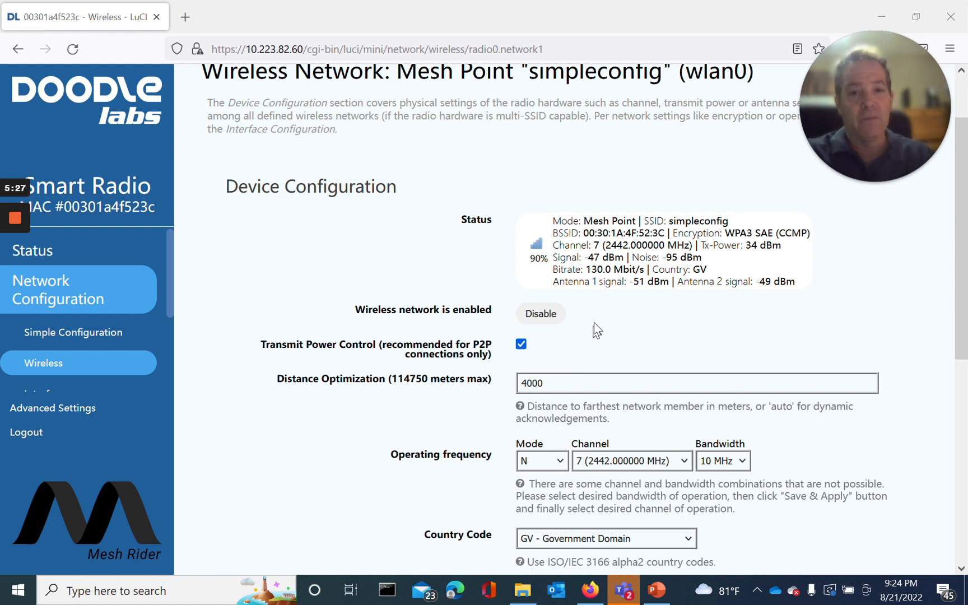
scroll(down, 3)
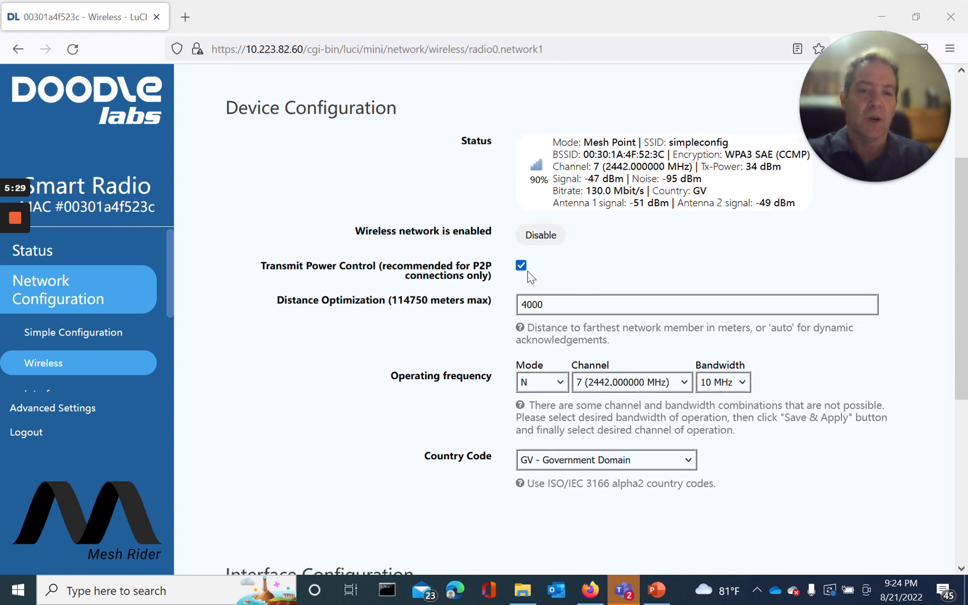
mouse_move(559, 275)
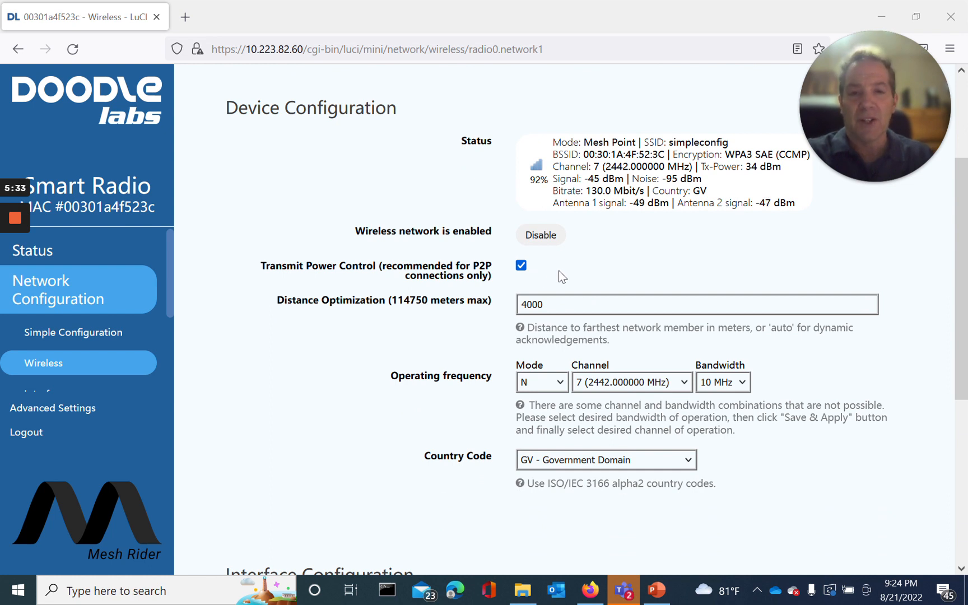
mouse_move(565, 273)
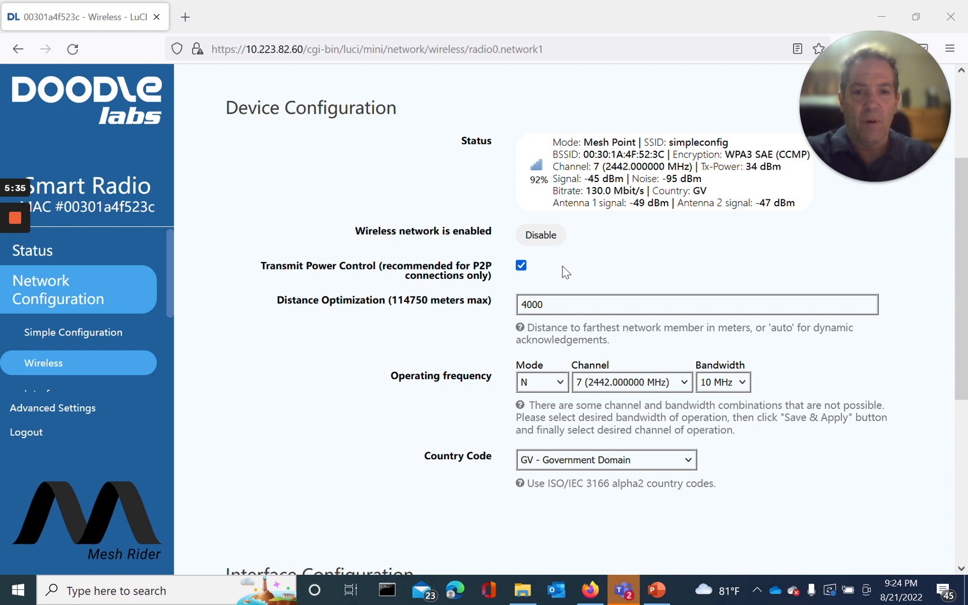
mouse_move(525, 282)
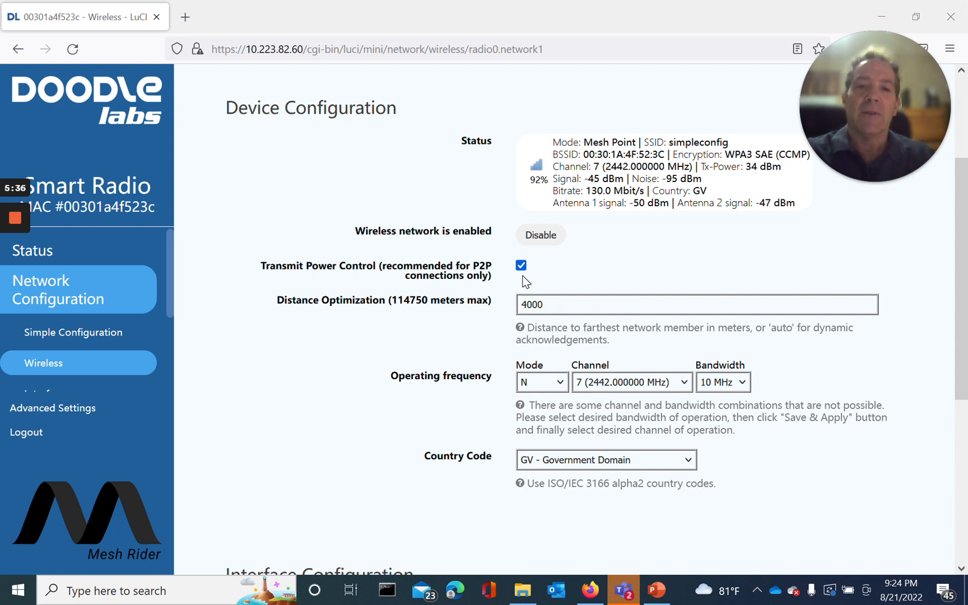
mouse_move(558, 275)
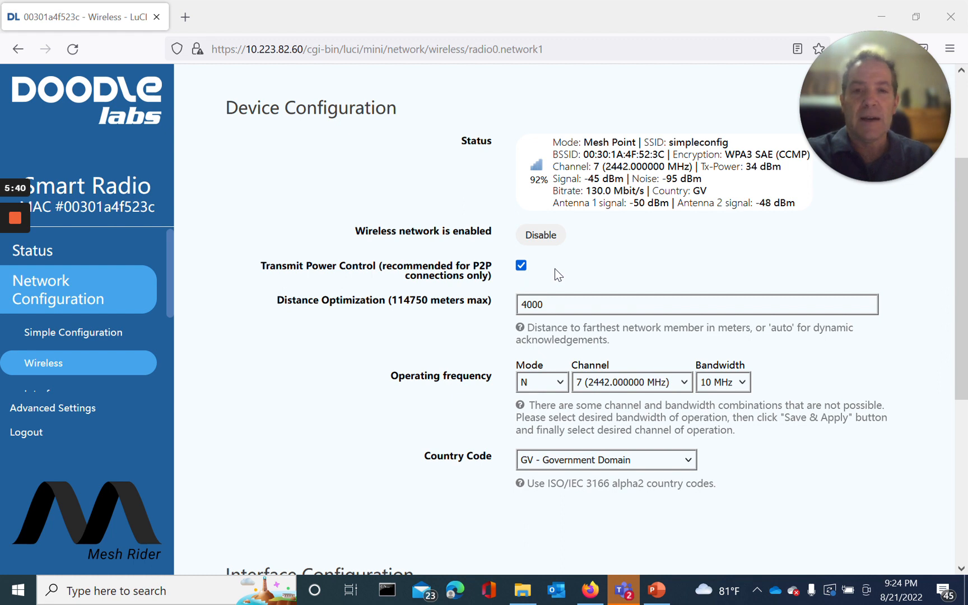
mouse_move(507, 282)
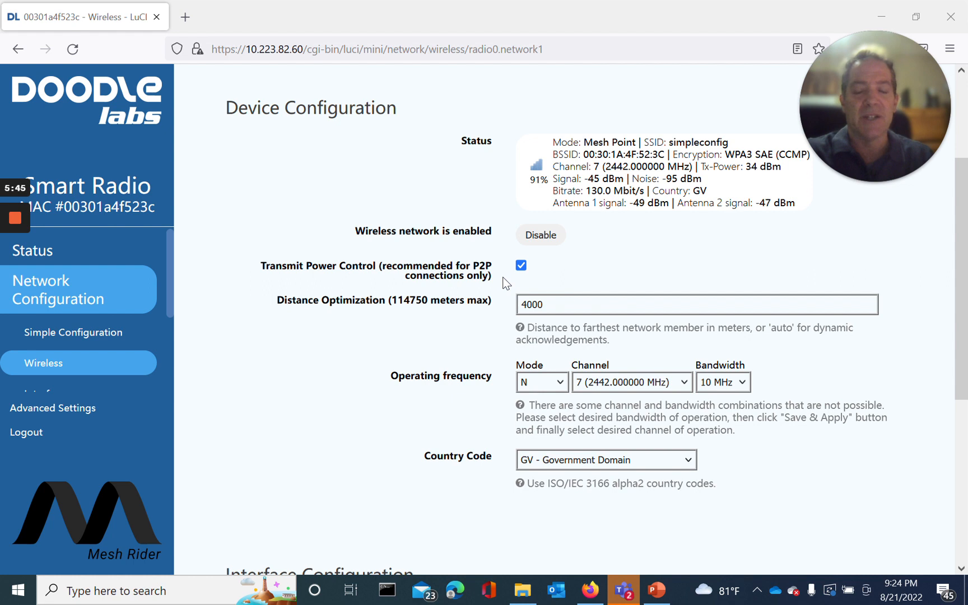
mouse_move(559, 279)
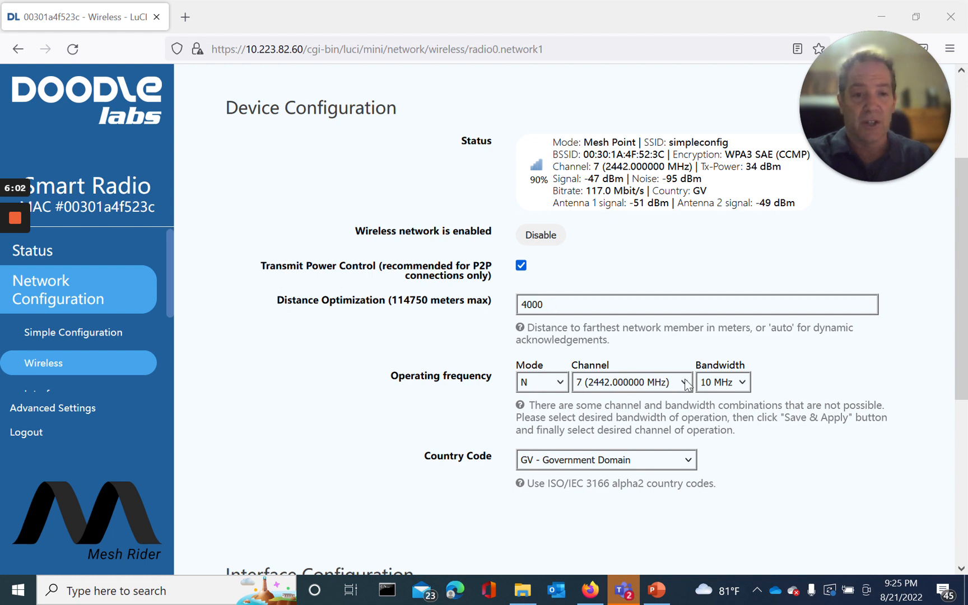
click(630, 382)
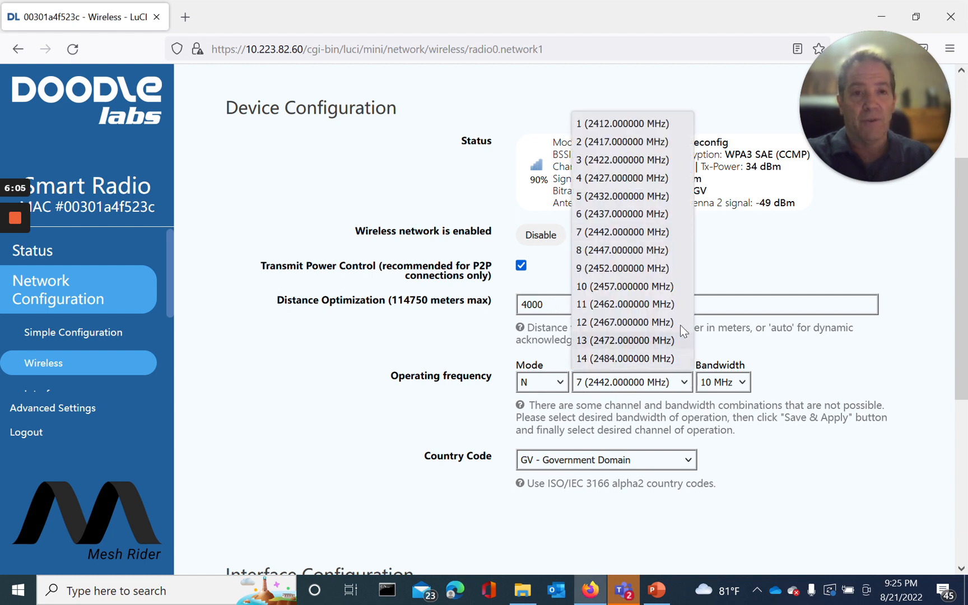
mouse_move(630, 242)
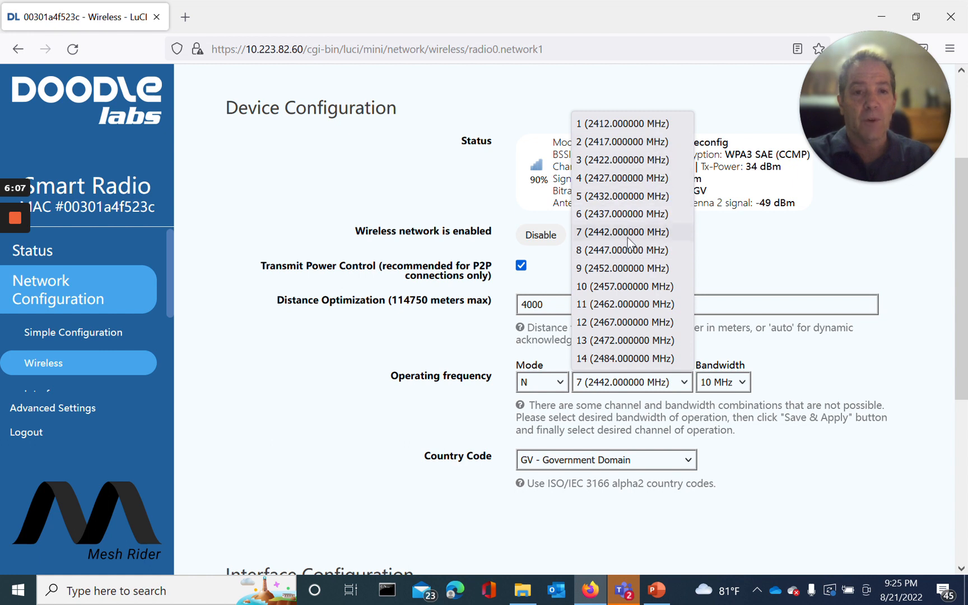
mouse_move(655, 373)
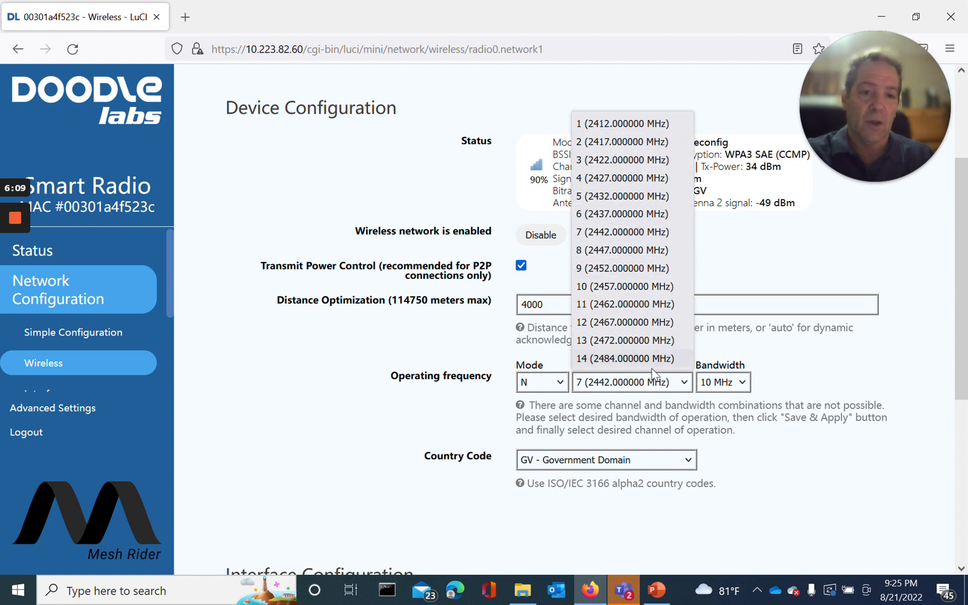
click(723, 382)
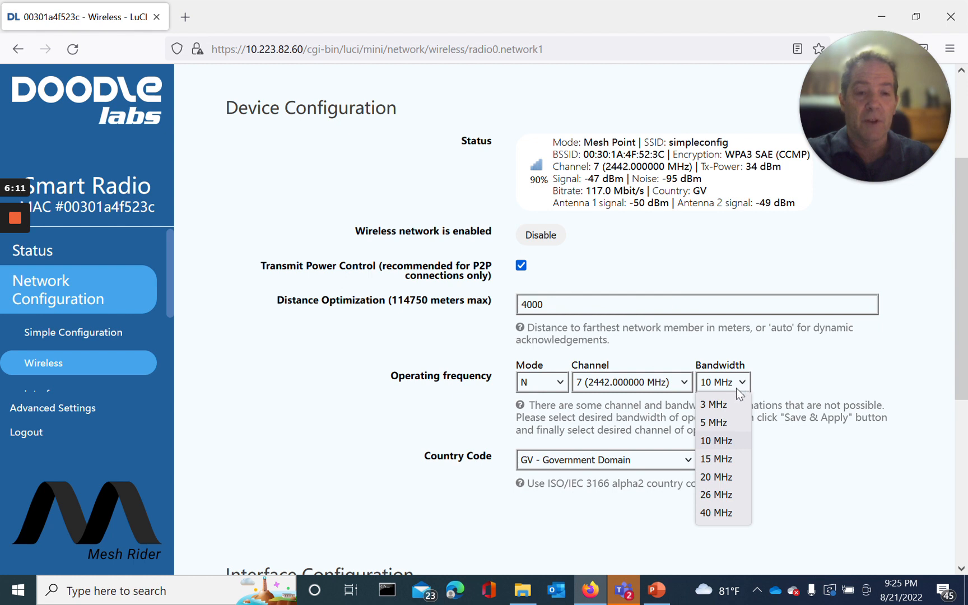
mouse_move(738, 447)
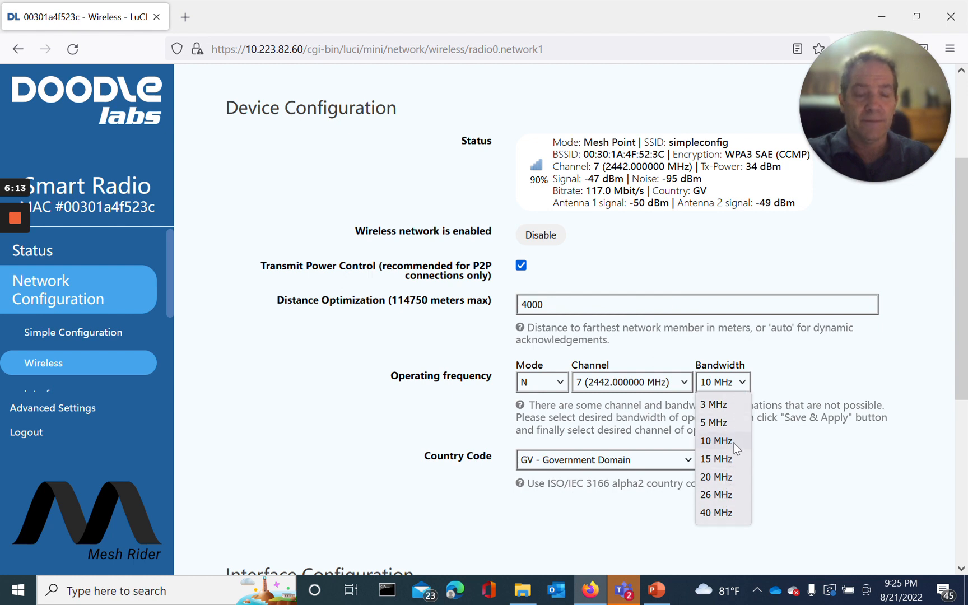
mouse_move(455, 377)
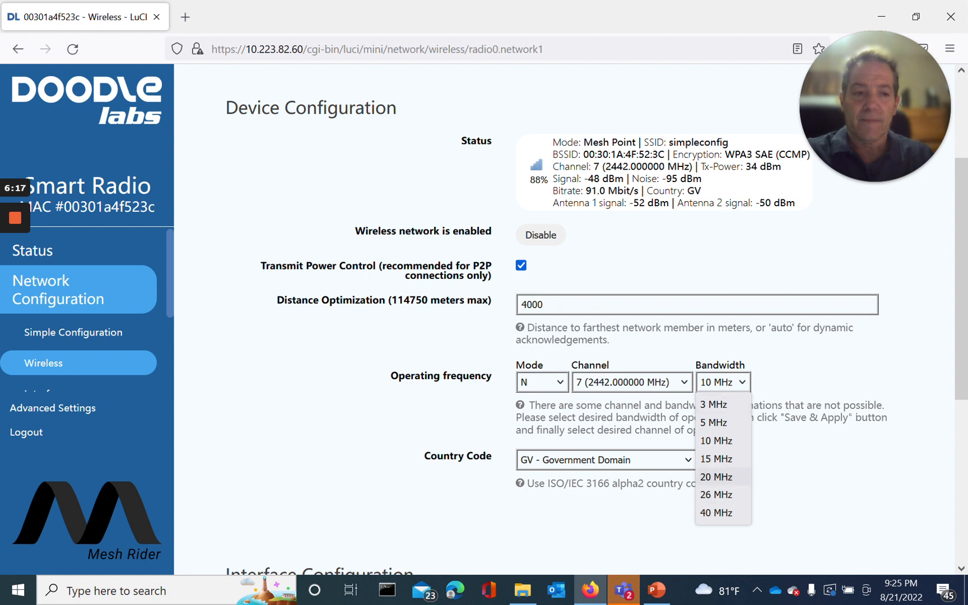
scroll(down, 3)
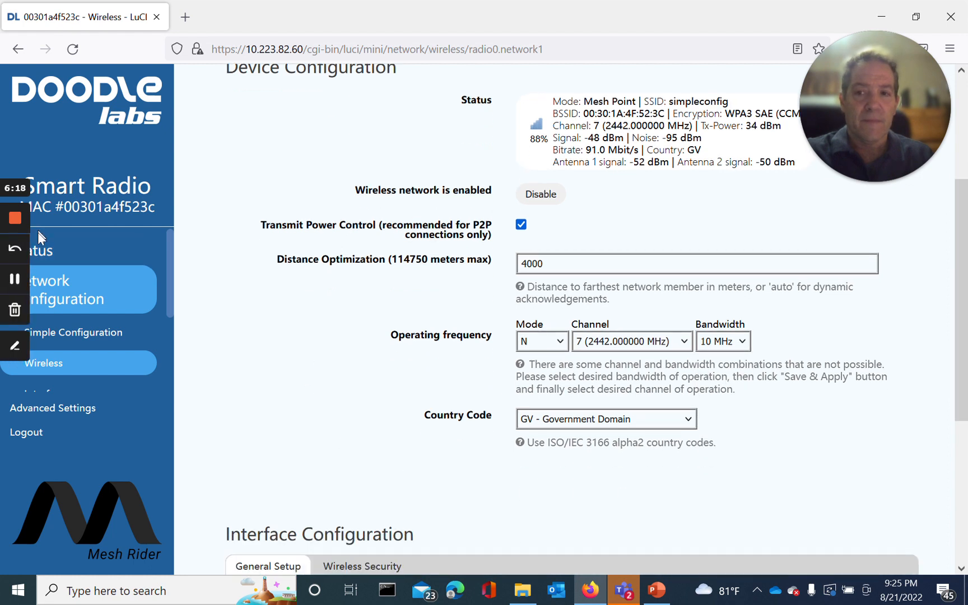
scroll(down, 3)
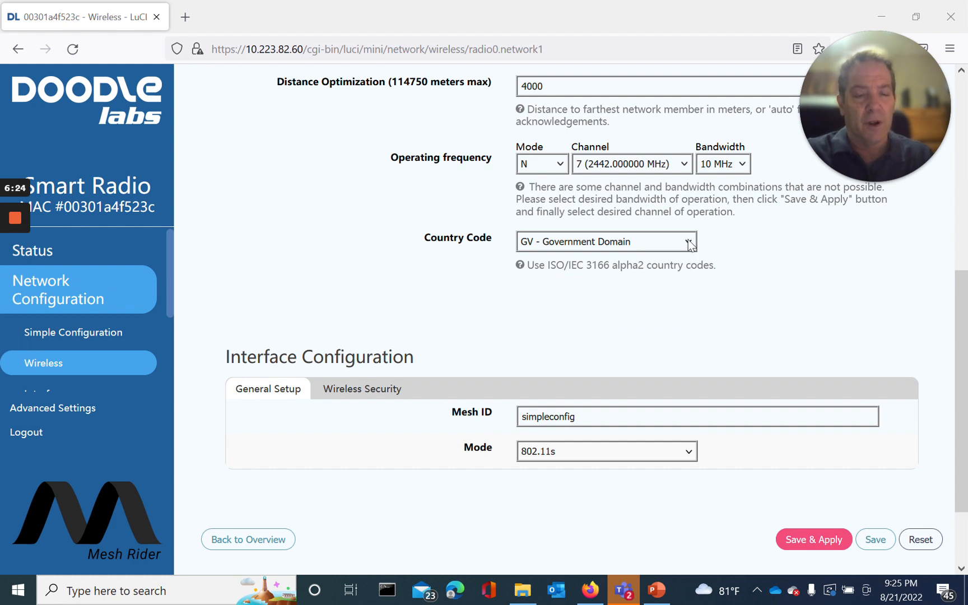
click(605, 241)
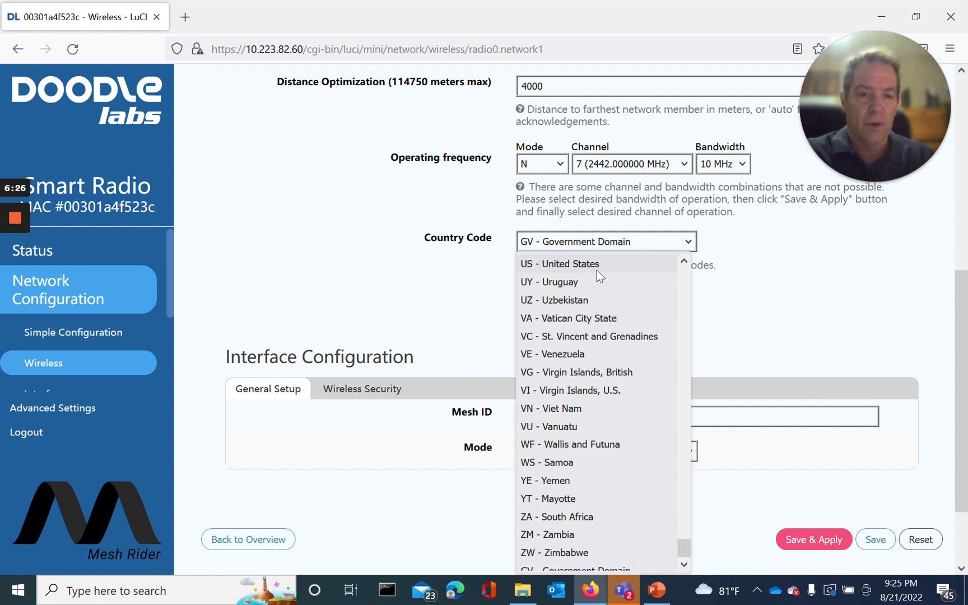
mouse_move(580, 408)
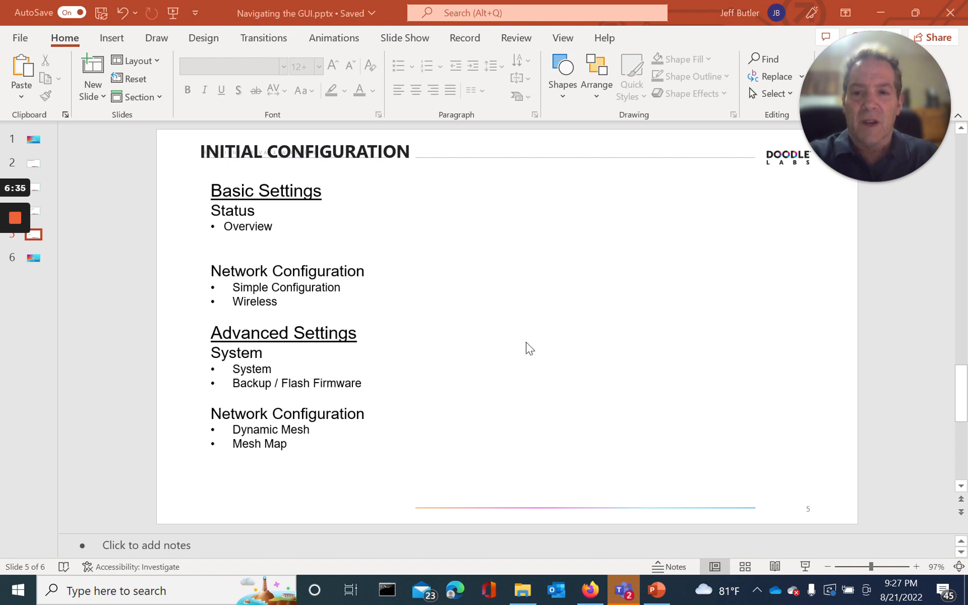
mouse_move(443, 309)
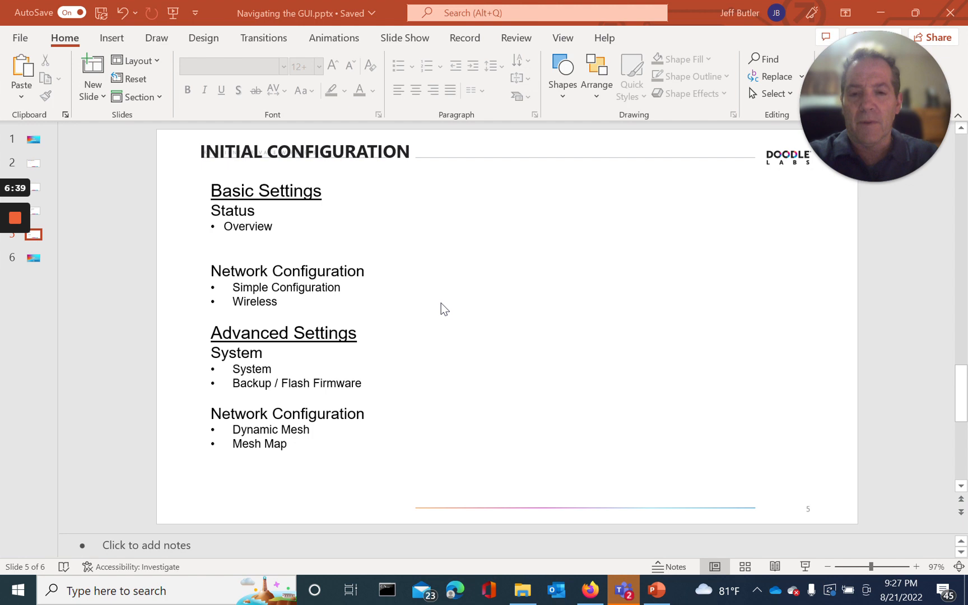
mouse_move(296, 350)
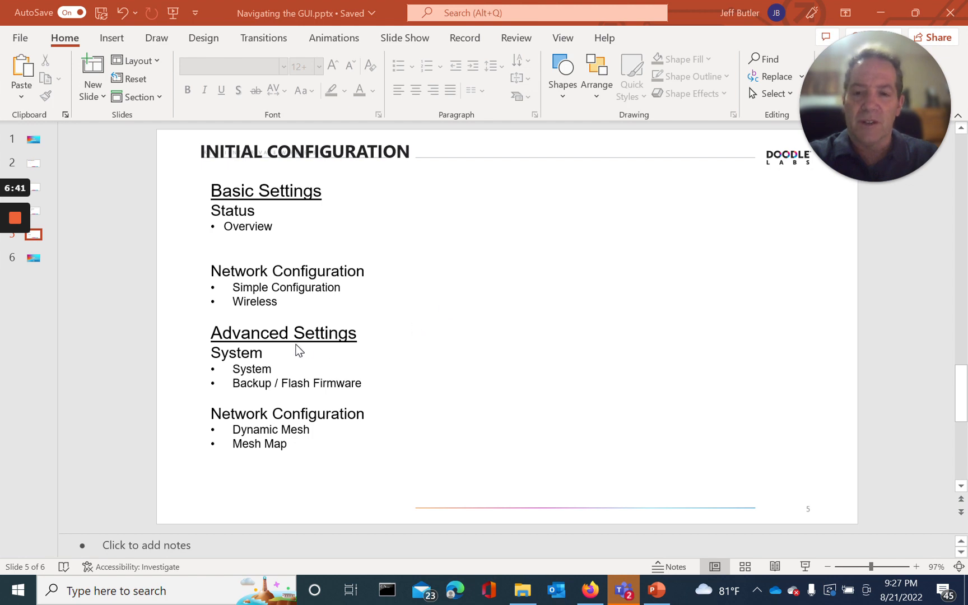
mouse_move(274, 376)
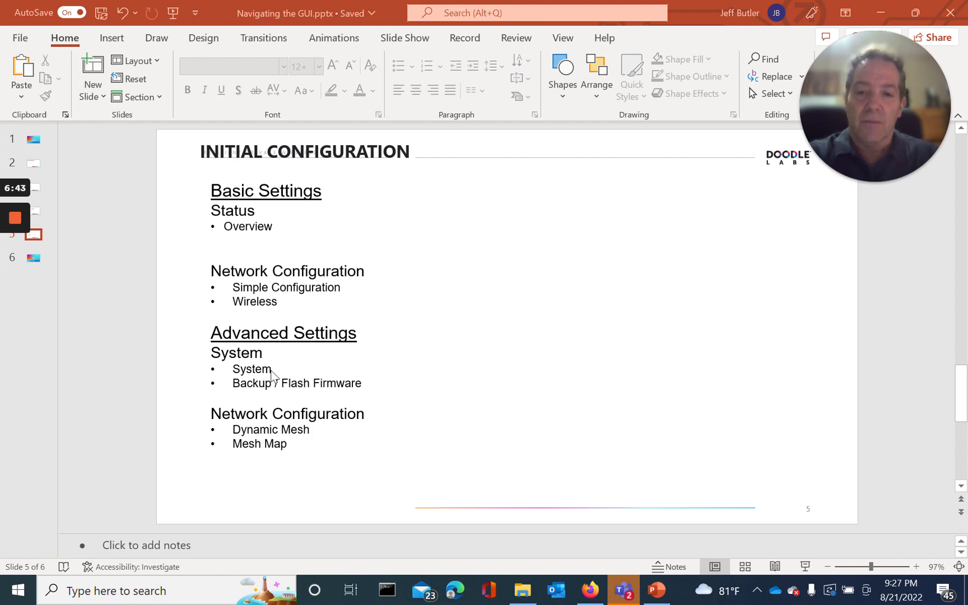
mouse_move(277, 376)
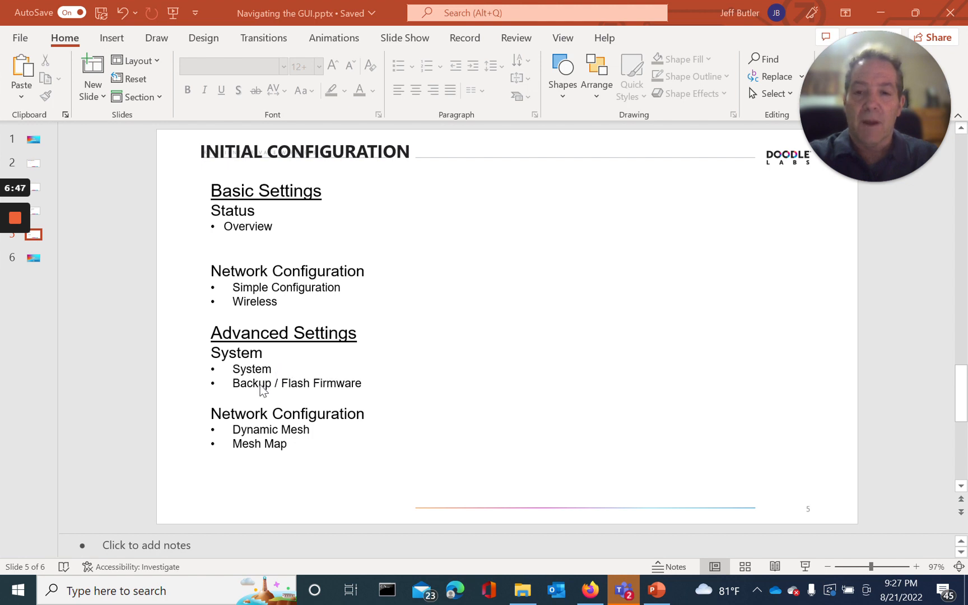
mouse_move(299, 394)
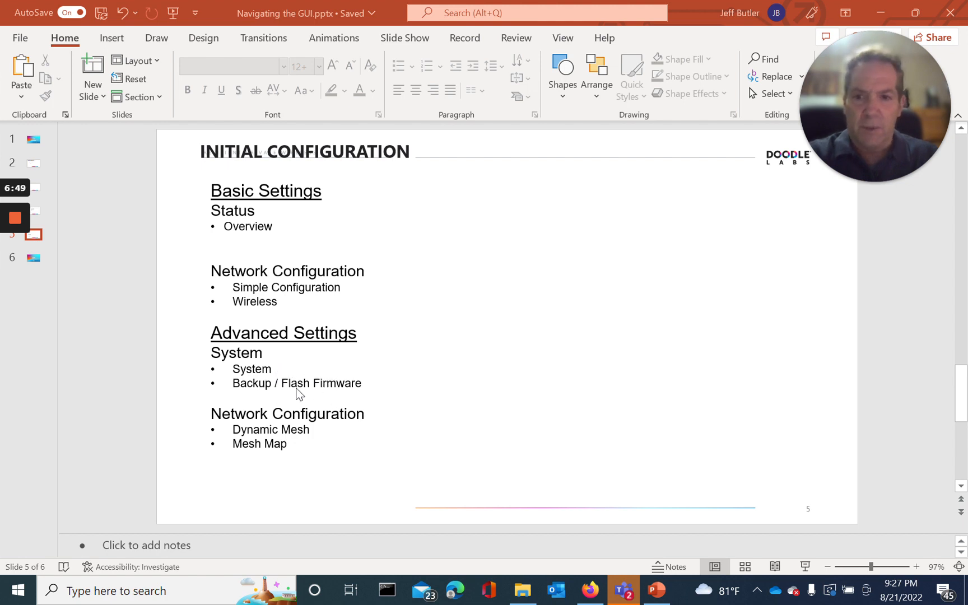
mouse_move(331, 396)
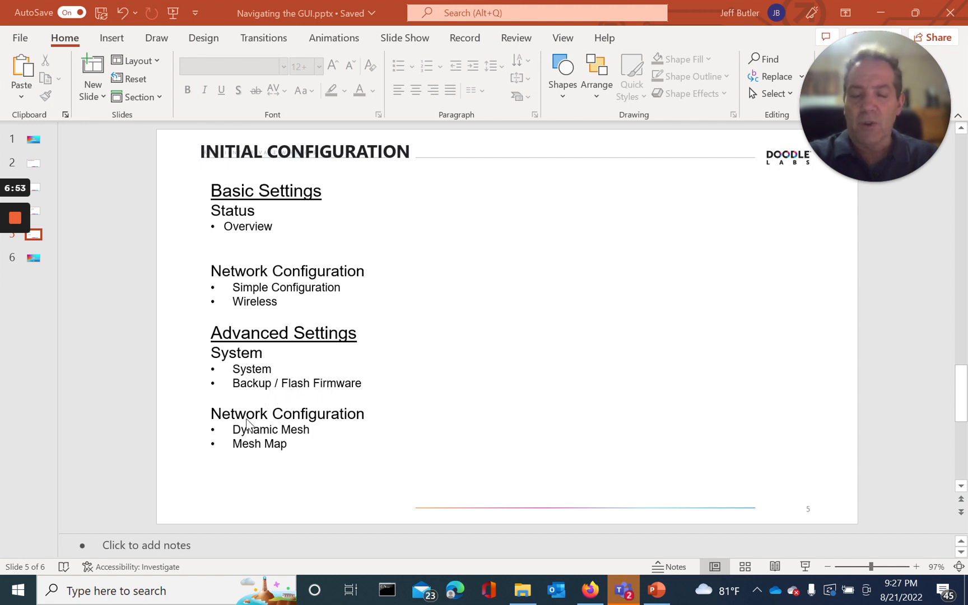
mouse_move(258, 435)
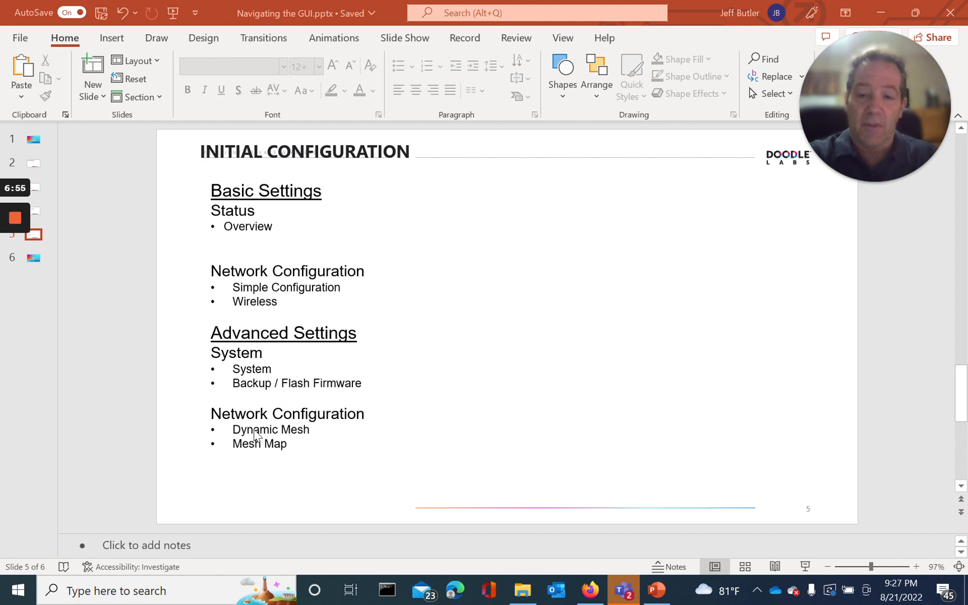
mouse_move(312, 437)
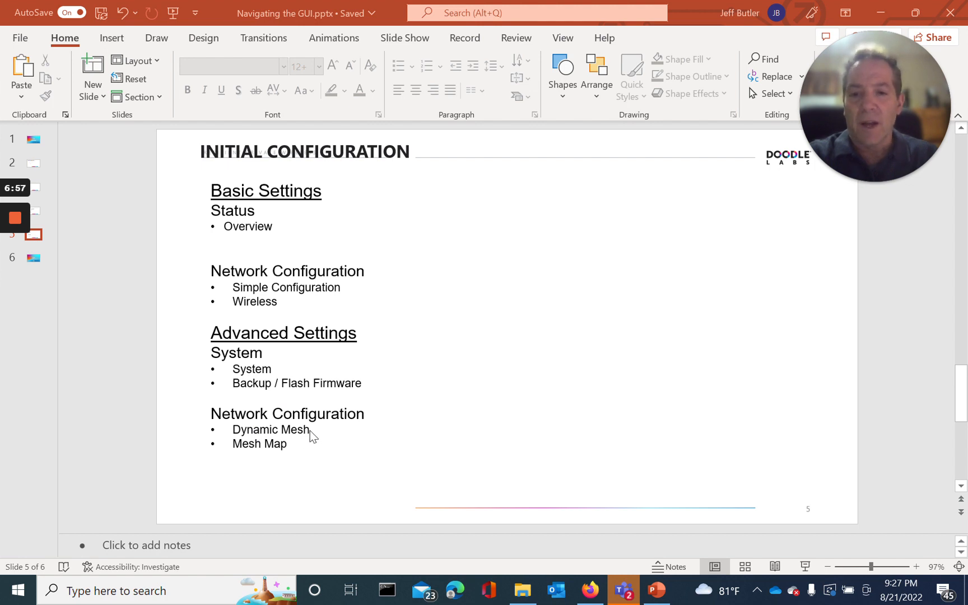
mouse_move(250, 435)
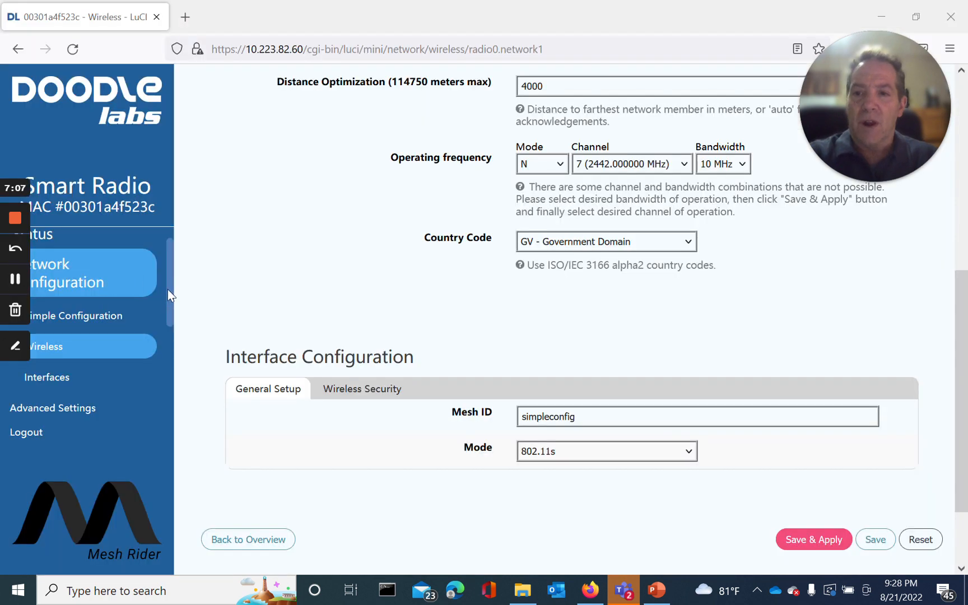
Switch the sidebar to Advanced Settings, landing on the radio's Status Overview page
click(51, 408)
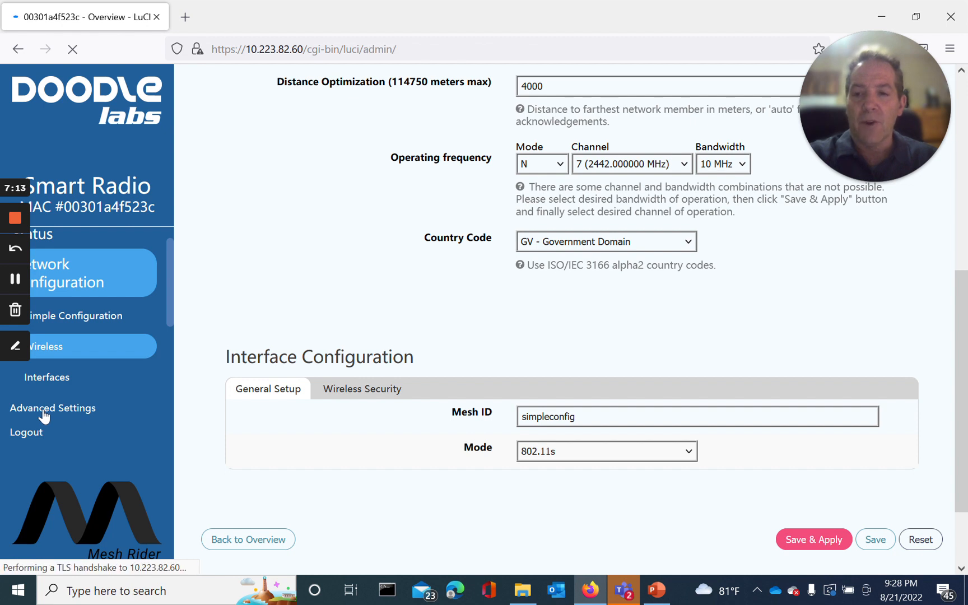
mouse_move(16, 294)
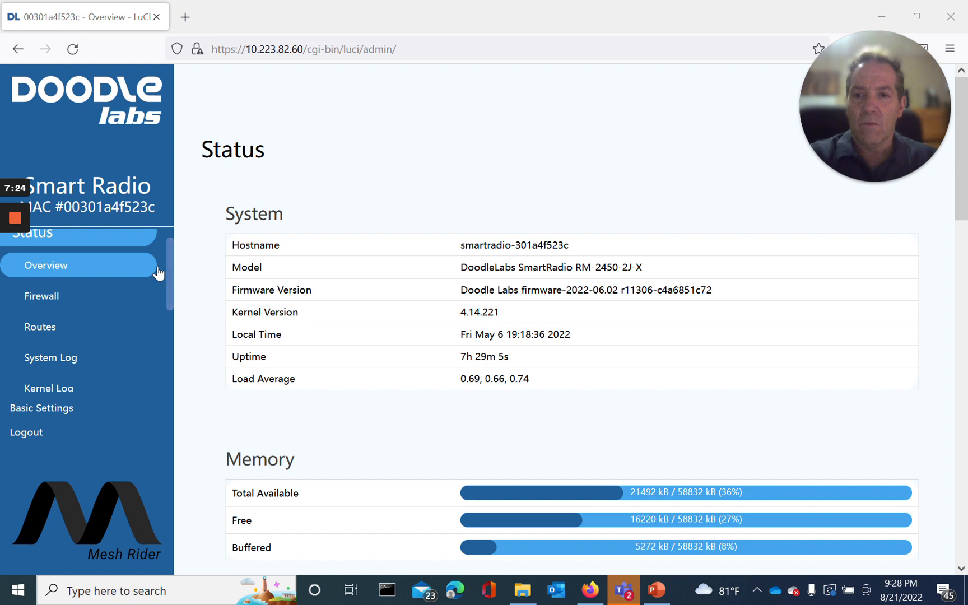
mouse_move(172, 278)
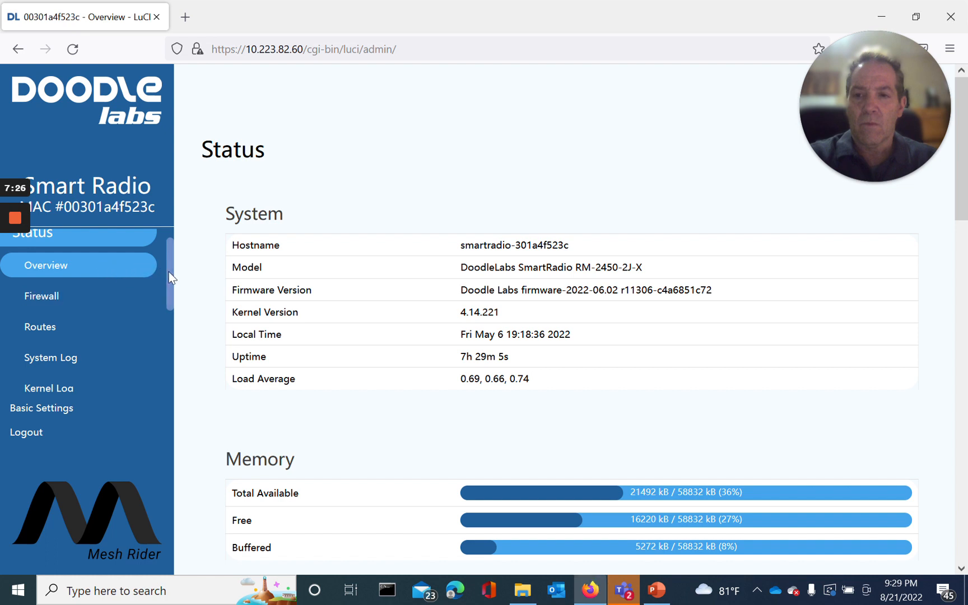
scroll(down, 3)
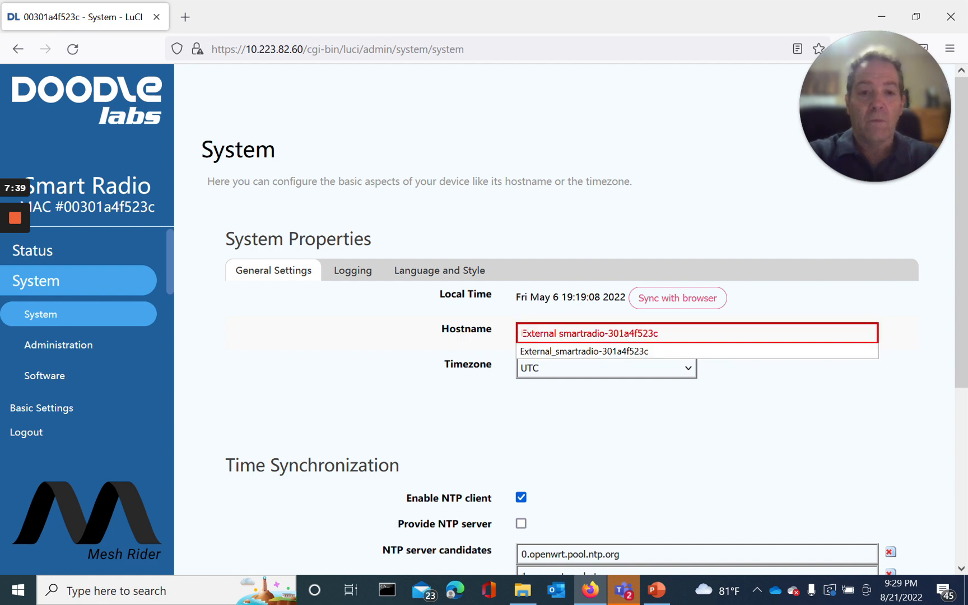
Dismiss the hostname suggestion list on the System page and scroll the sidebar menu
click(584, 351)
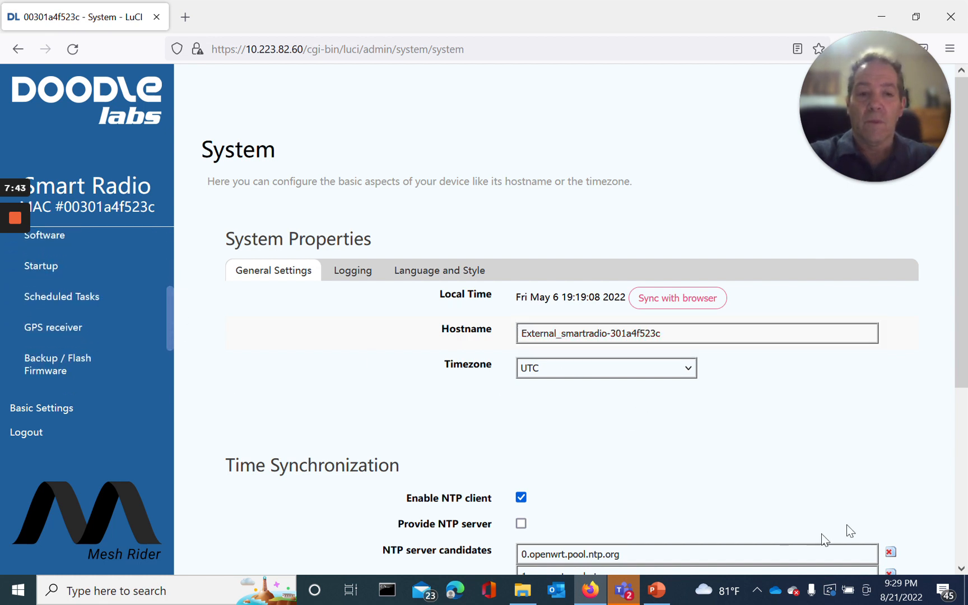
scroll(down, 3)
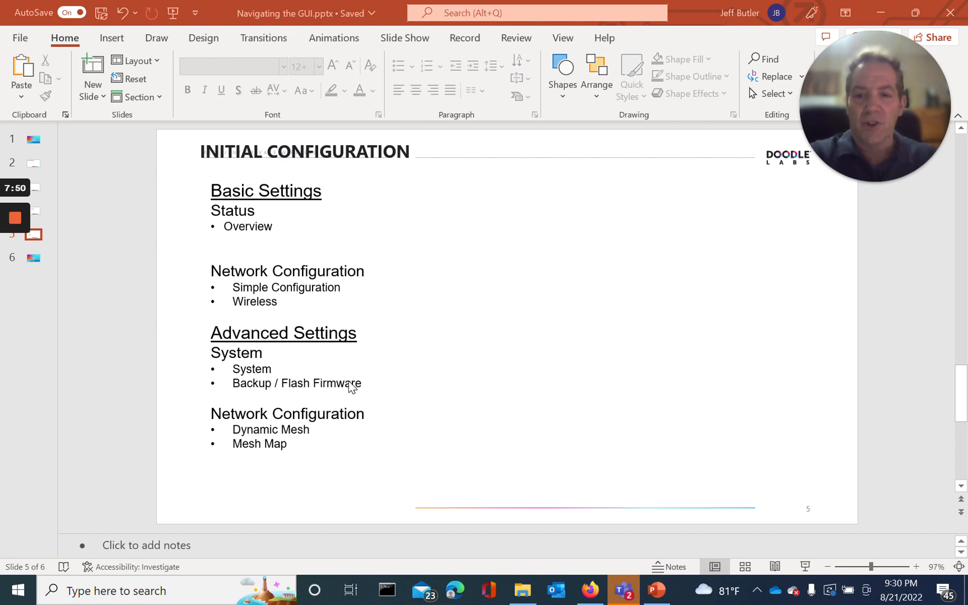
mouse_move(318, 393)
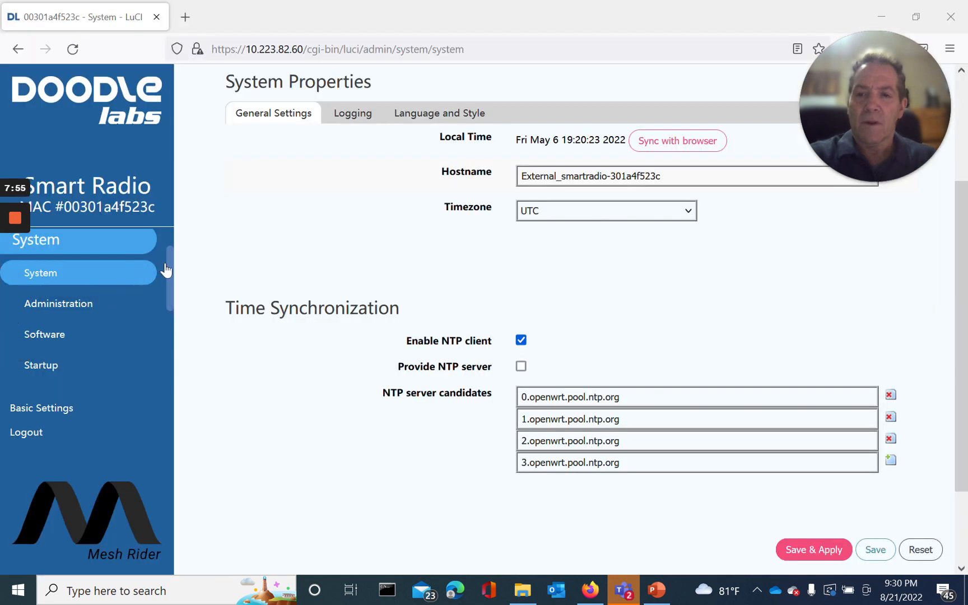
Navigate to System > Backup / Flash Firmware to reach the Flash operations page
scroll(down, 3)
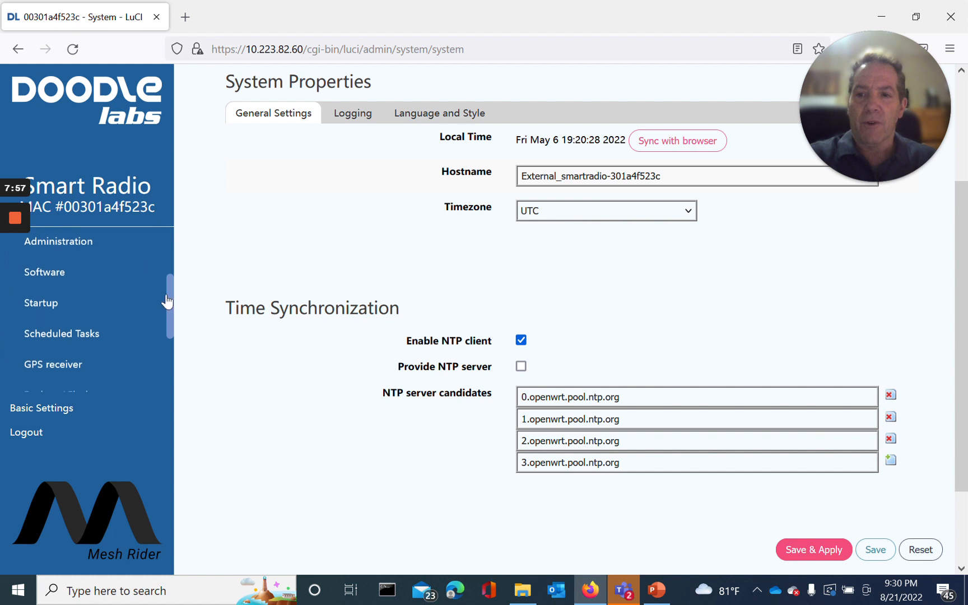
scroll(down, 3)
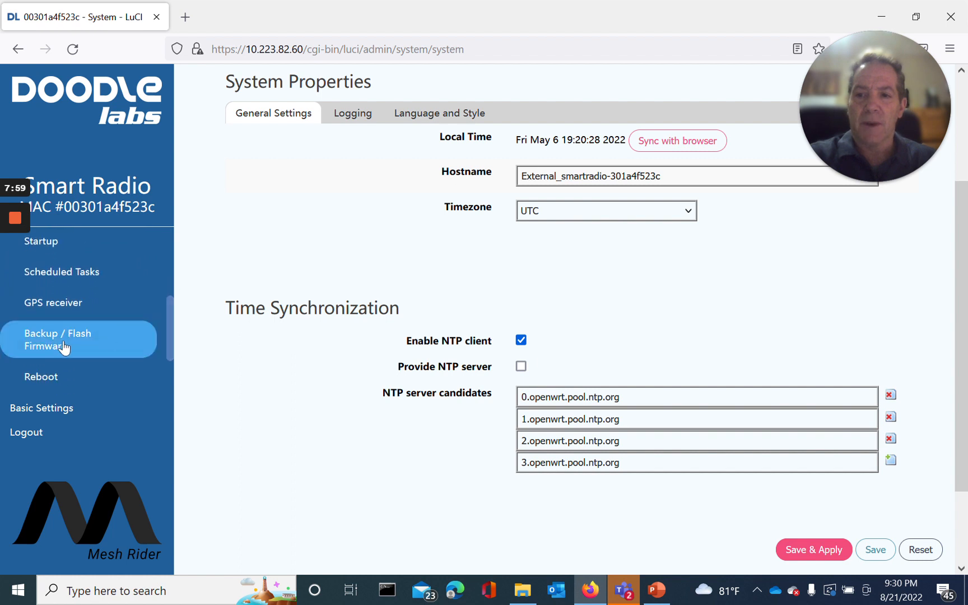
click(57, 340)
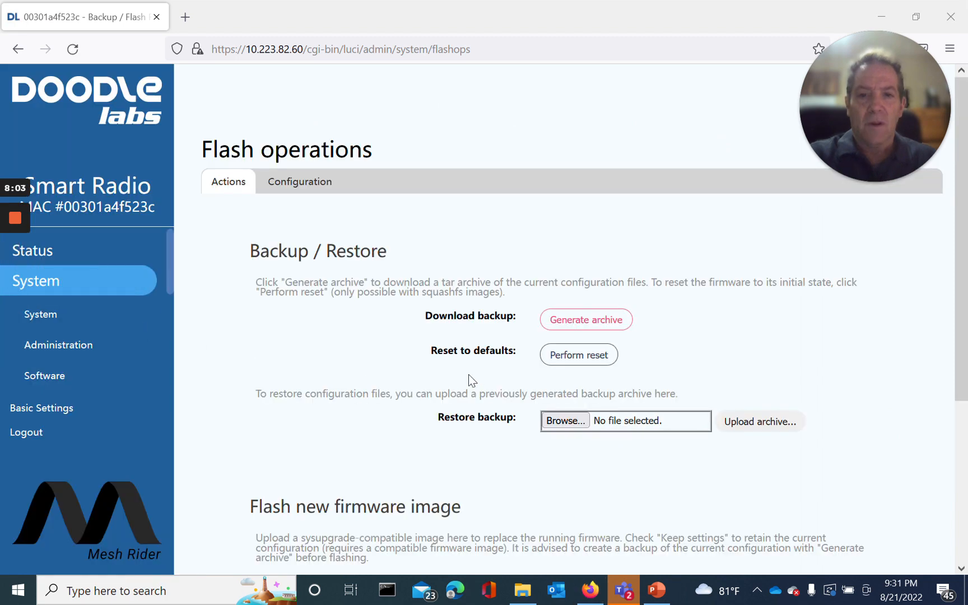
Under Flash new firmware image, uncheck Keep settings so current settings are discarded
scroll(down, 3)
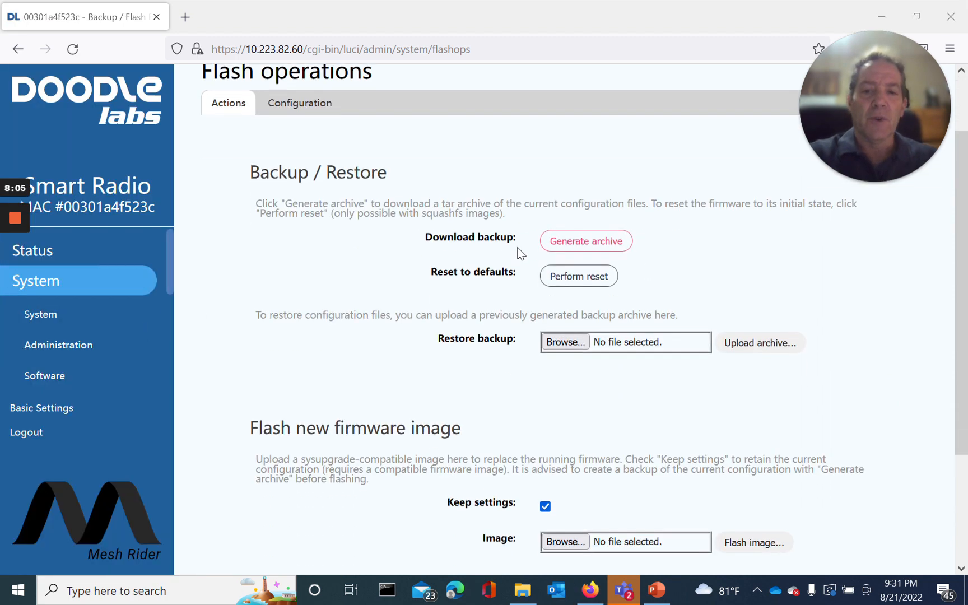
mouse_move(418, 417)
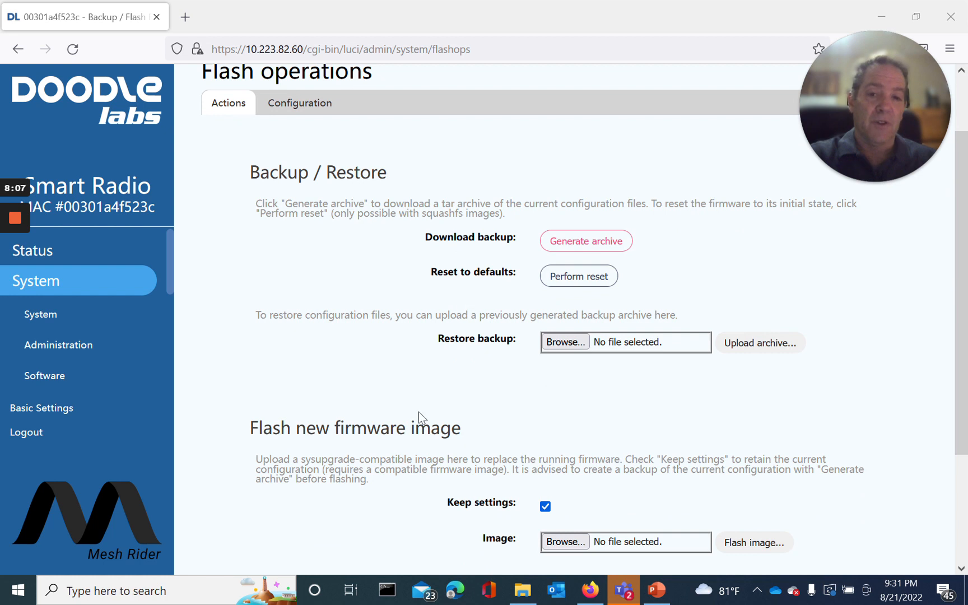
mouse_move(585, 241)
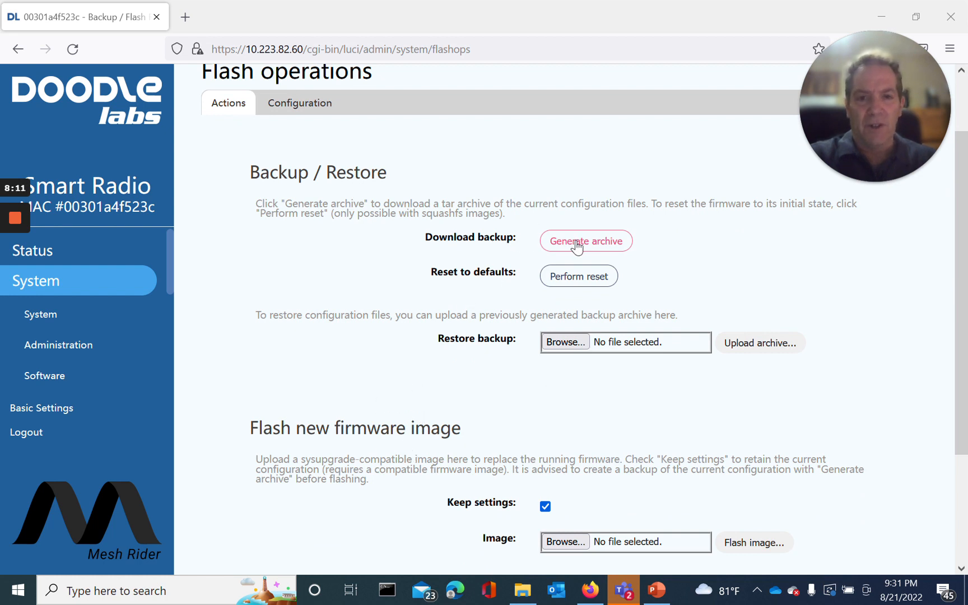
mouse_move(534, 348)
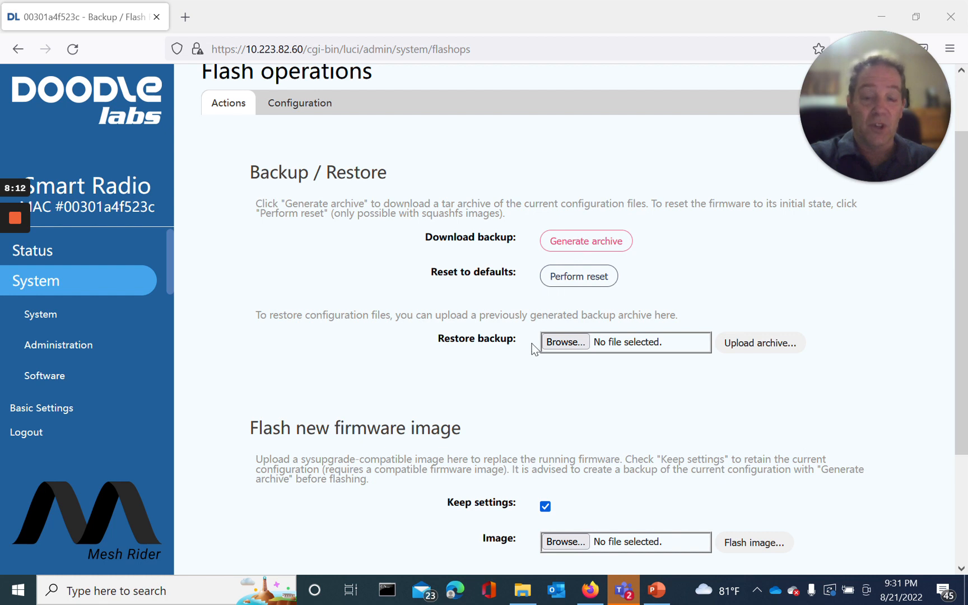
mouse_move(655, 276)
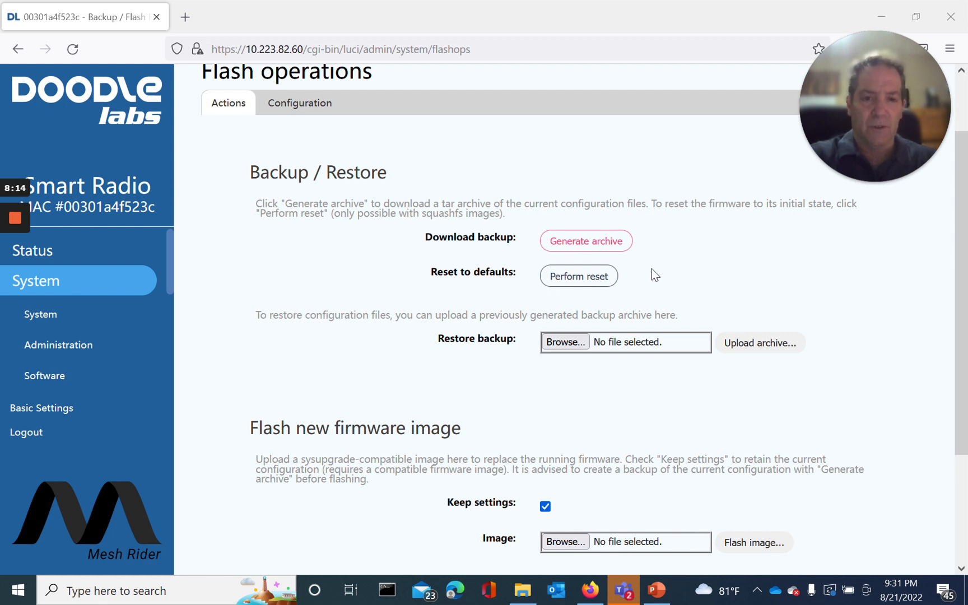
mouse_move(592, 283)
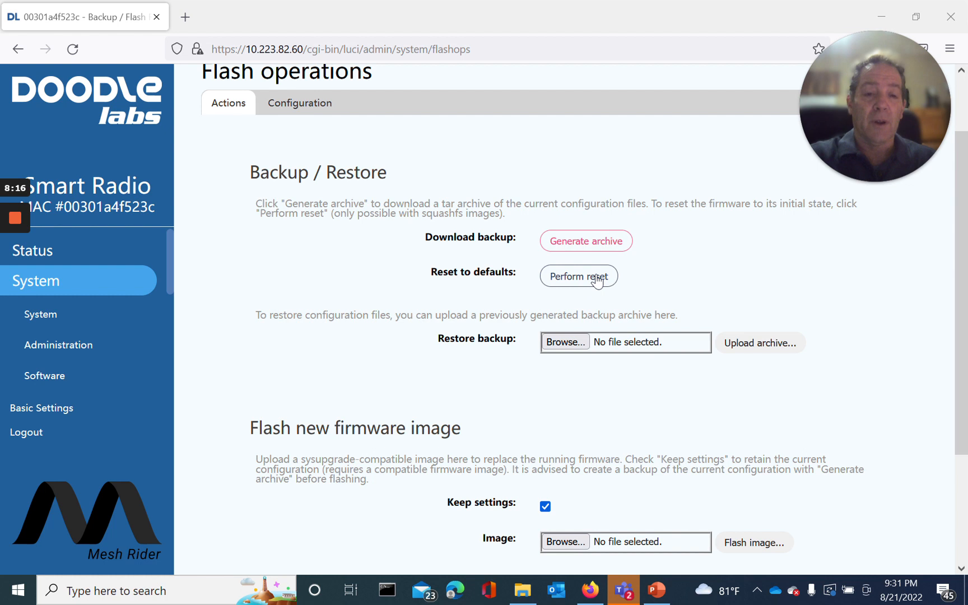
mouse_move(574, 283)
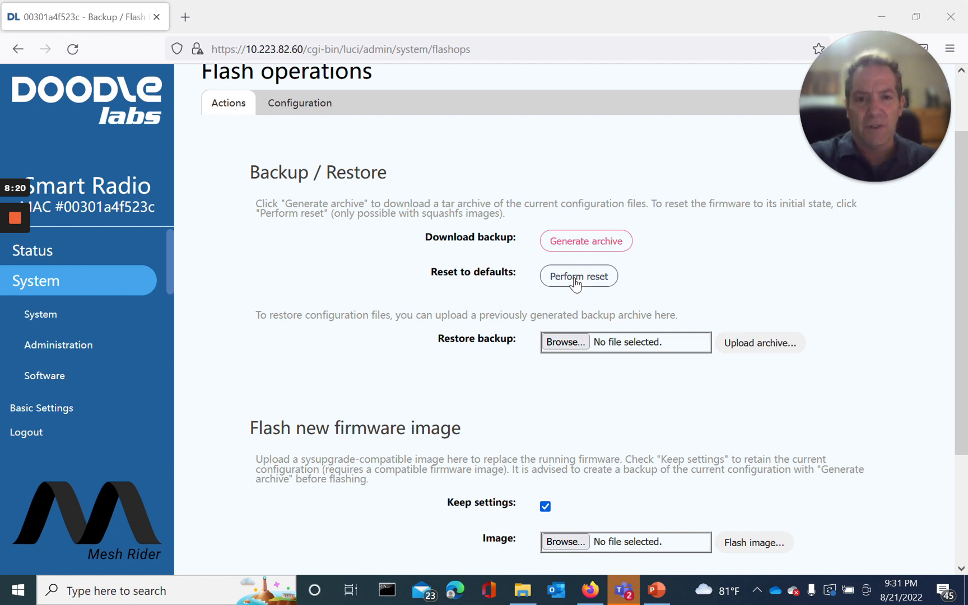
scroll(down, 3)
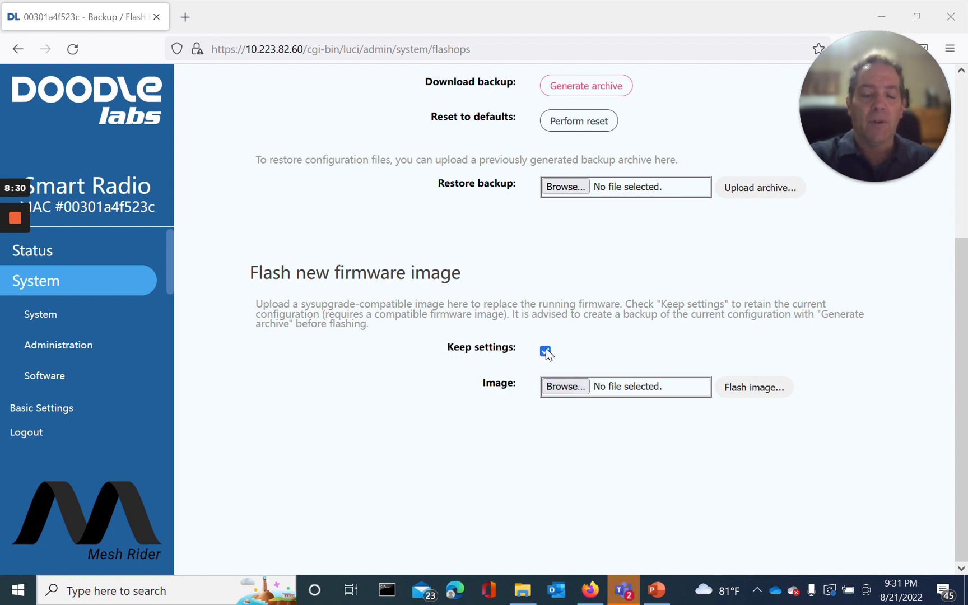
click(546, 351)
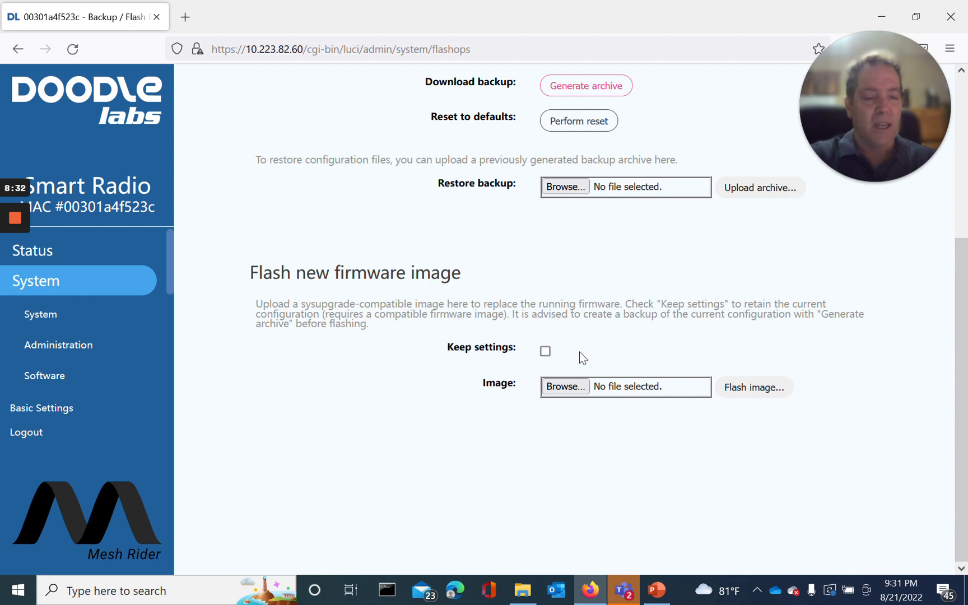
mouse_move(545, 351)
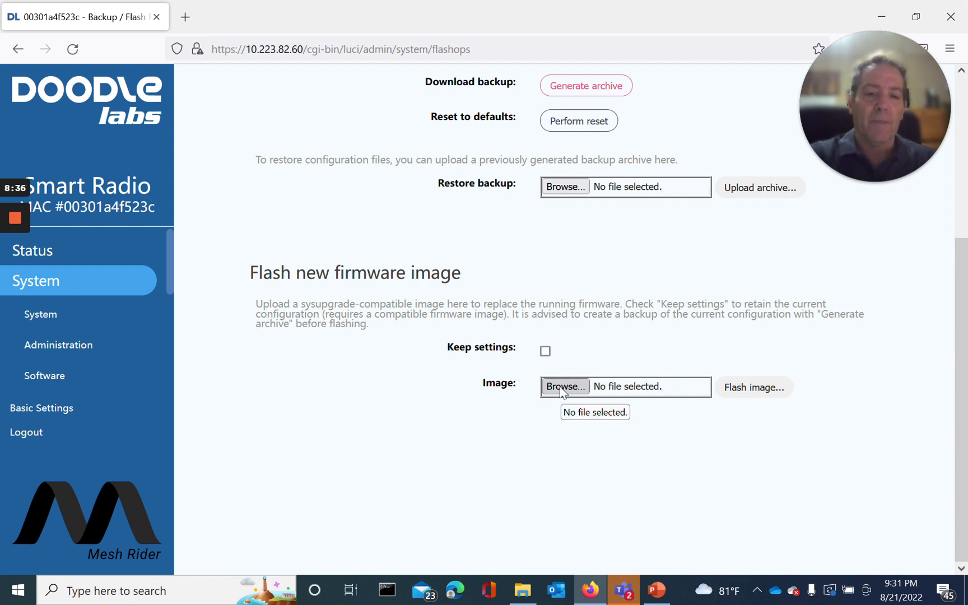
mouse_move(602, 359)
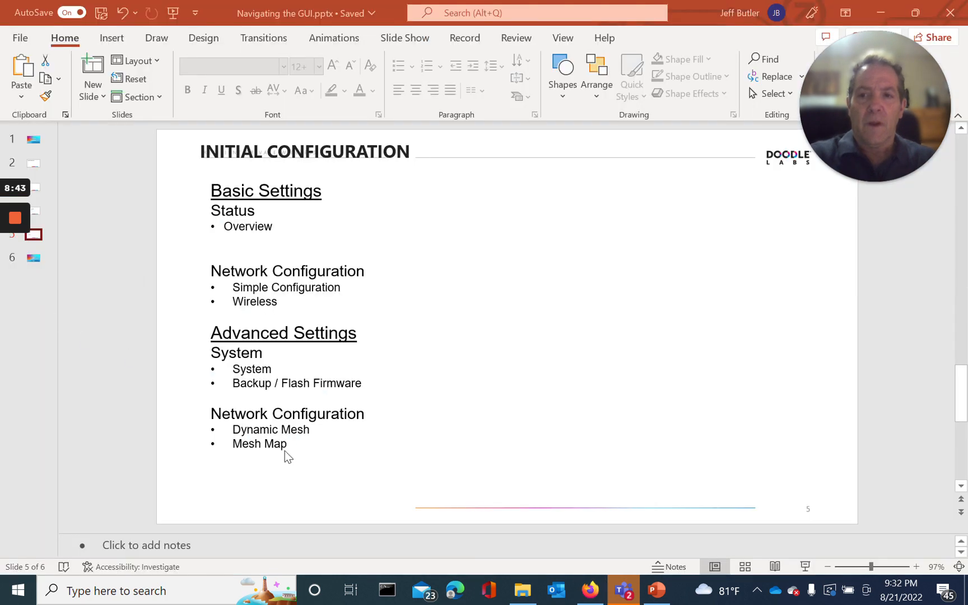
mouse_move(322, 438)
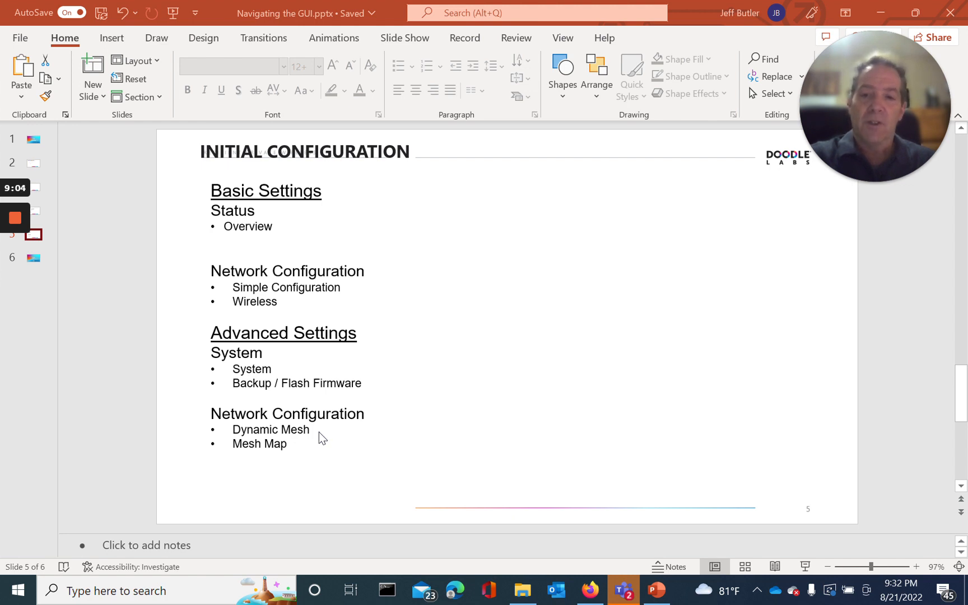
mouse_move(244, 438)
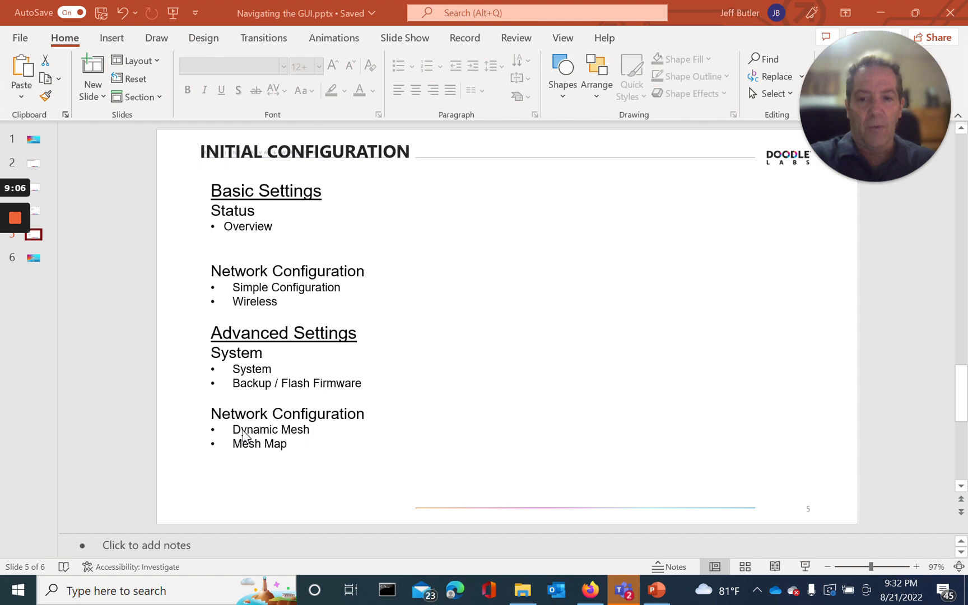
mouse_move(287, 426)
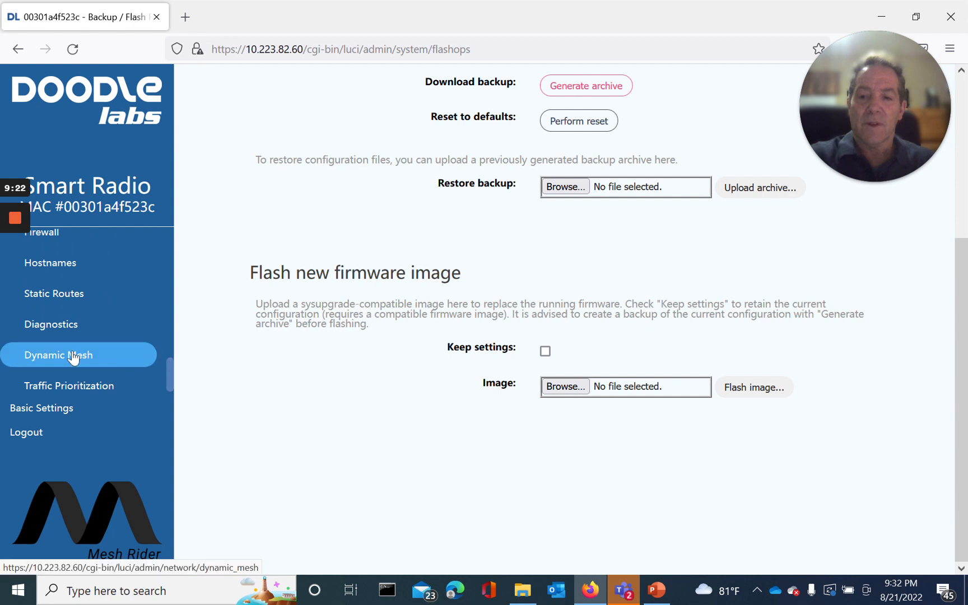
Go to the Dynamic Mesh page and view its License tab confirming a valid license
click(59, 356)
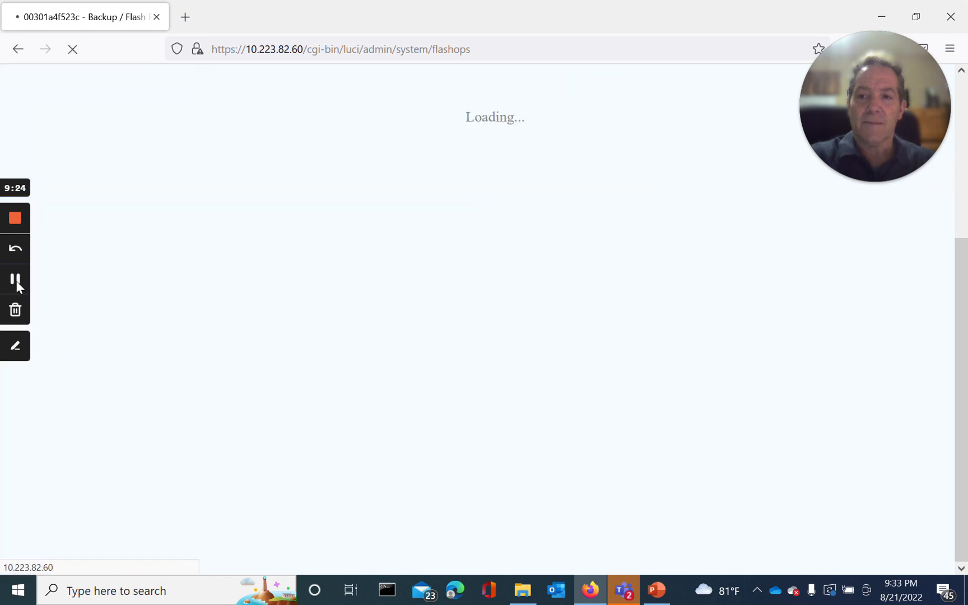
click(59, 350)
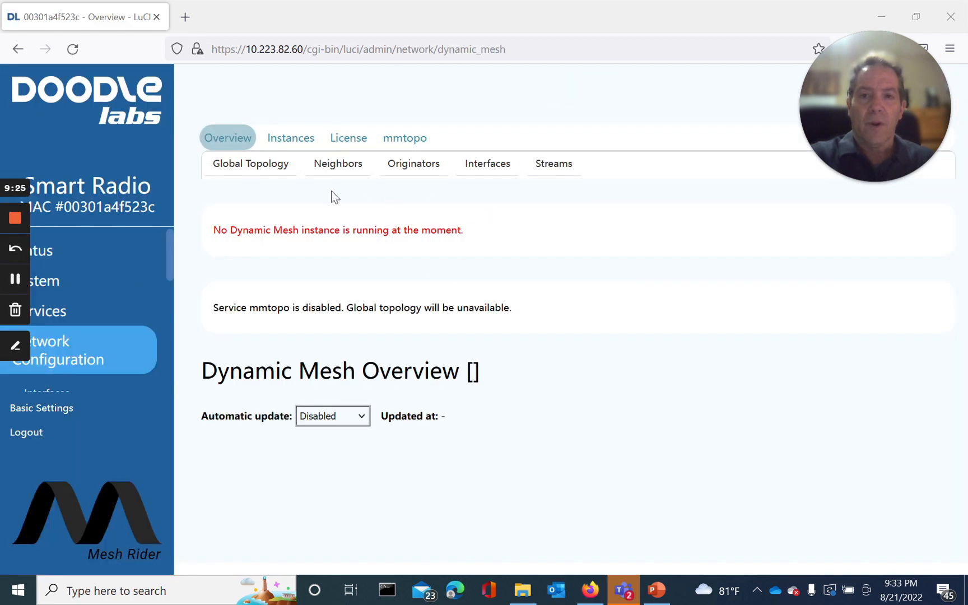
click(348, 138)
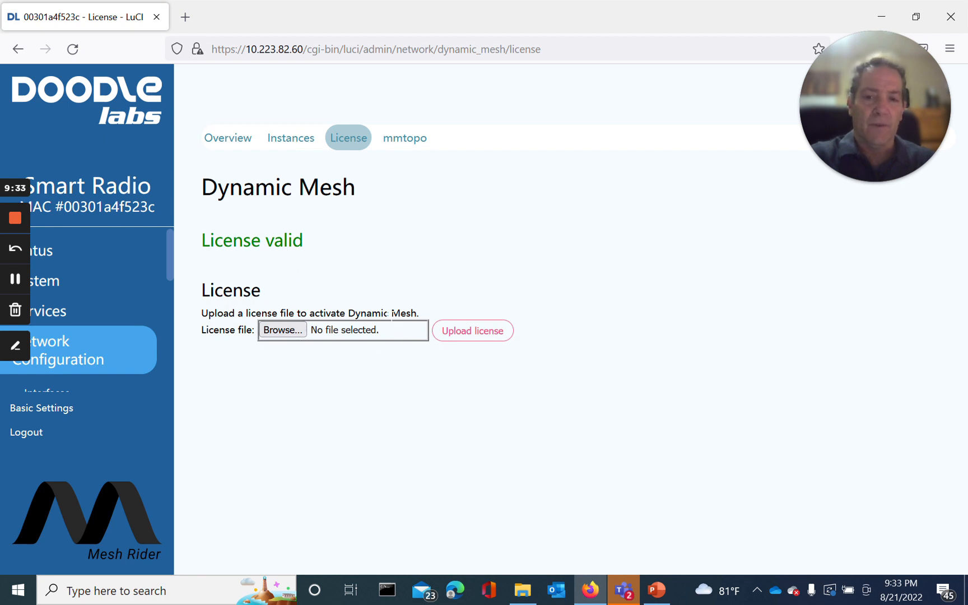
mouse_move(282, 329)
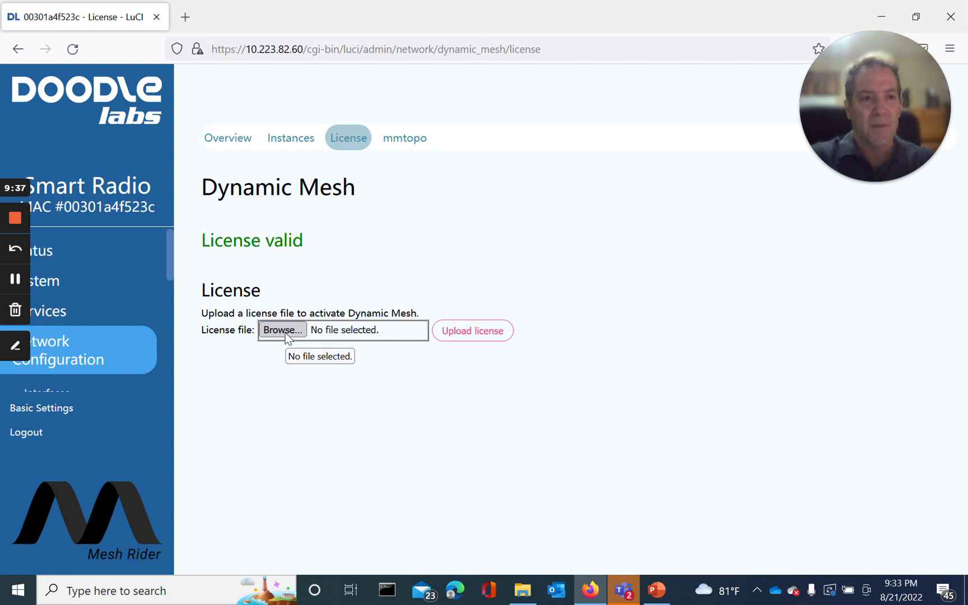
mouse_move(434, 244)
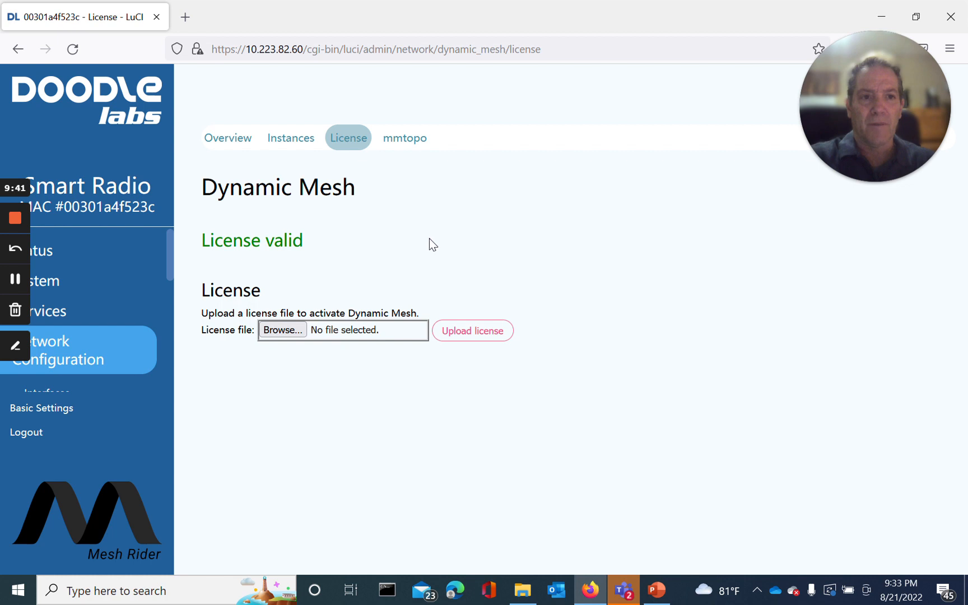
mouse_move(51, 330)
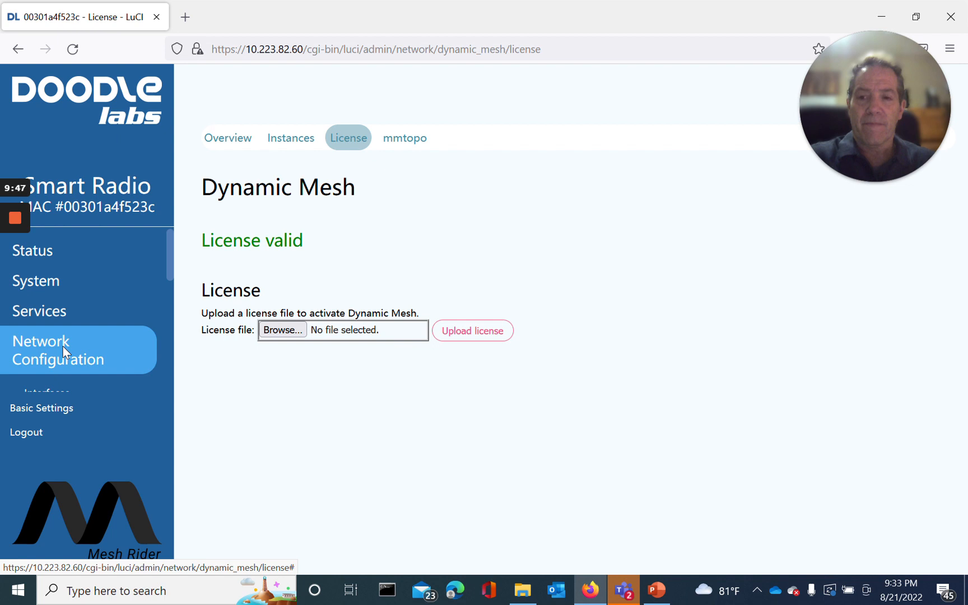
mouse_move(467, 315)
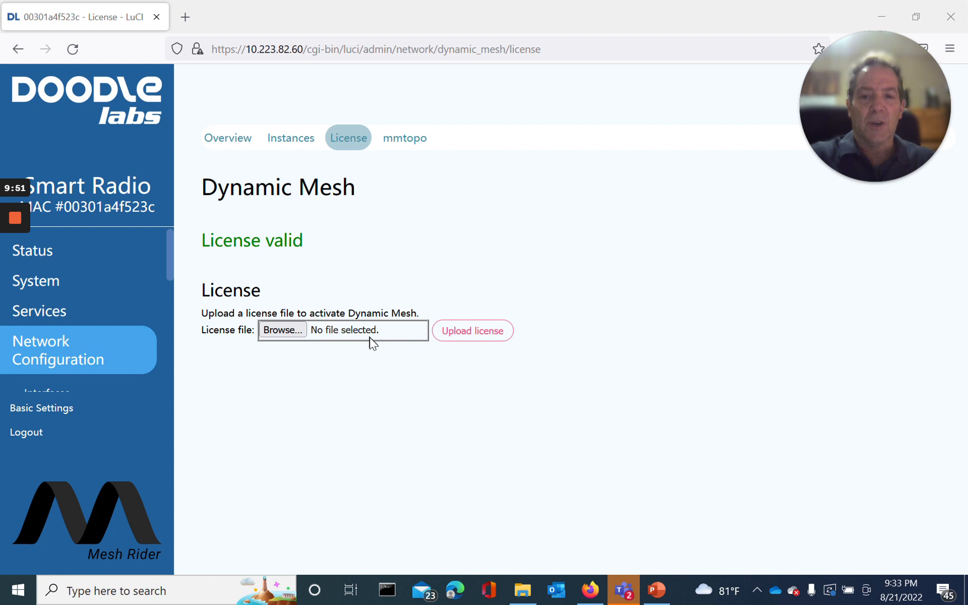
mouse_move(367, 330)
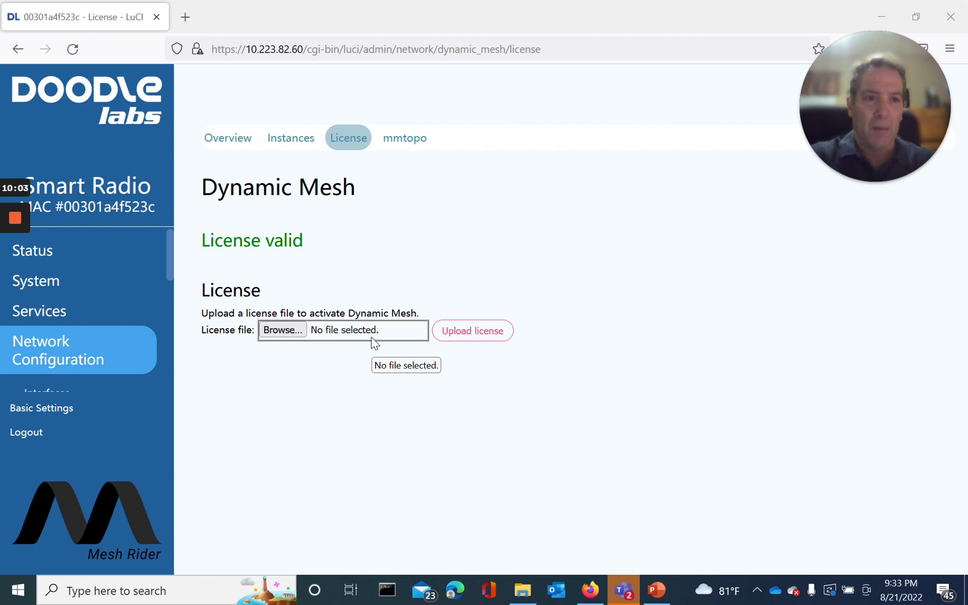
mouse_move(41, 351)
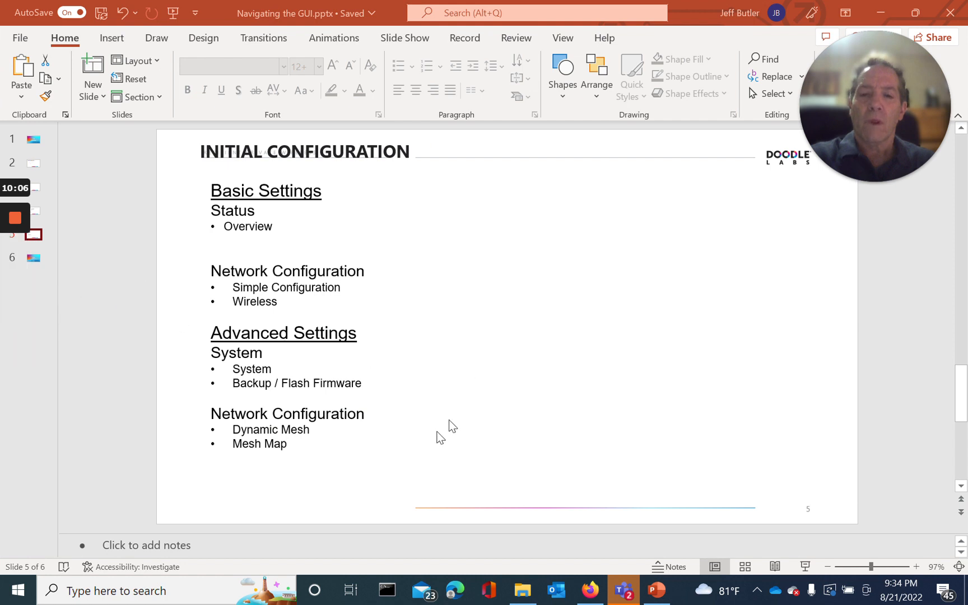
mouse_move(290, 454)
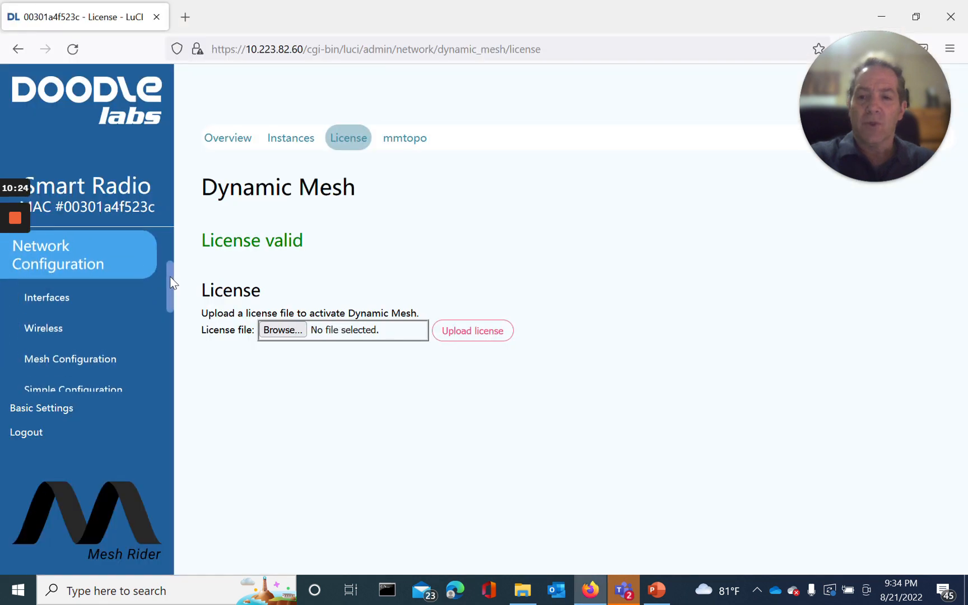
Navigate to Network Configuration > Mesh Map and inspect the three-node triangle topology and link RSSI
scroll(down, 3)
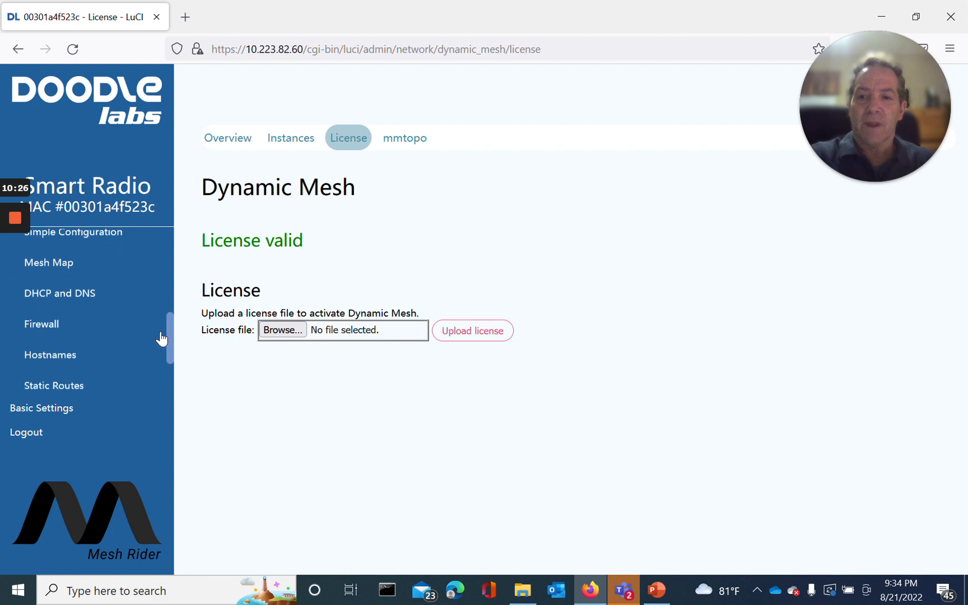
scroll(down, 3)
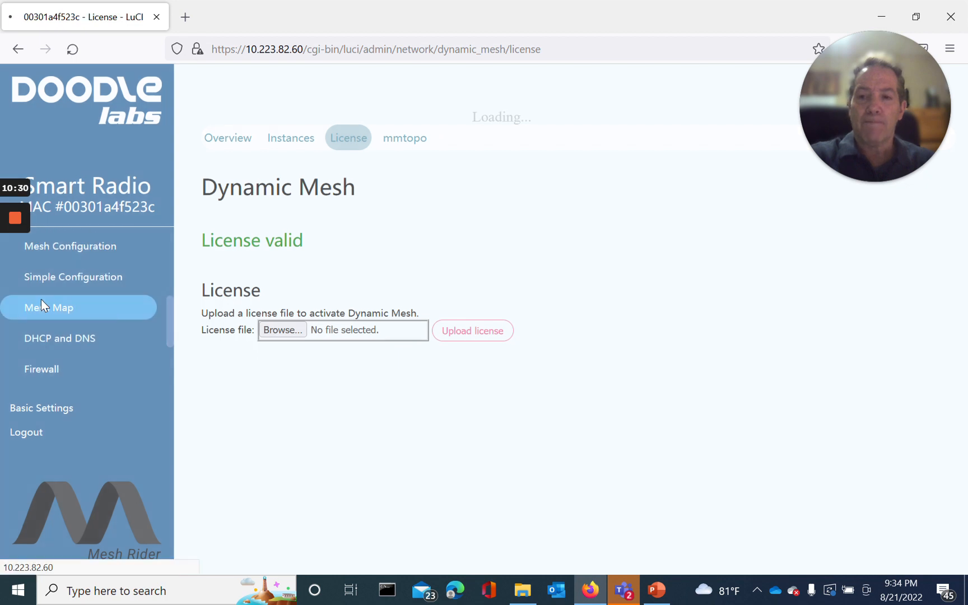
click(48, 307)
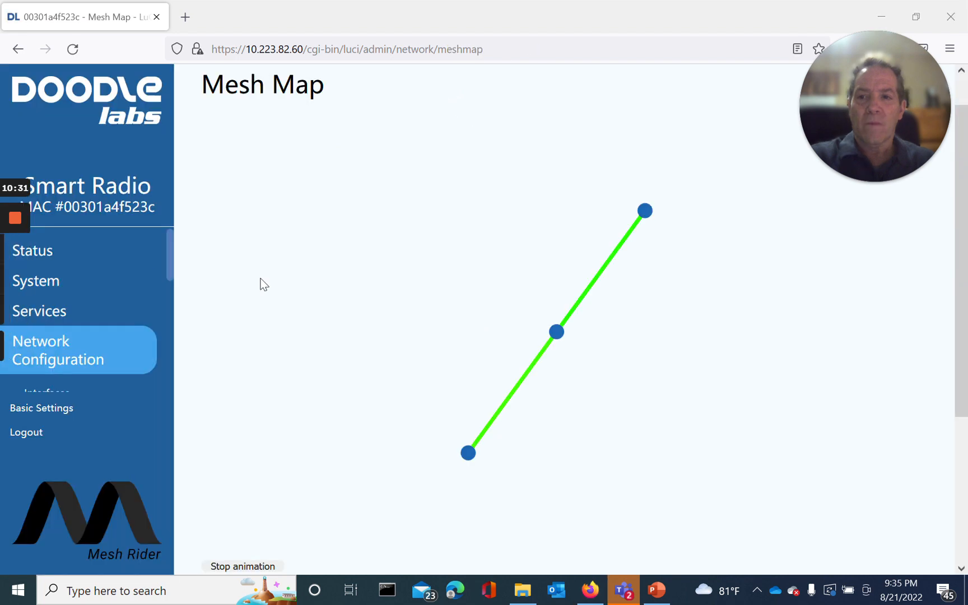
mouse_move(409, 282)
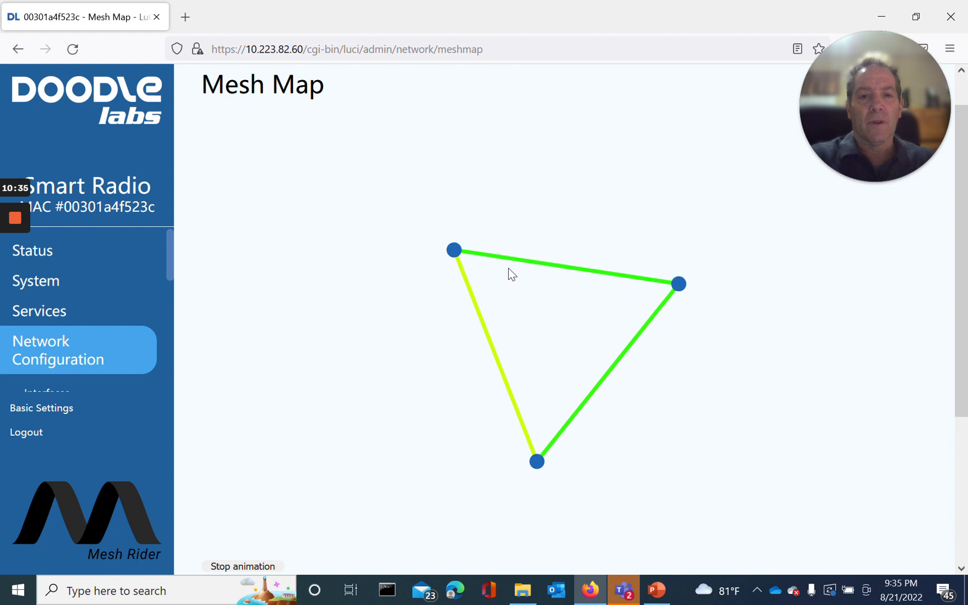
mouse_move(661, 312)
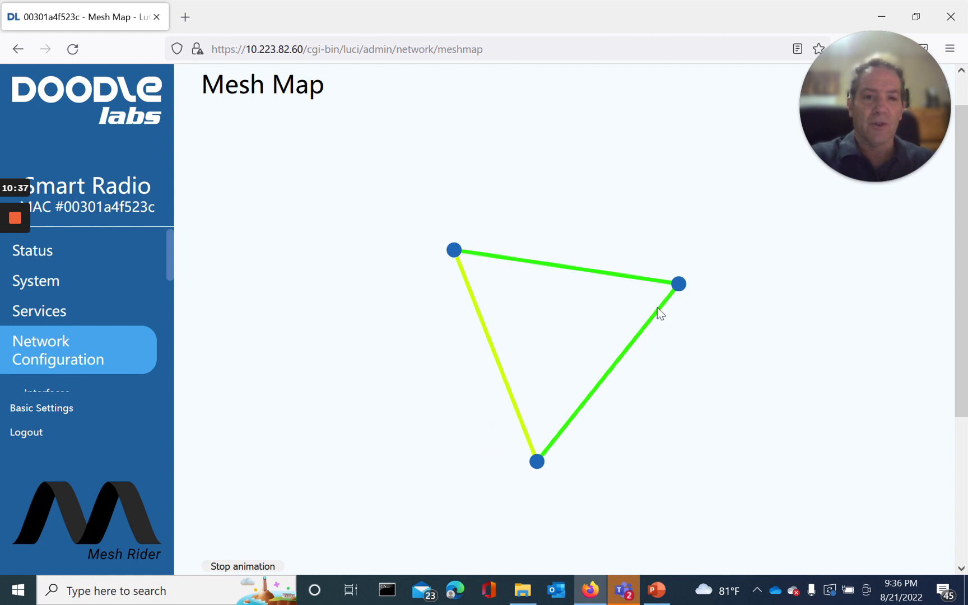
scroll(down, 3)
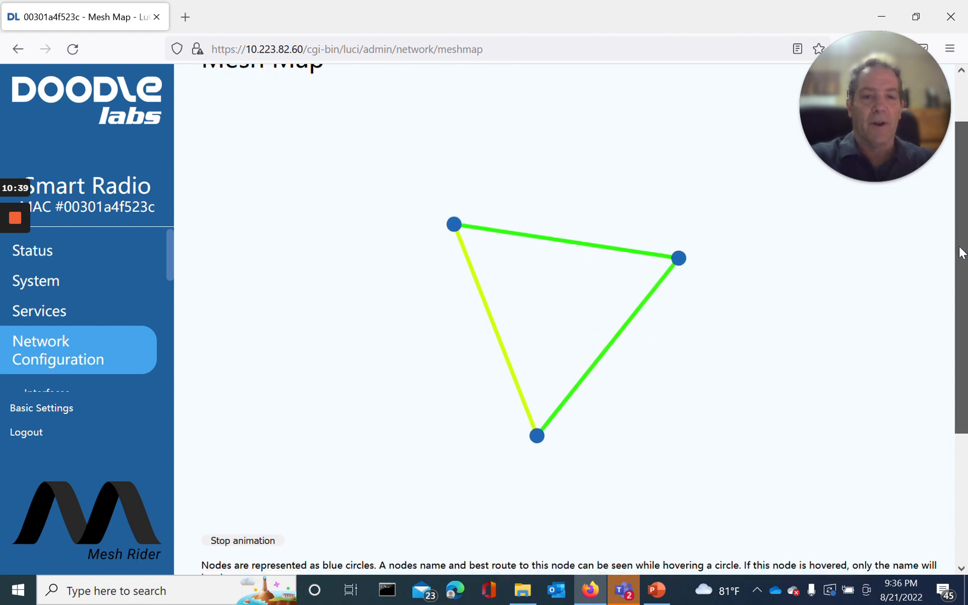
scroll(down, 3)
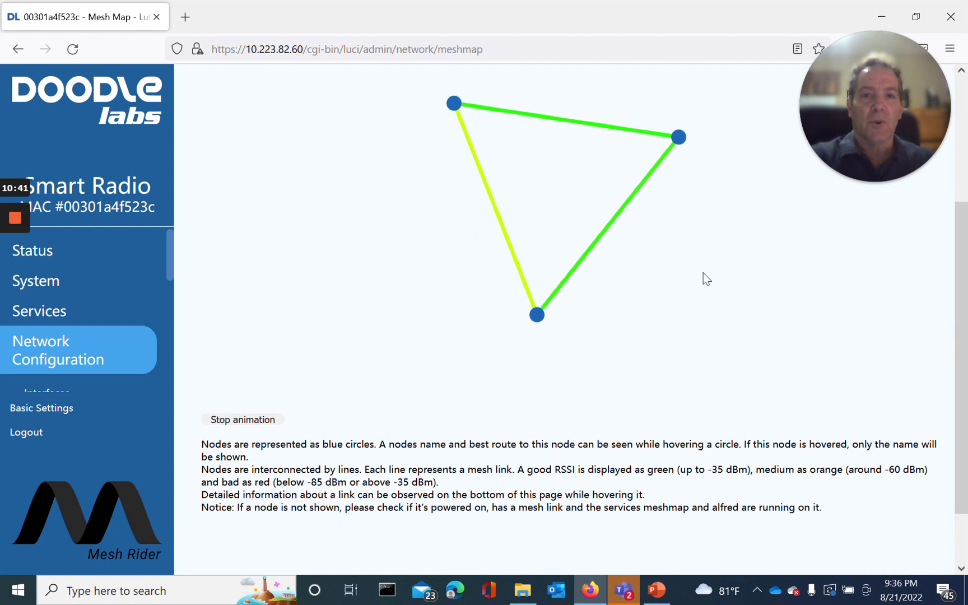
mouse_move(453, 103)
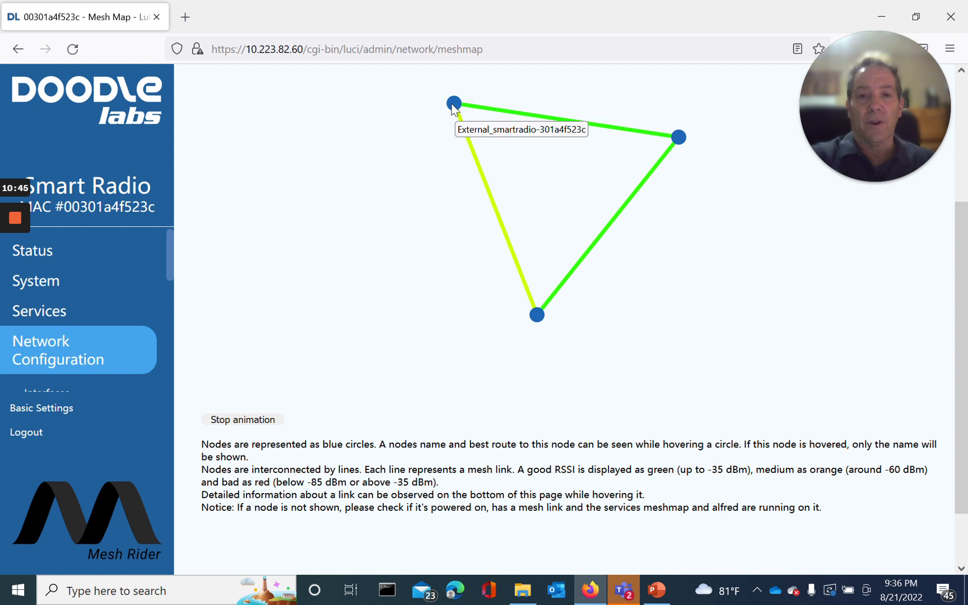
mouse_move(453, 102)
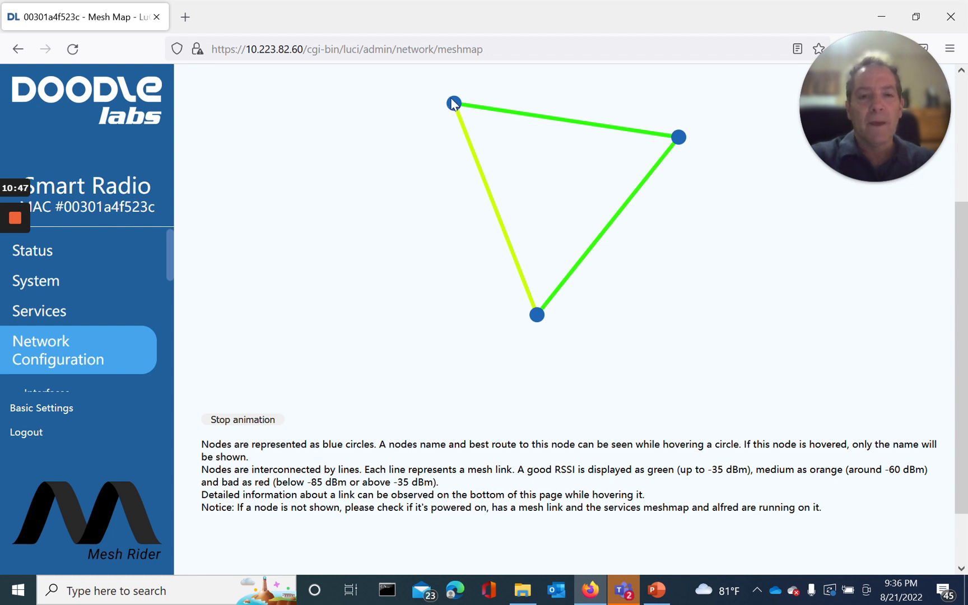
mouse_move(456, 114)
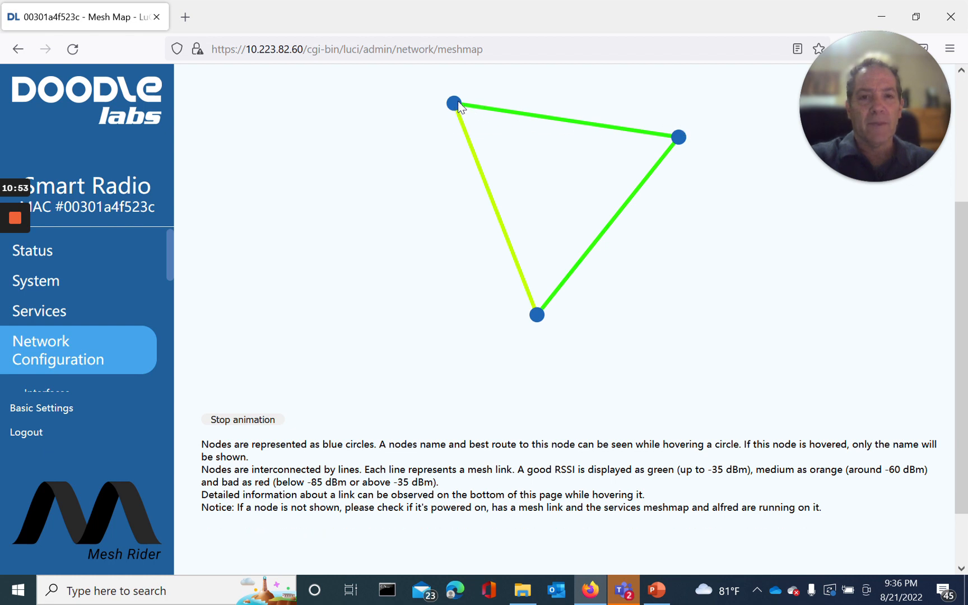
mouse_move(454, 103)
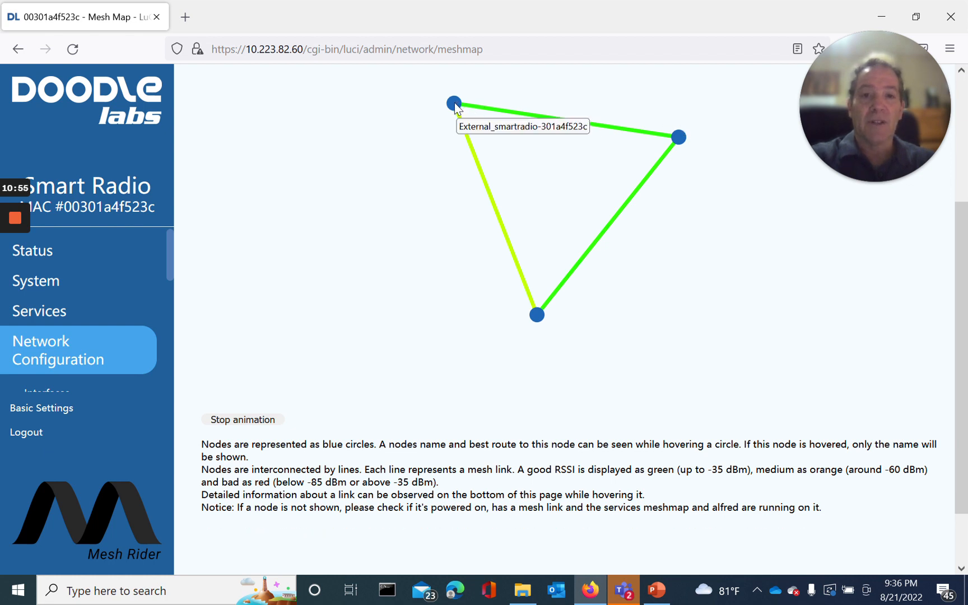
mouse_move(500, 114)
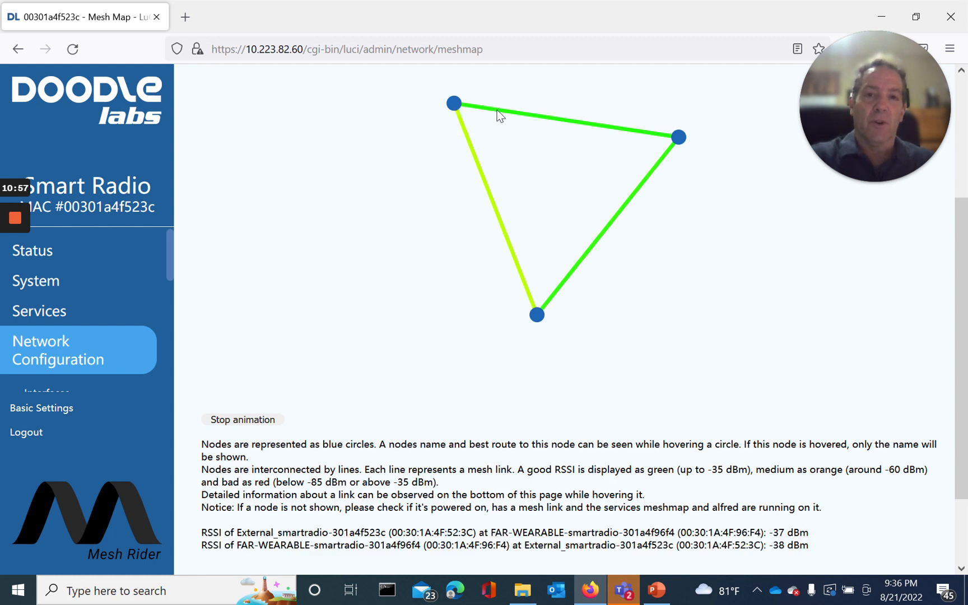
mouse_move(501, 114)
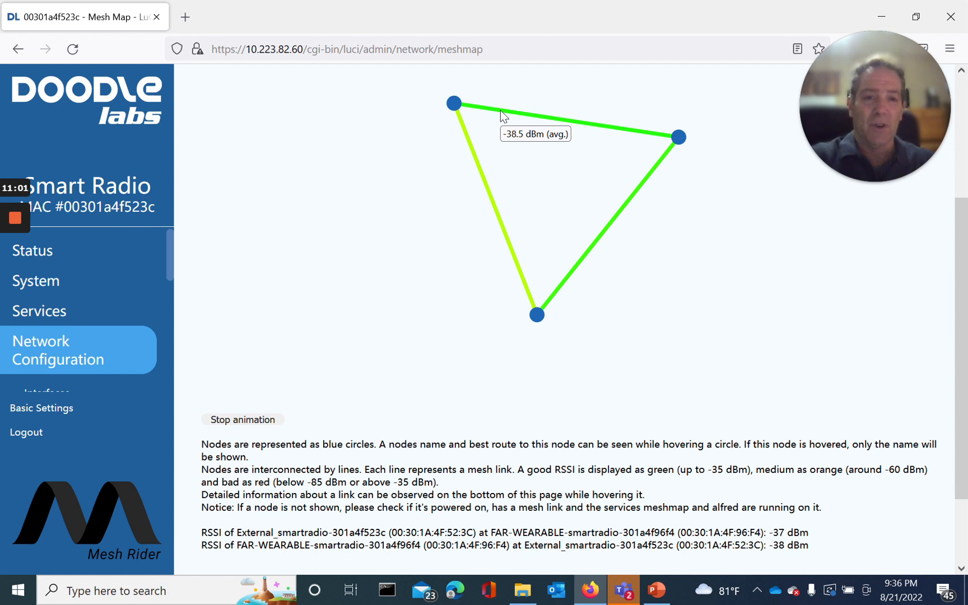
mouse_move(518, 130)
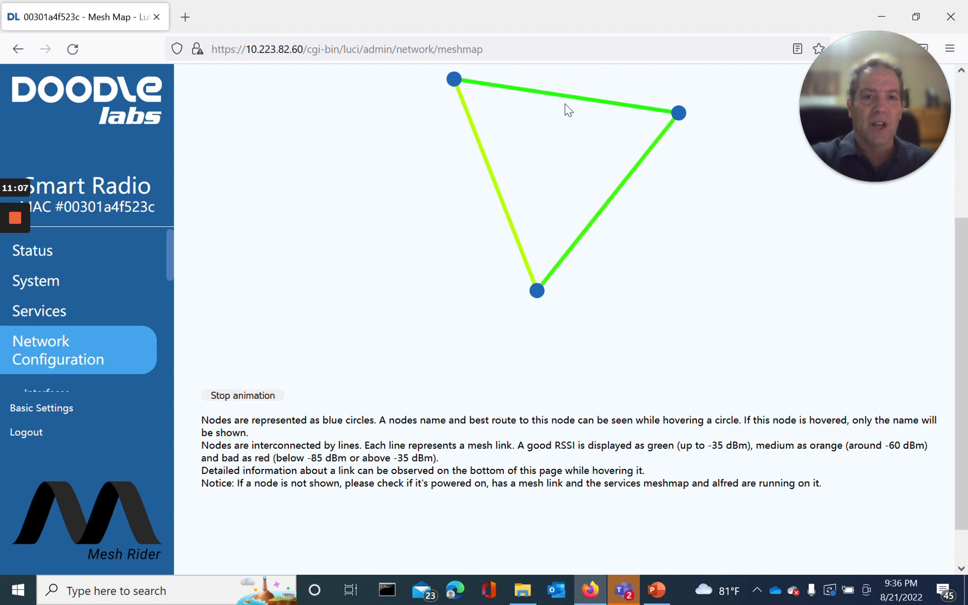
mouse_move(548, 99)
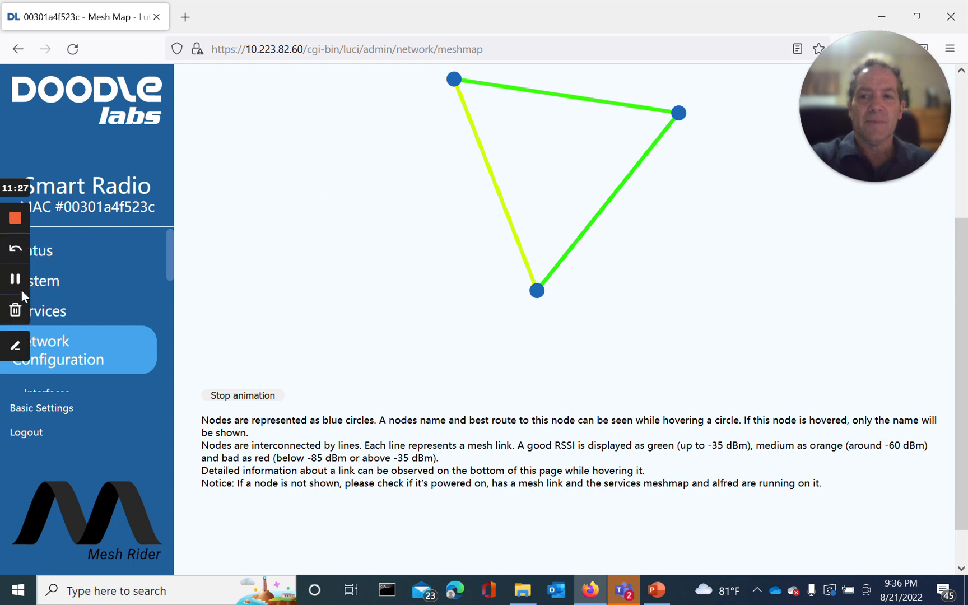
click(655, 591)
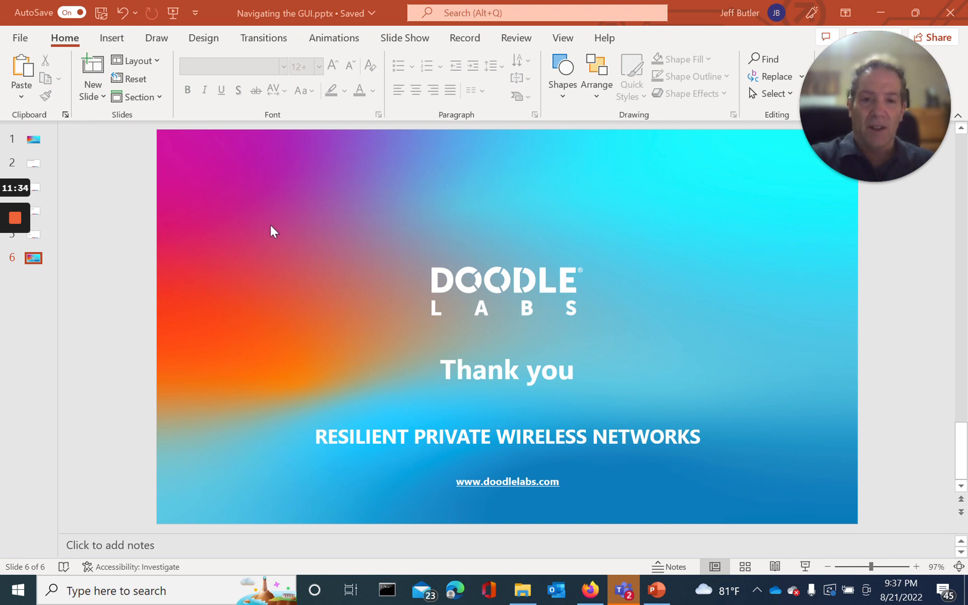
mouse_move(125, 257)
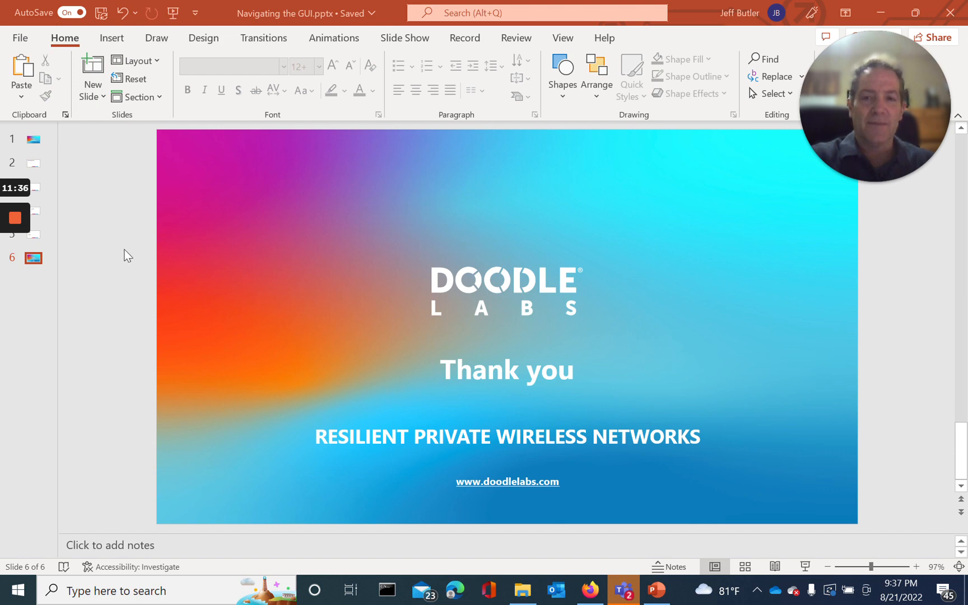